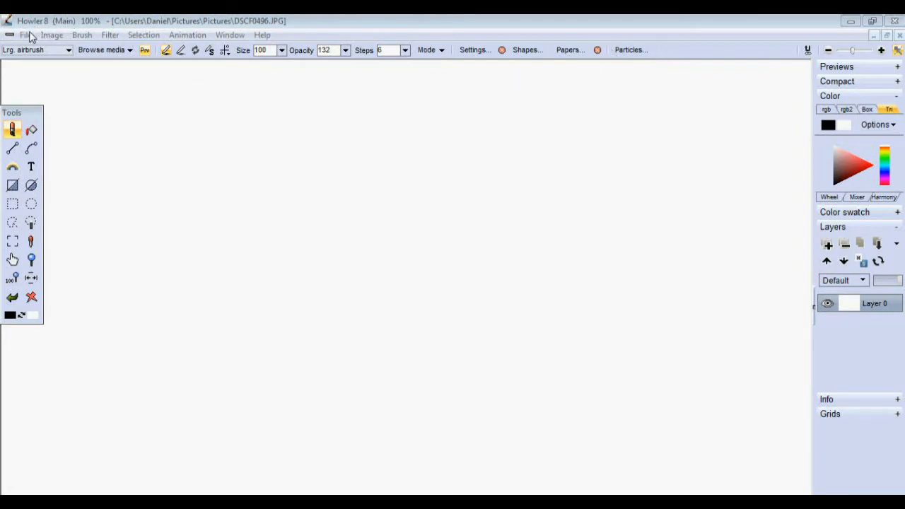
- Open the batch browser from the File menu, showing the Pictures folder in both panes
{"action": "left_click", "coordinate": [25, 34]}
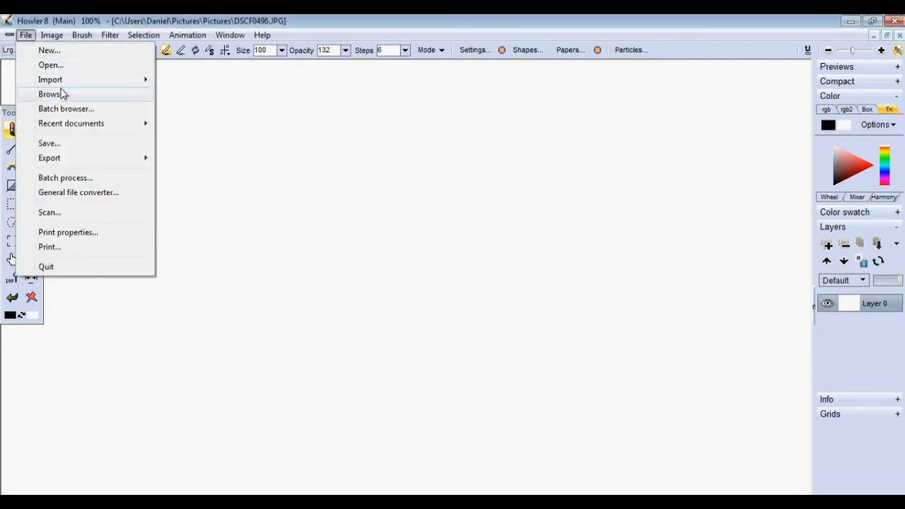
{"action": "mouse_move", "coordinate": [90, 108]}
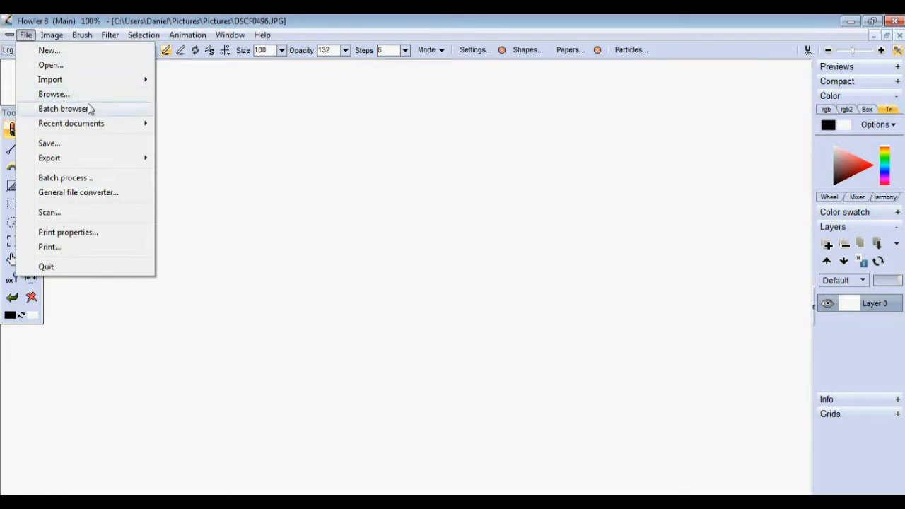
{"action": "left_click", "coordinate": [54, 93]}
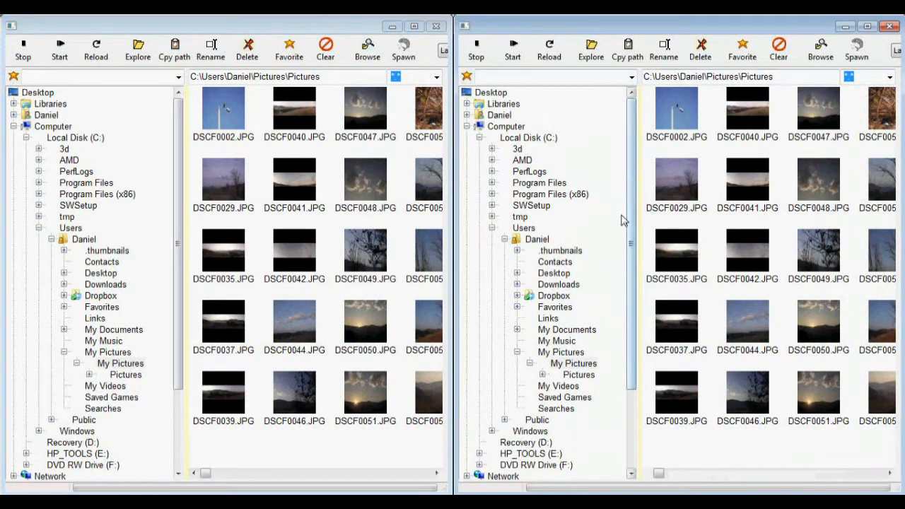
{"action": "mouse_move", "coordinate": [654, 167]}
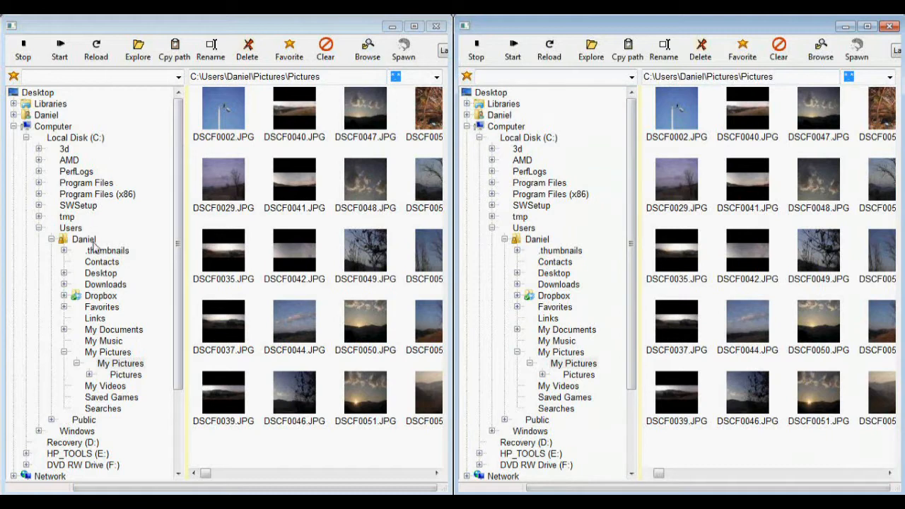
{"action": "mouse_move", "coordinate": [112, 299]}
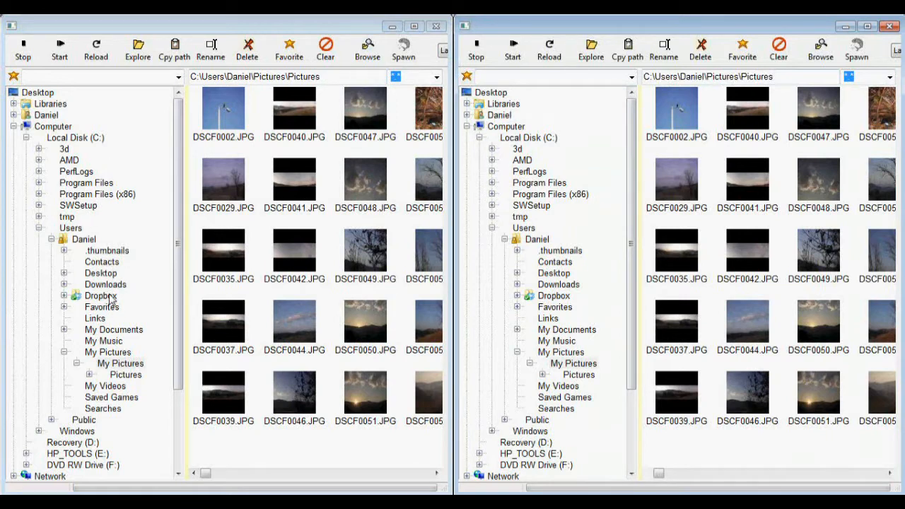
- Switch the first pane through Downloads to Documents and cancel the Copy/Move popup
{"action": "left_click", "coordinate": [104, 283]}
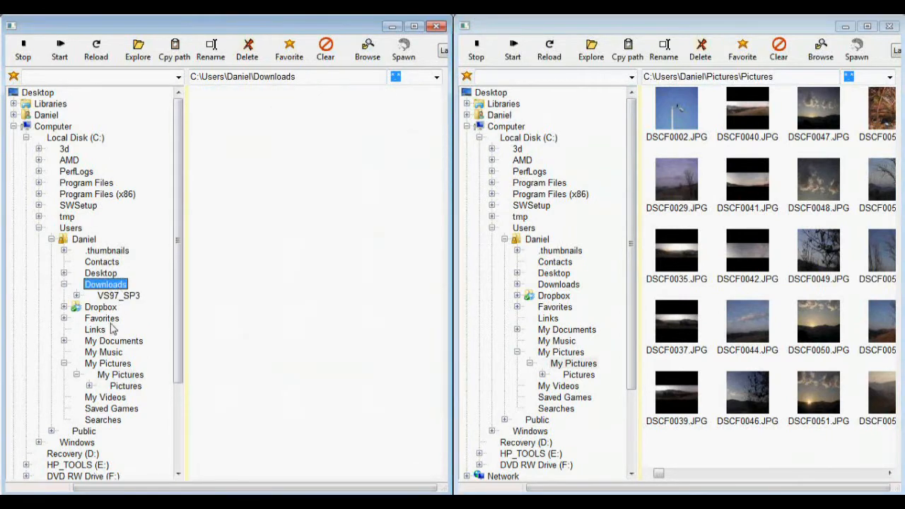
{"action": "left_click", "coordinate": [113, 330]}
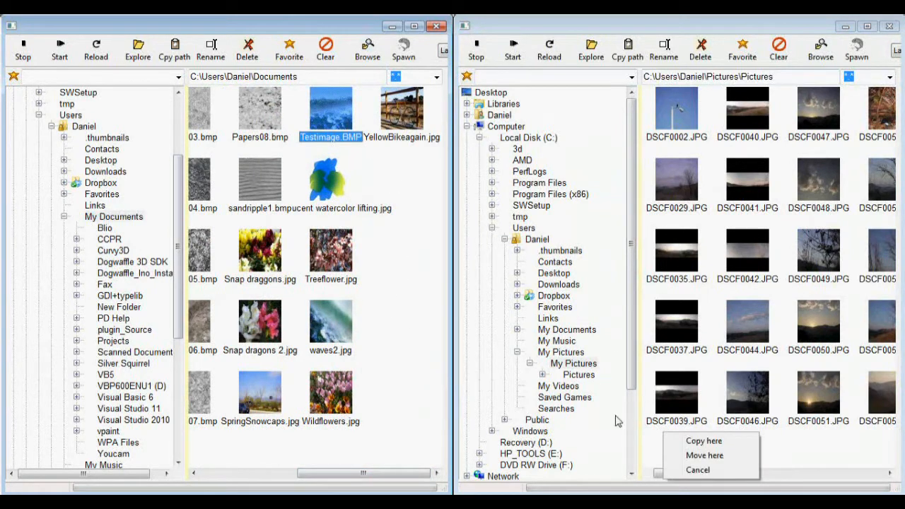
{"action": "left_click", "coordinate": [704, 441]}
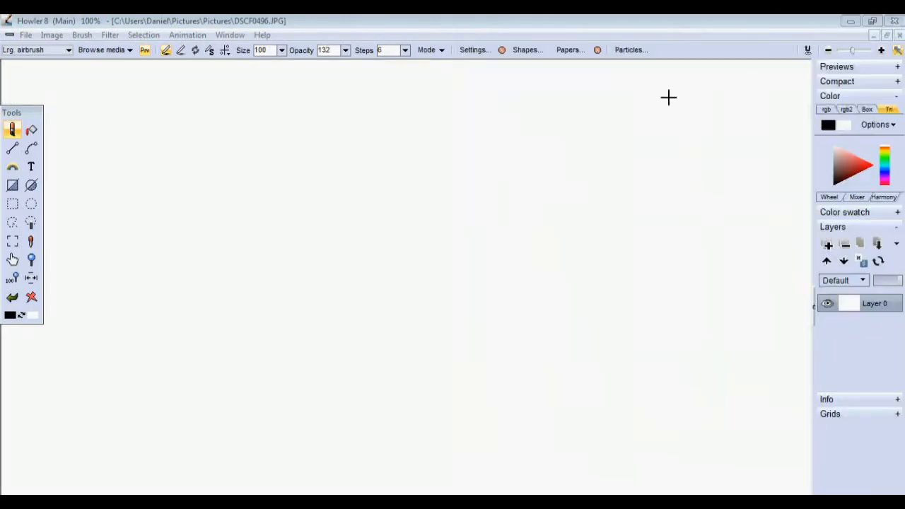
- Bring up the Open file chooser and close it without loading anything
{"action": "left_click", "coordinate": [25, 34]}
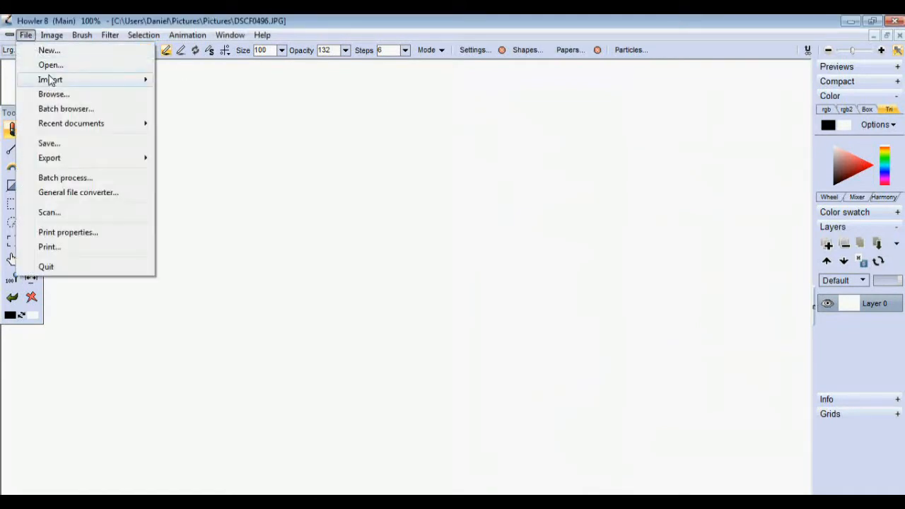
{"action": "left_click", "coordinate": [51, 65]}
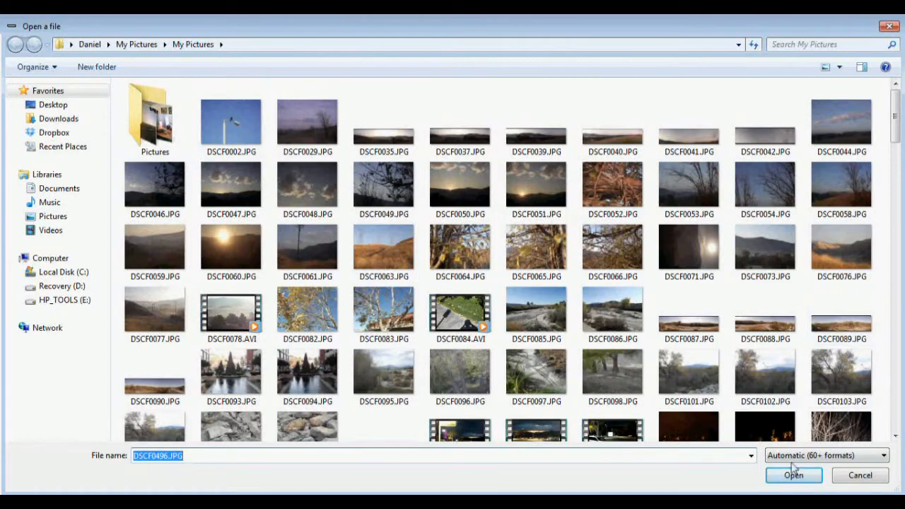
{"action": "left_click", "coordinate": [794, 476]}
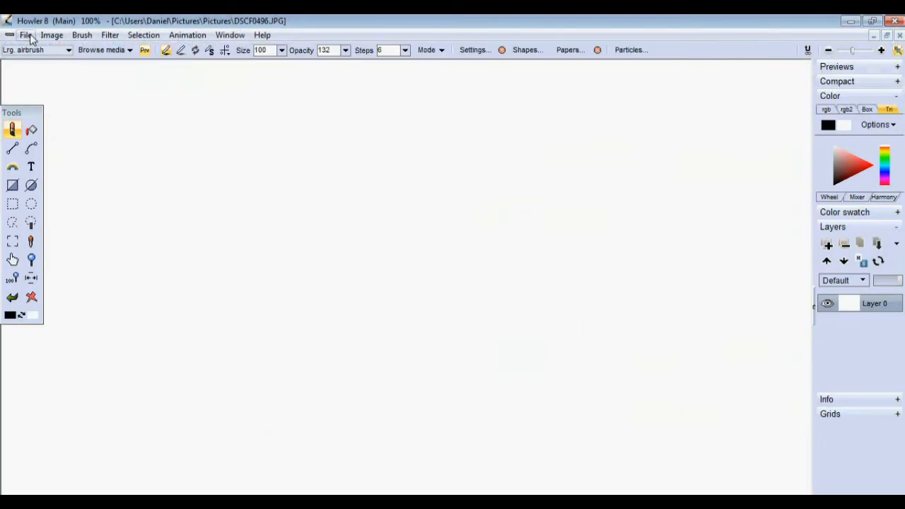
- Browse for an image instead and confirm replacing the canvas with DSCF0496.JPG
{"action": "left_click", "coordinate": [25, 34]}
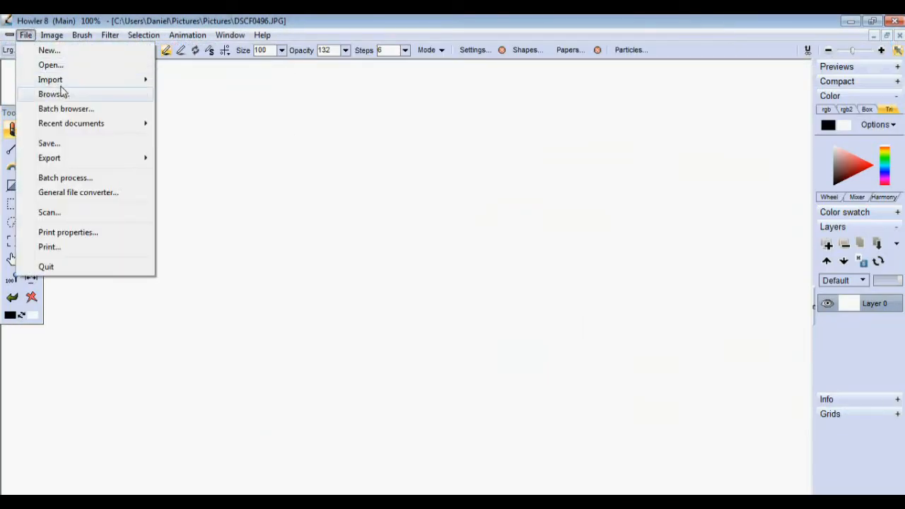
{"action": "left_click", "coordinate": [54, 94]}
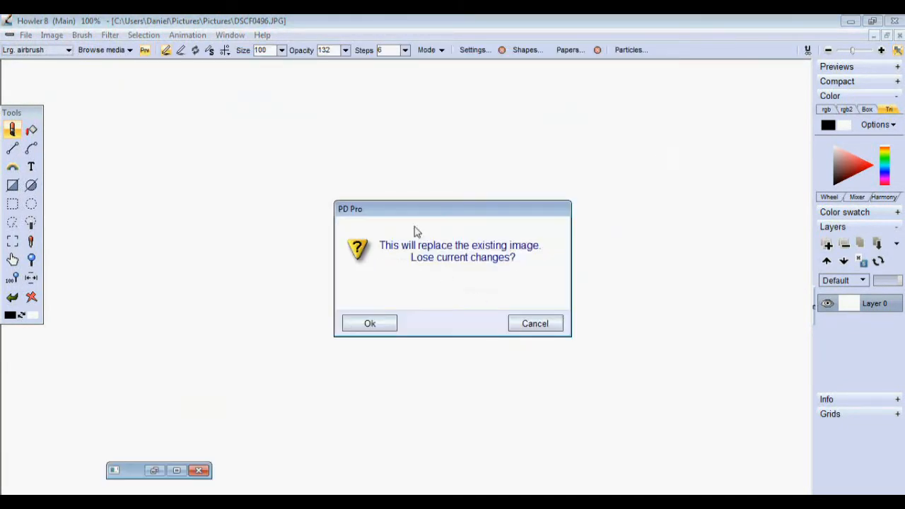
{"action": "left_click", "coordinate": [369, 322]}
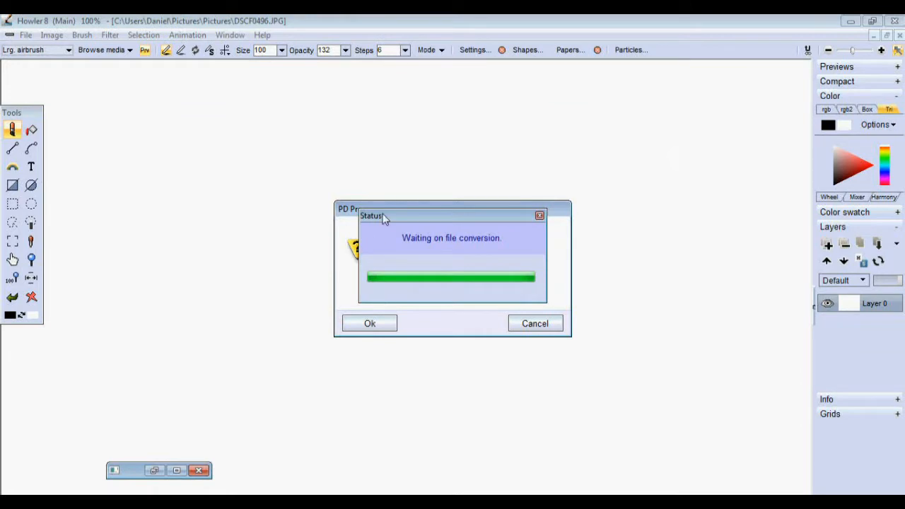
{"action": "mouse_move", "coordinate": [342, 190]}
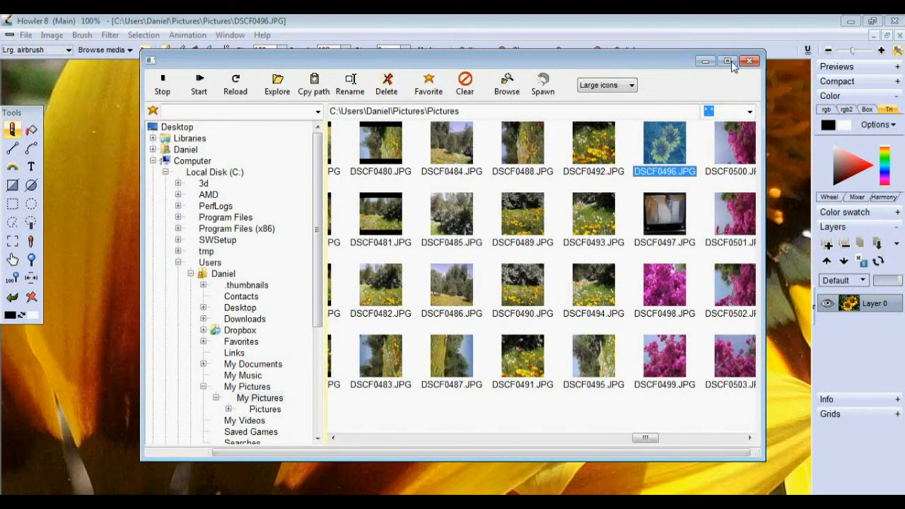
{"action": "mouse_move", "coordinate": [750, 61]}
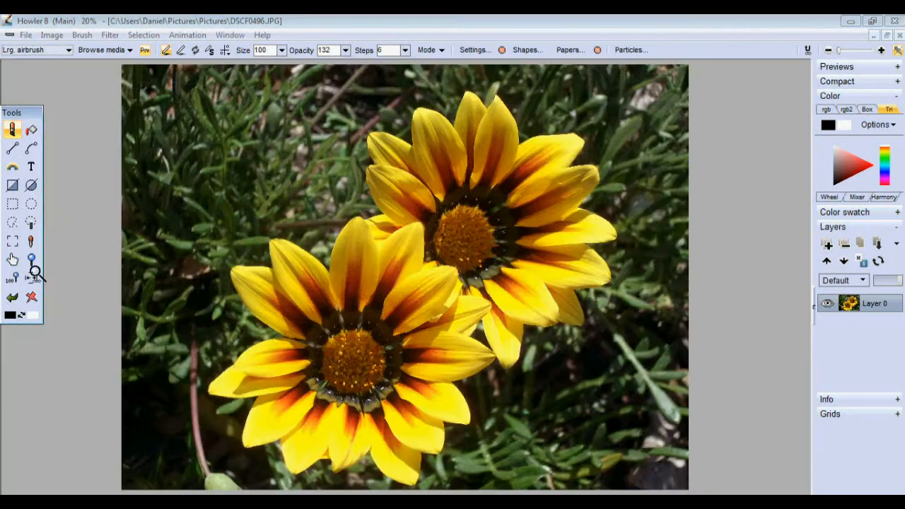
- Start the Lighting tool filter on the photo and cancel it
{"action": "left_click", "coordinate": [110, 34]}
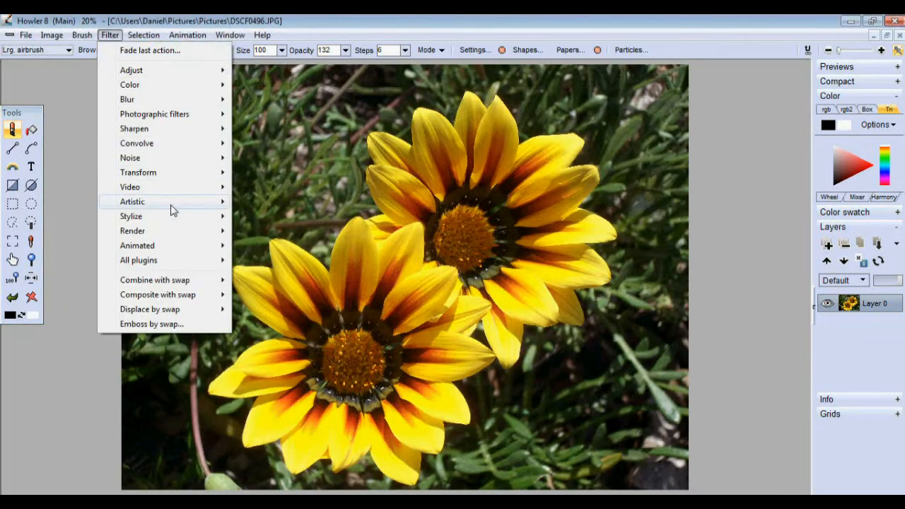
{"action": "mouse_move", "coordinate": [130, 215]}
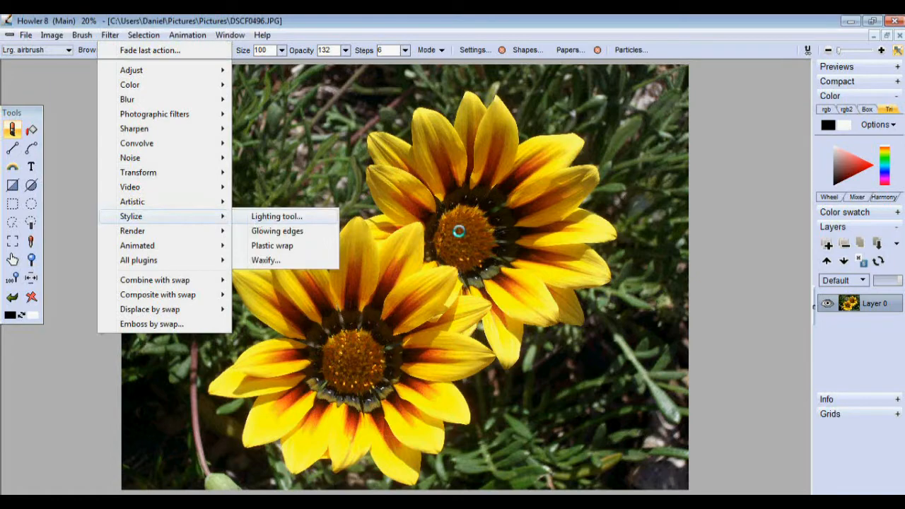
{"action": "left_click", "coordinate": [277, 215]}
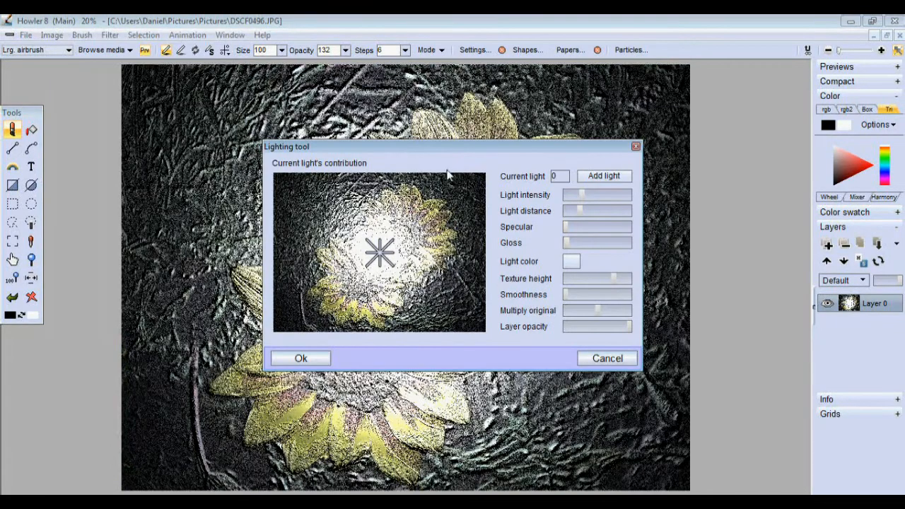
{"action": "left_click", "coordinate": [51, 34]}
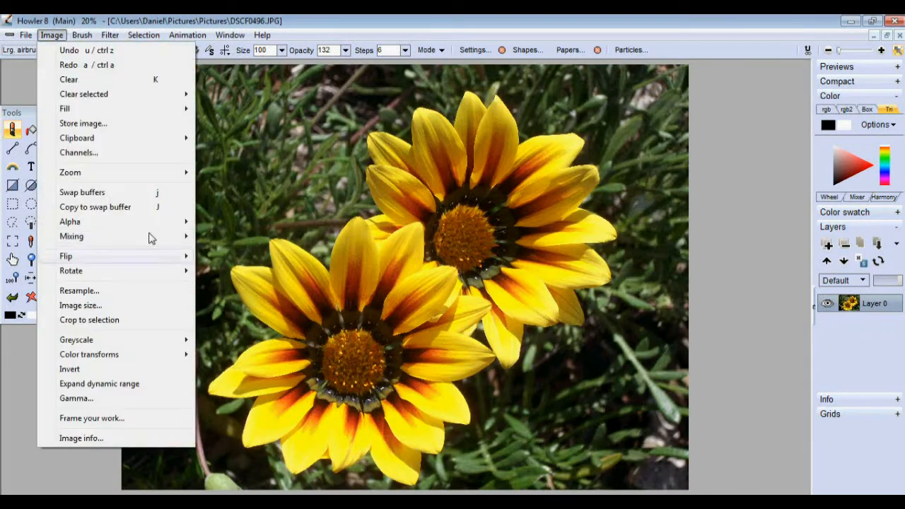
- Resize the flower photo to 1072 × 804 pixels
{"action": "left_click", "coordinate": [79, 306]}
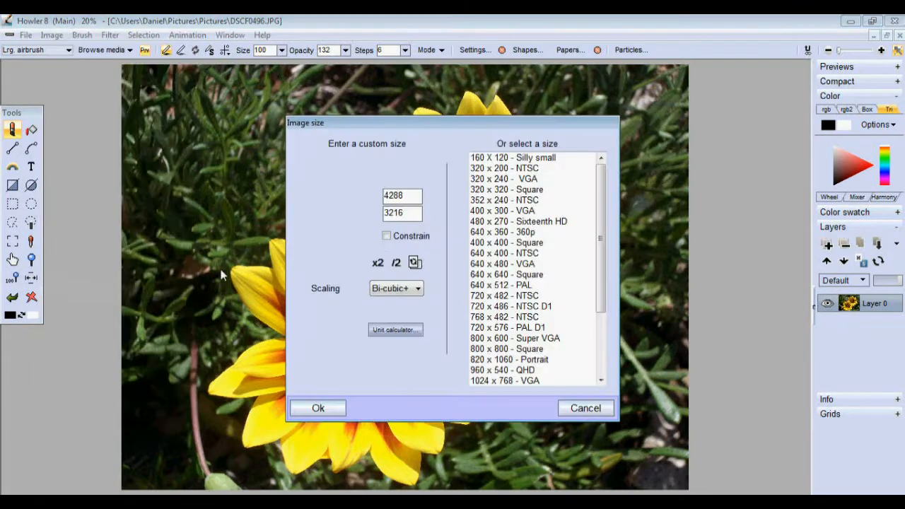
{"action": "left_click", "coordinate": [397, 262]}
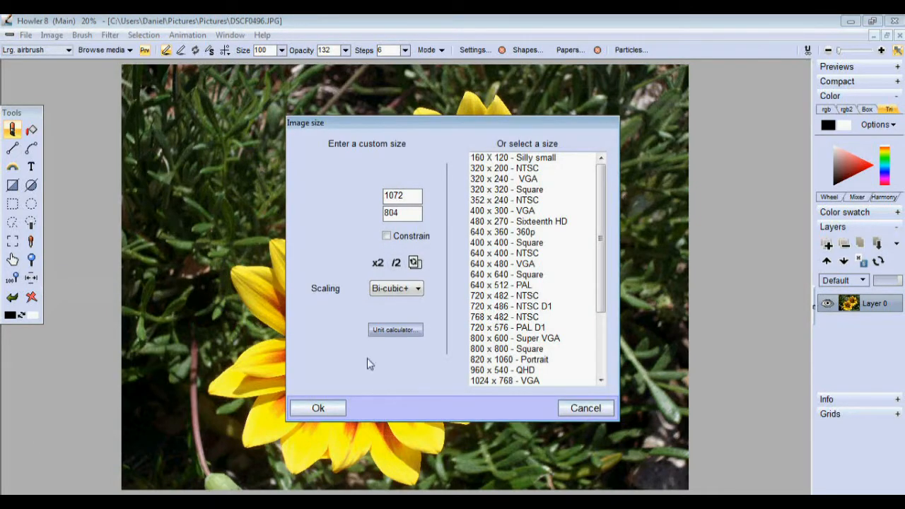
{"action": "left_click", "coordinate": [317, 407]}
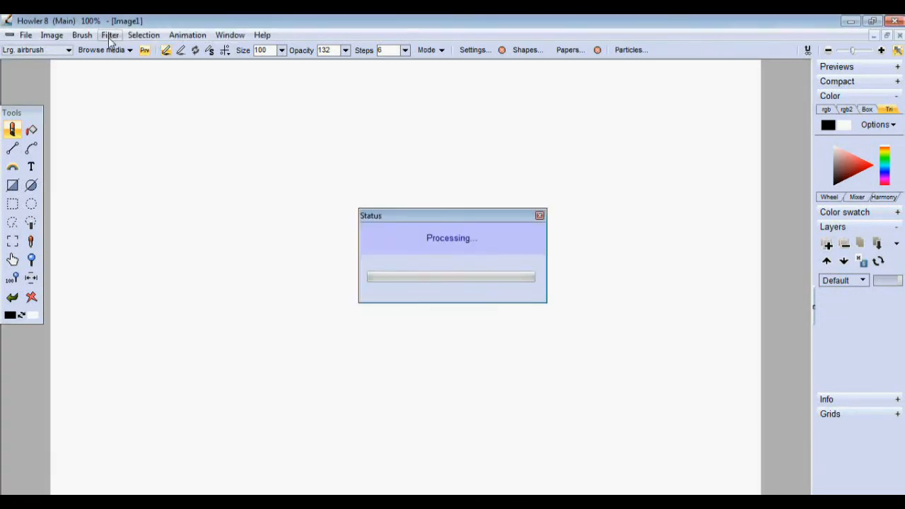
- Run the Lighting tool, reposition light 0 and tune it for a glossy embossed texture
{"action": "left_click", "coordinate": [110, 34]}
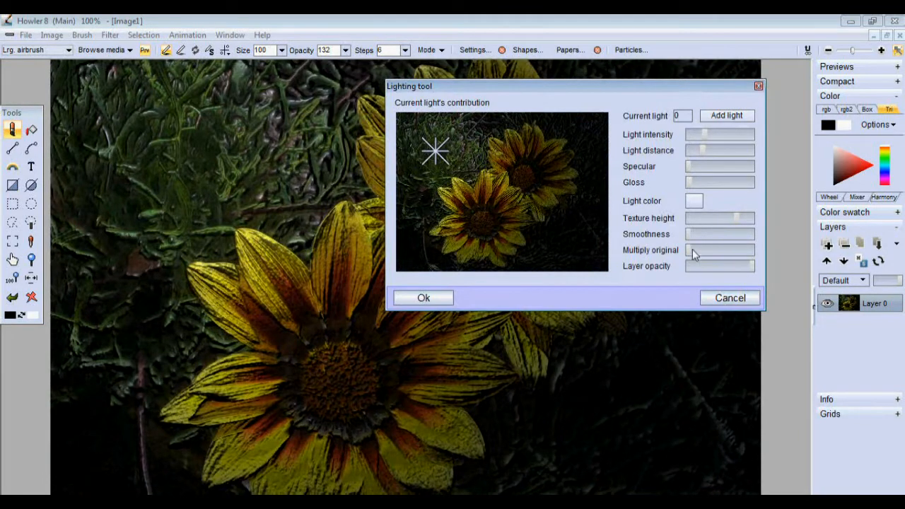
{"action": "mouse_move", "coordinate": [727, 220]}
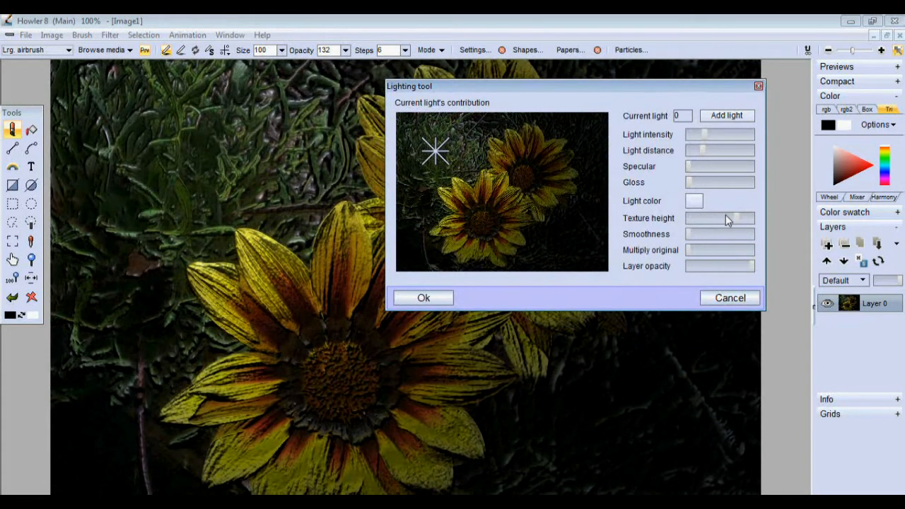
{"action": "mouse_move", "coordinate": [714, 253]}
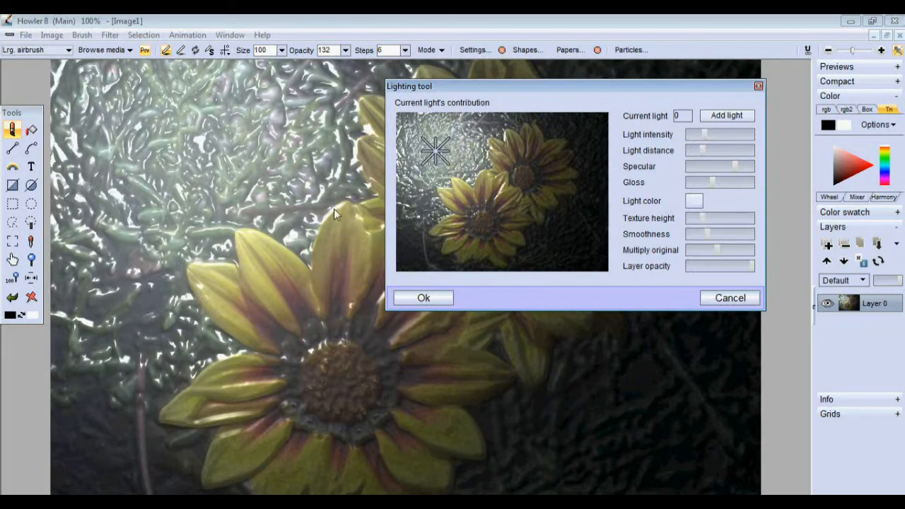
{"action": "left_click_drag", "start_coordinate": [436, 150], "coordinate": [418, 179]}
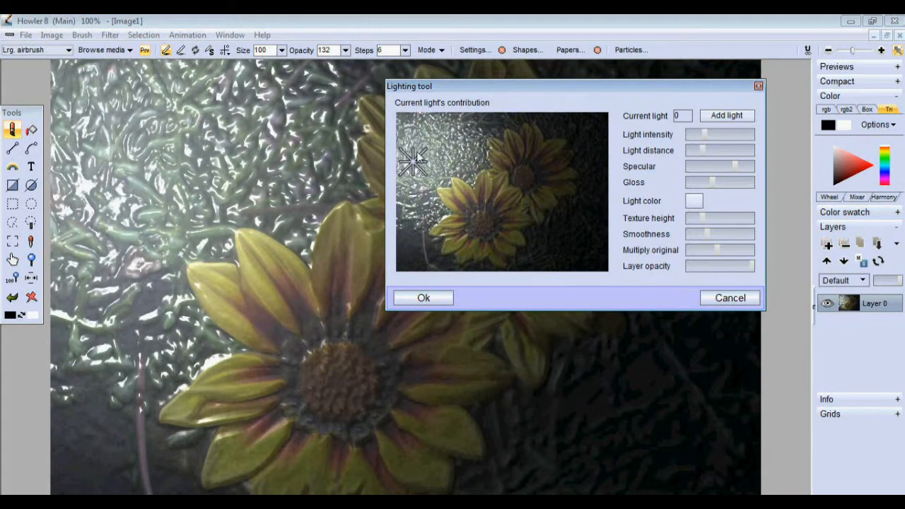
{"action": "mouse_move", "coordinate": [583, 175]}
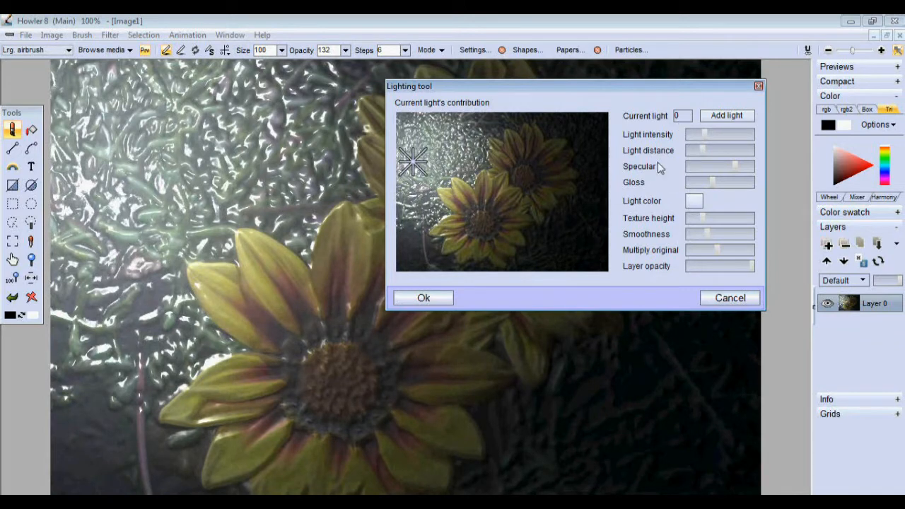
{"action": "mouse_move", "coordinate": [707, 149]}
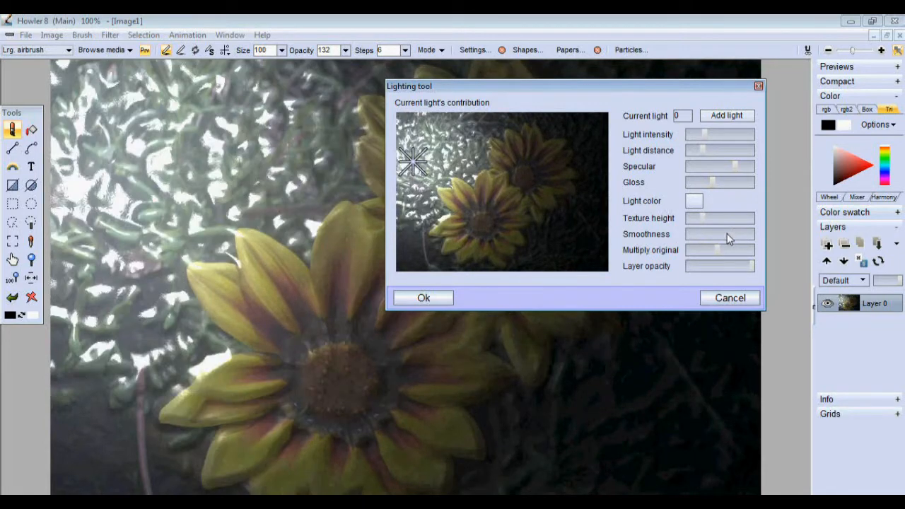
{"action": "left_click", "coordinate": [727, 116]}
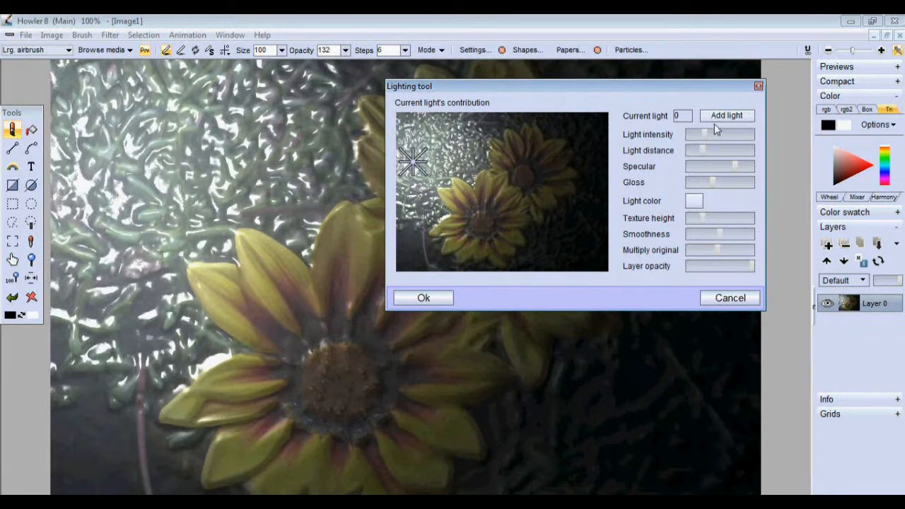
- Add a second light and colour it blue so a blue sheen spreads over the flowers
{"action": "left_click", "coordinate": [727, 116]}
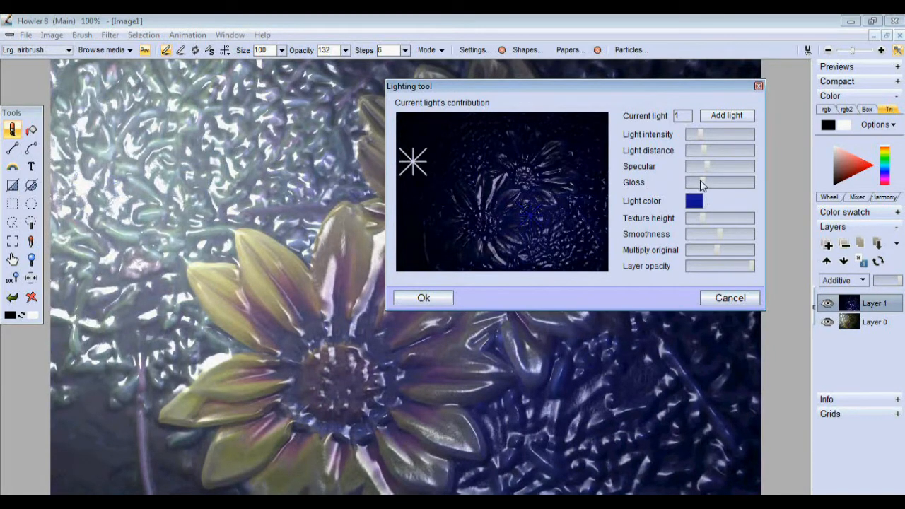
{"action": "mouse_move", "coordinate": [708, 190]}
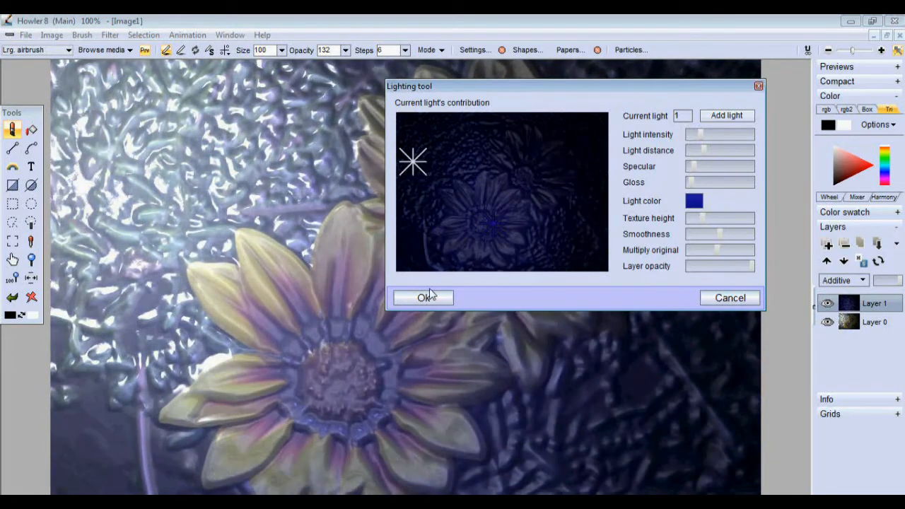
- Apply the two-light effect, merge all layers, and capture the flattened picture as the brush
{"action": "left_click", "coordinate": [423, 297]}
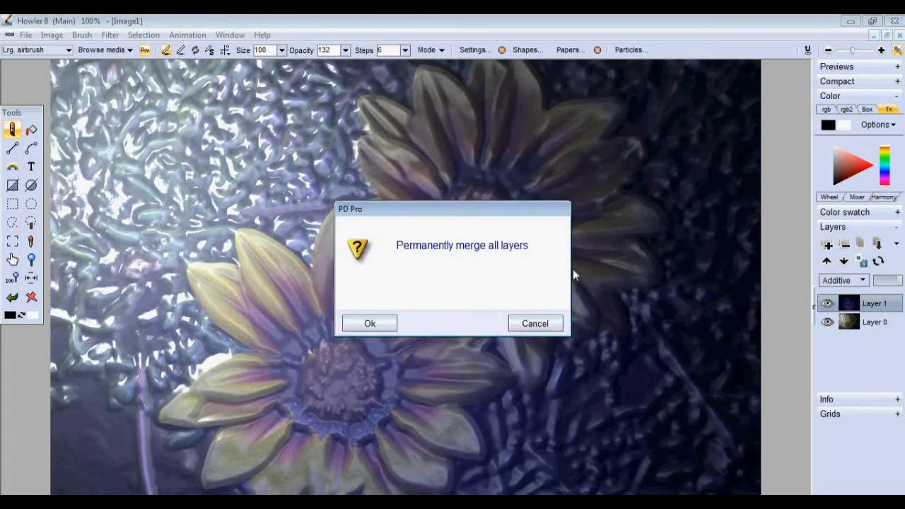
{"action": "left_click", "coordinate": [369, 323]}
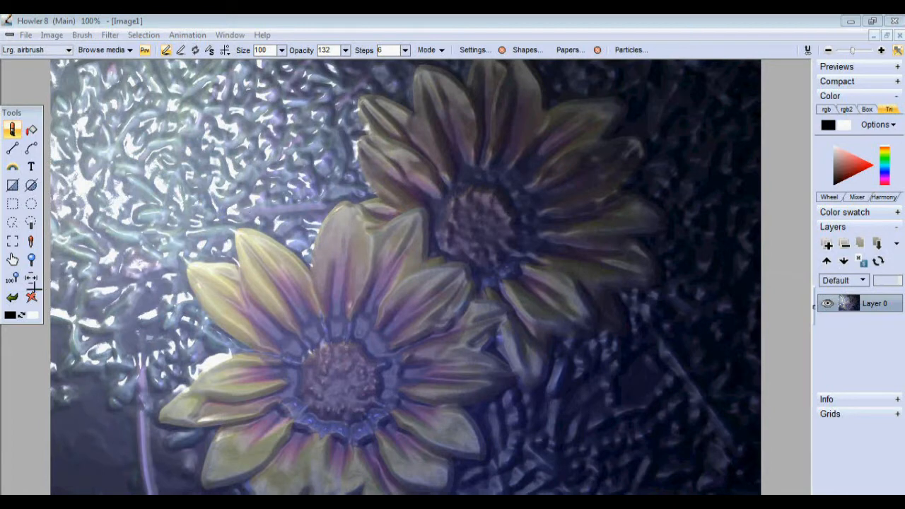
{"action": "left_click", "coordinate": [11, 240]}
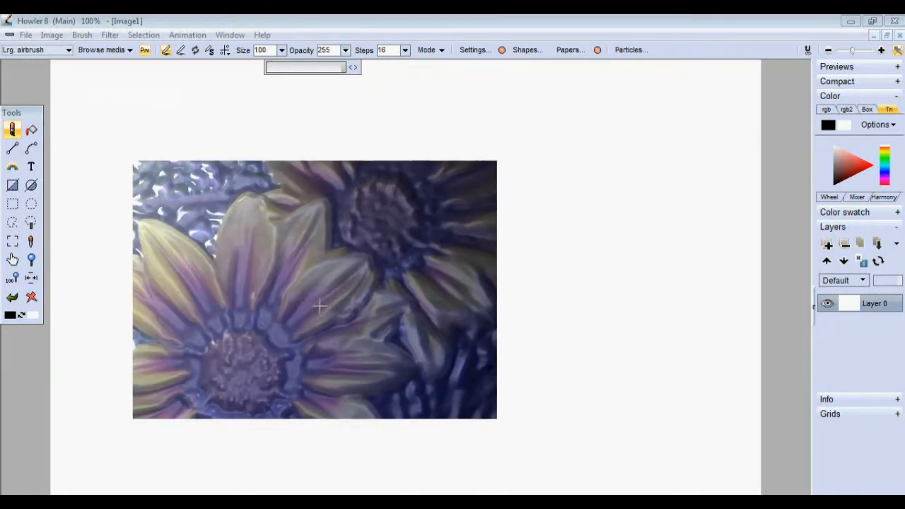
- In Brush Resample, try width 600 and scales around 300%, keeping proportions constrained
{"action": "left_click", "coordinate": [82, 34]}
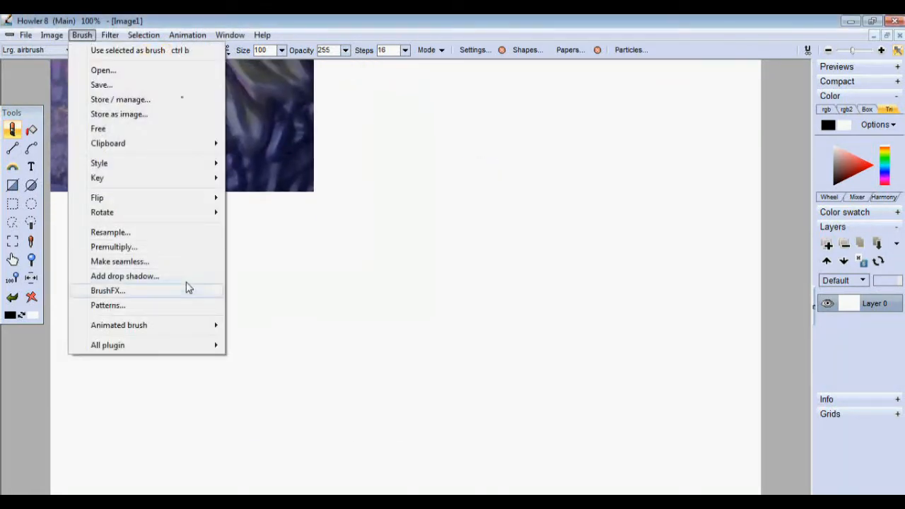
{"action": "mouse_move", "coordinate": [181, 232]}
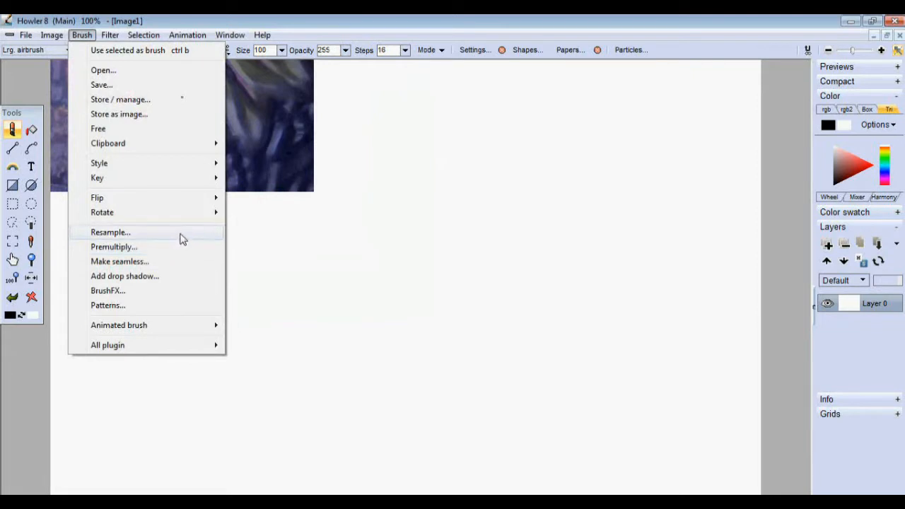
{"action": "left_click", "coordinate": [110, 232]}
{"action": "type", "text": "9"}
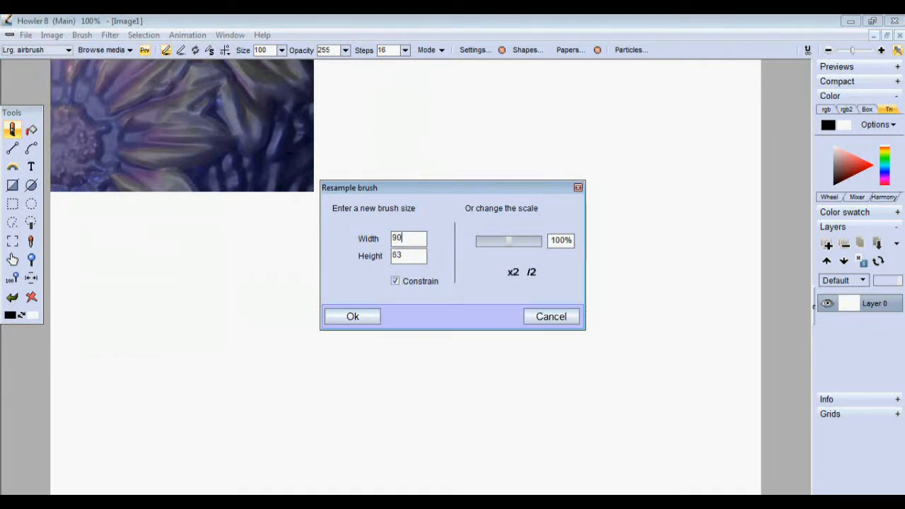
{"action": "type", "text": "0"}
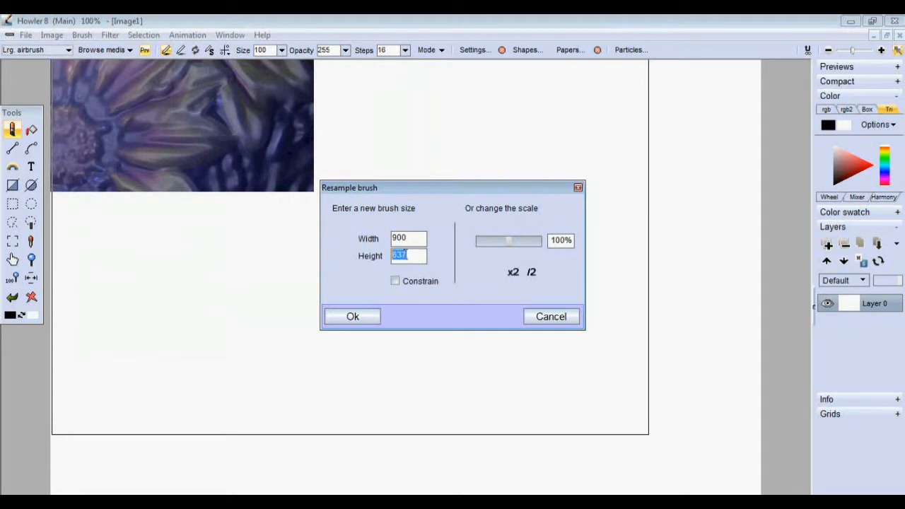
{"action": "type", "text": "6"}
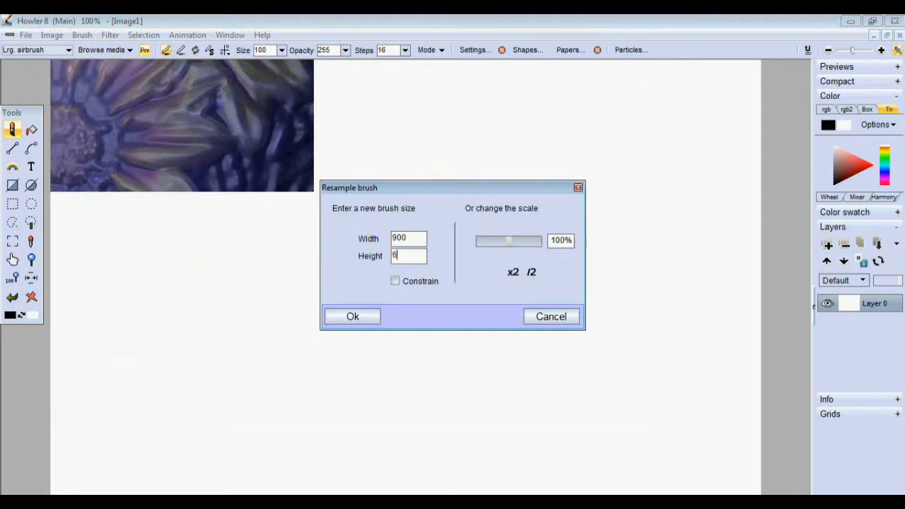
{"action": "type", "text": "00"}
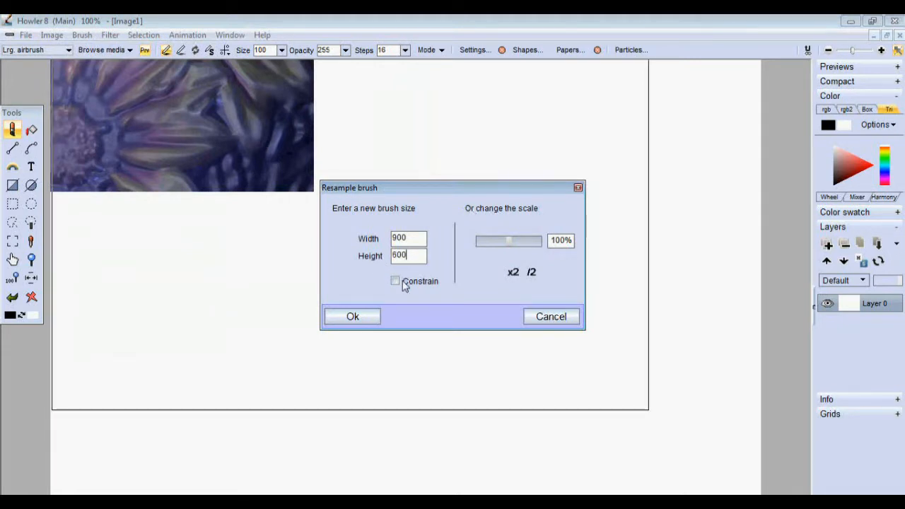
{"action": "left_click", "coordinate": [396, 280]}
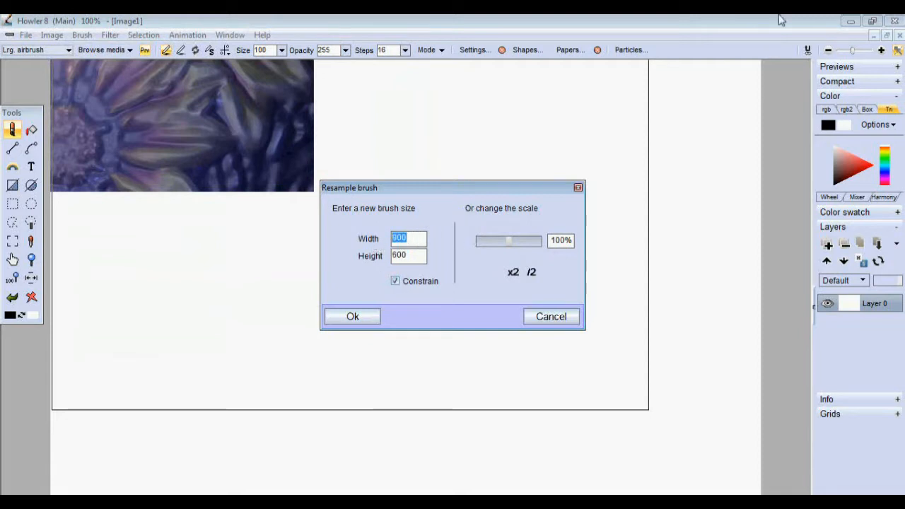
{"action": "type", "text": "300"}
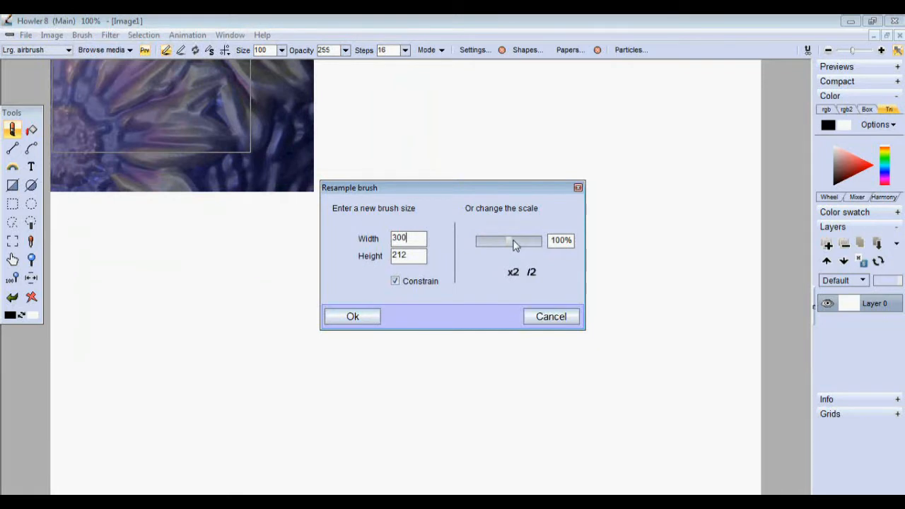
{"action": "left_click_drag", "start_coordinate": [508, 240], "coordinate": [512, 240]}
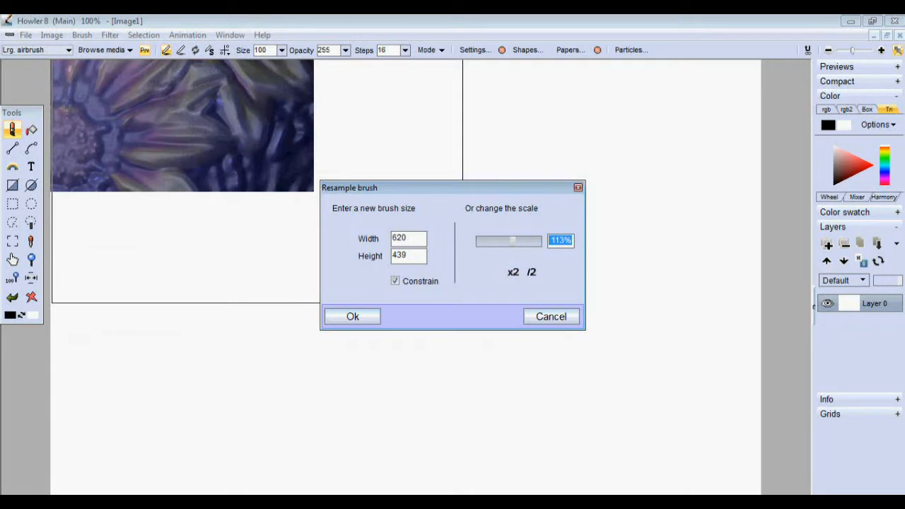
- Settle on a 201% scale and resample the brush to about 1103 × 781
{"action": "type", "text": "100"}
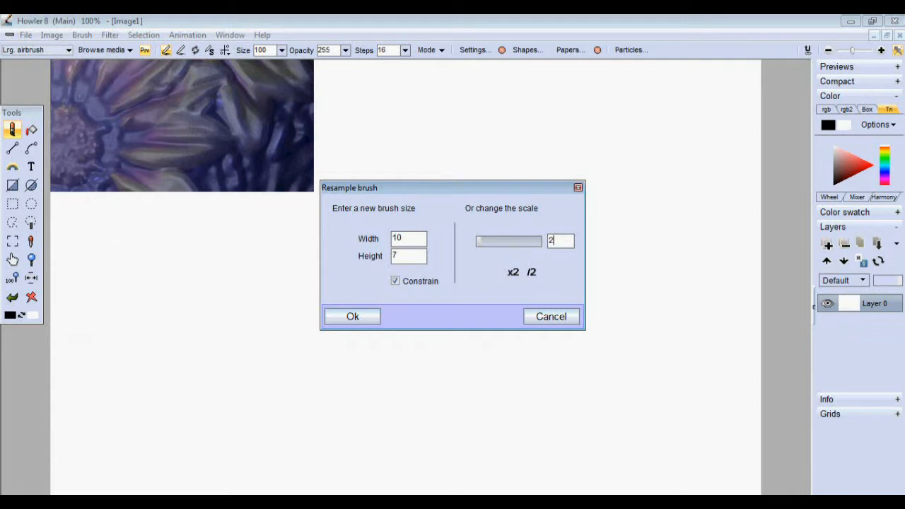
{"action": "type", "text": "201"}
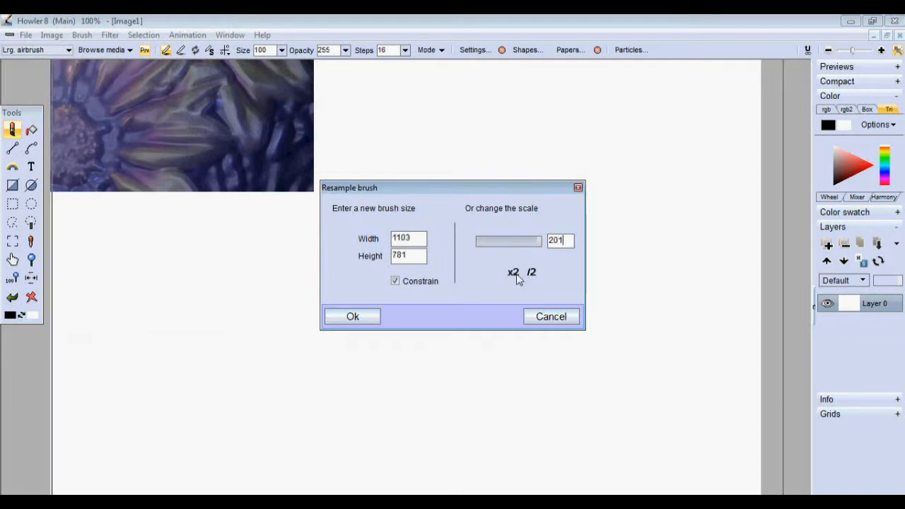
{"action": "left_click", "coordinate": [512, 272]}
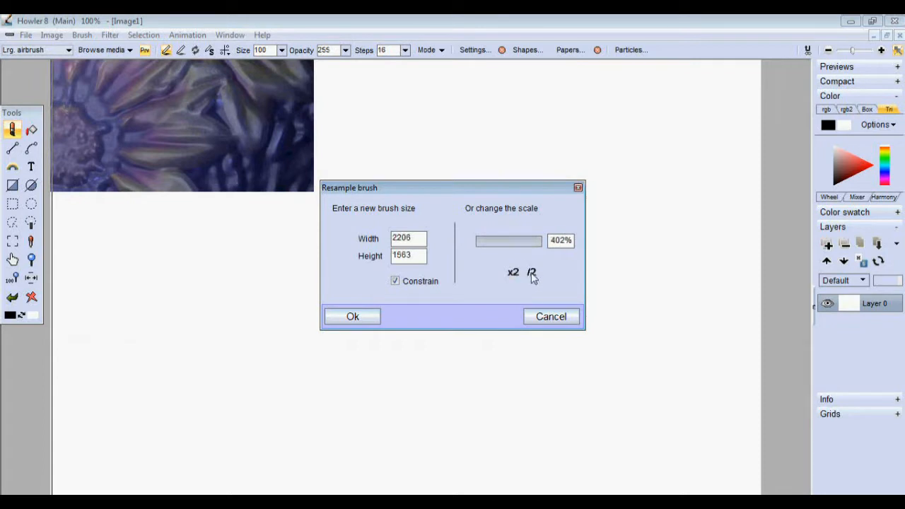
{"action": "left_click", "coordinate": [532, 271]}
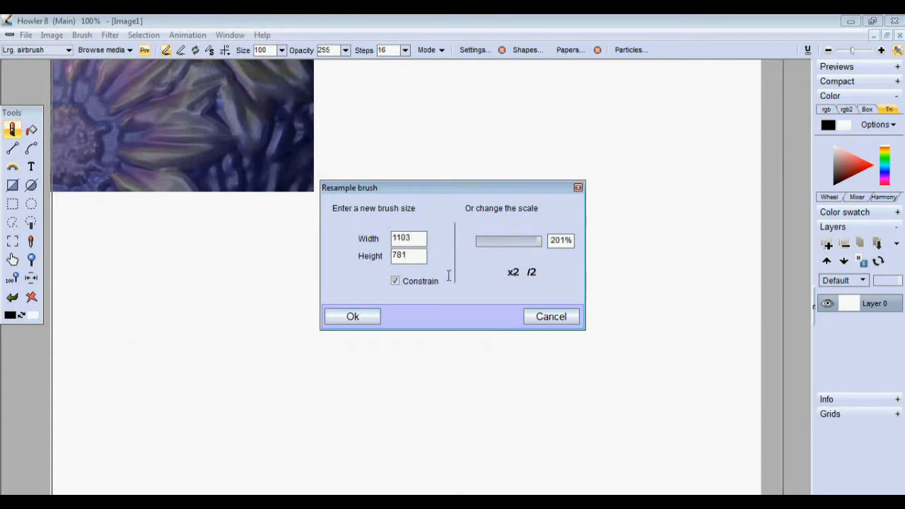
{"action": "left_click", "coordinate": [352, 317]}
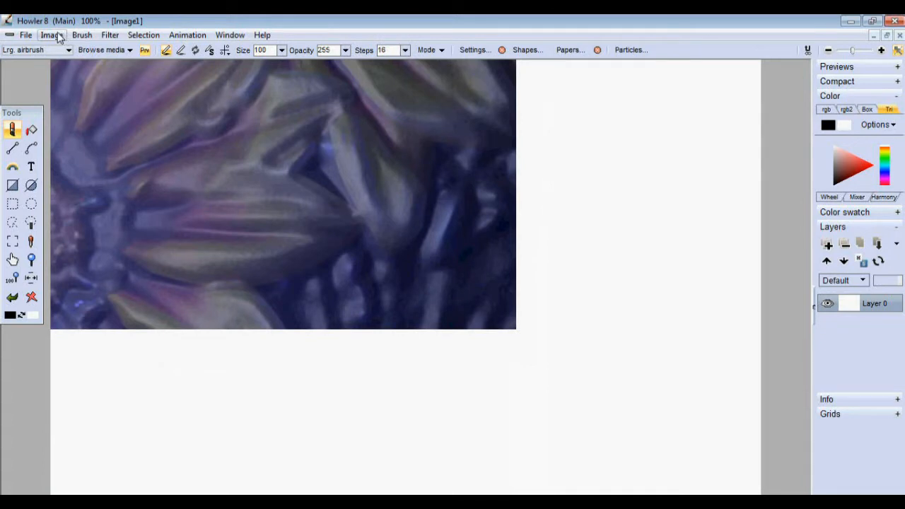
- Clear the canvas and bring up the Brush store/manage window with the flower brush
{"action": "left_click", "coordinate": [51, 34]}
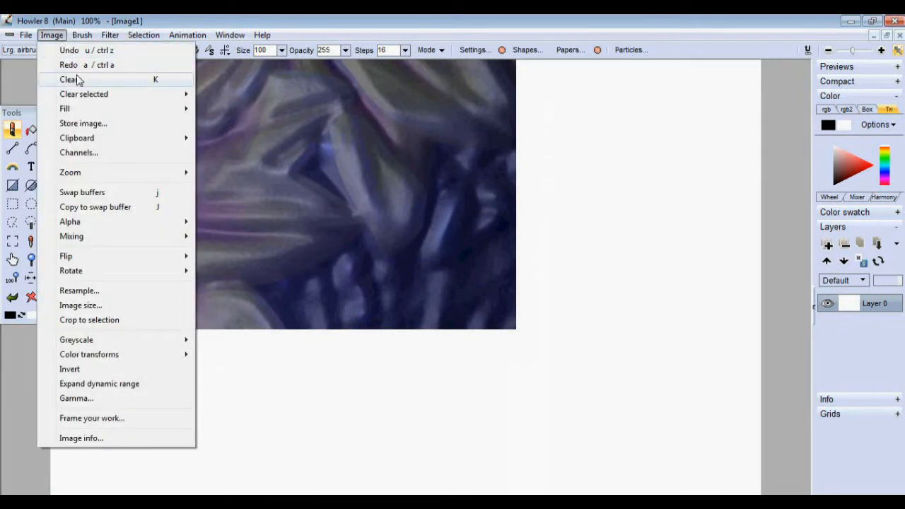
{"action": "left_click", "coordinate": [70, 79]}
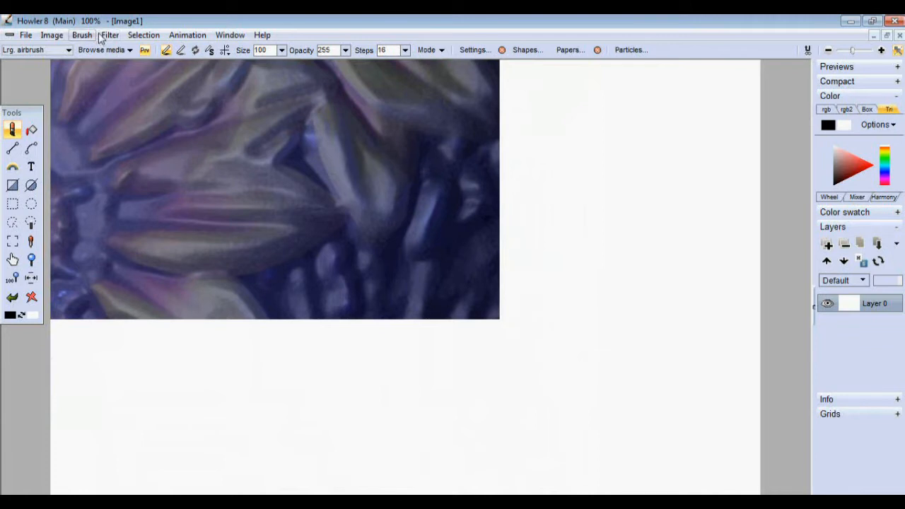
{"action": "left_click", "coordinate": [82, 34]}
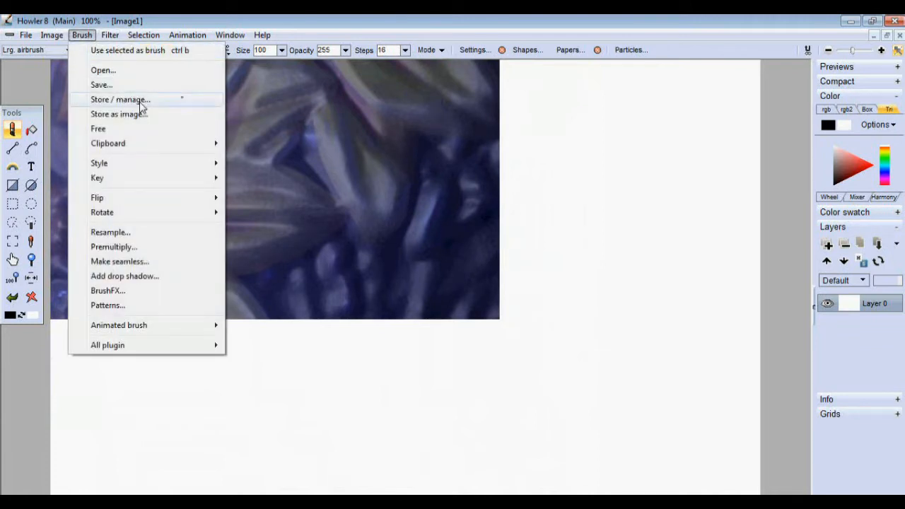
{"action": "mouse_move", "coordinate": [159, 106]}
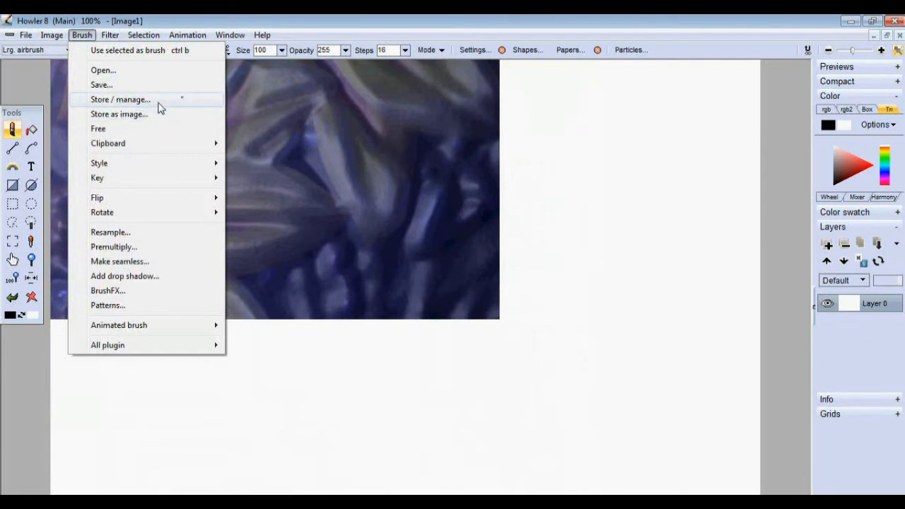
{"action": "mouse_move", "coordinate": [158, 105]}
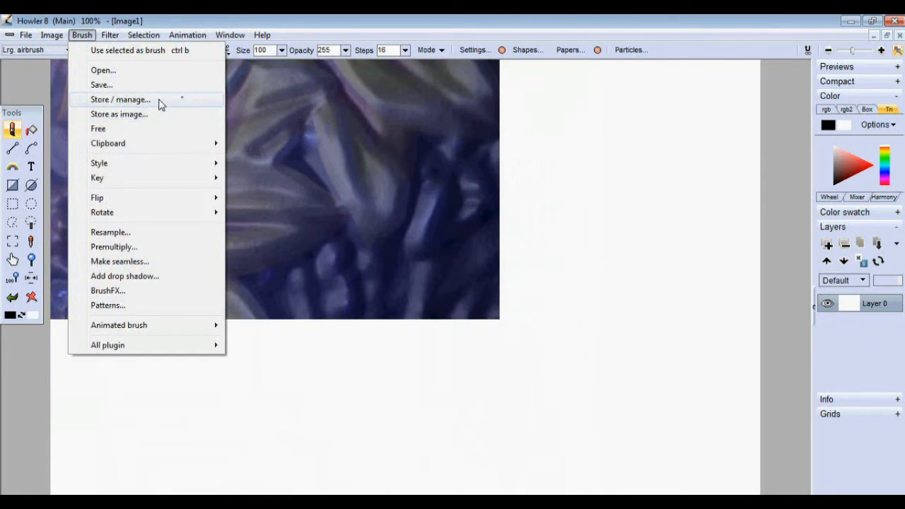
{"action": "left_click", "coordinate": [121, 99]}
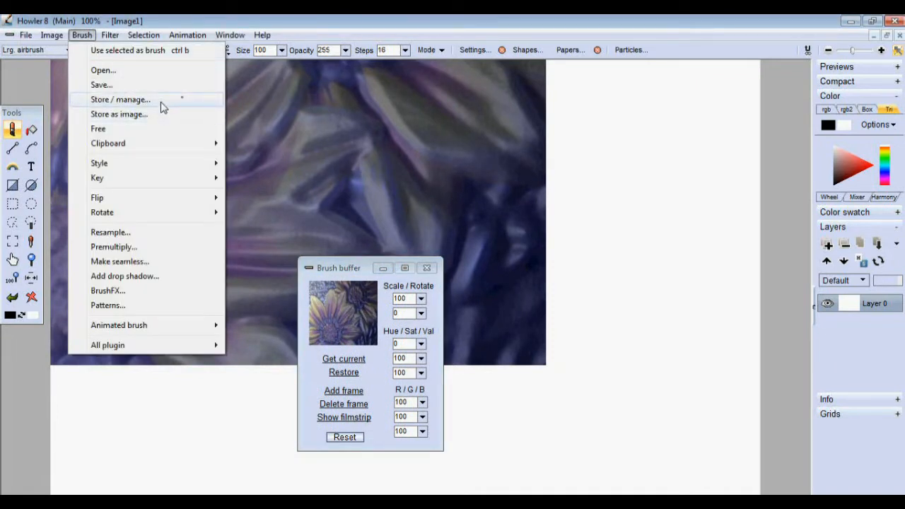
{"action": "mouse_move", "coordinate": [154, 113]}
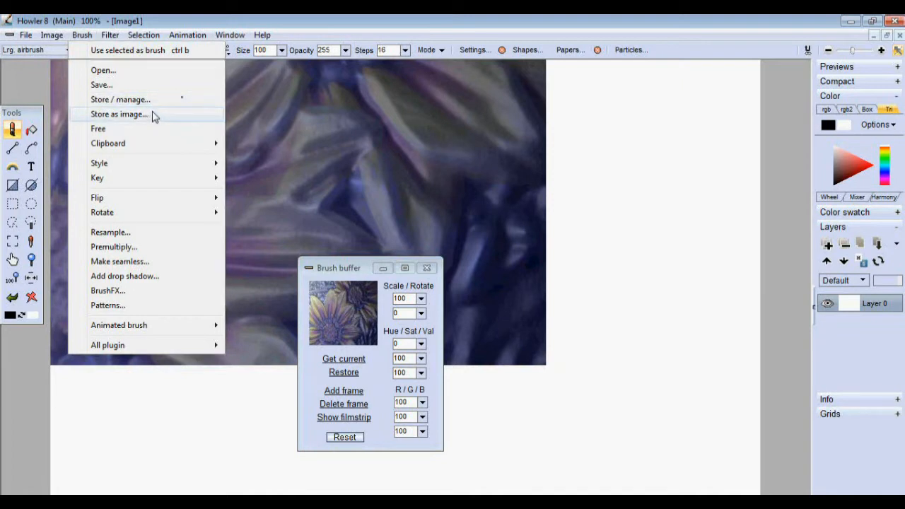
- Store the brush as an image and review the image panel's paste, alpha and channel options
{"action": "left_click", "coordinate": [118, 114]}
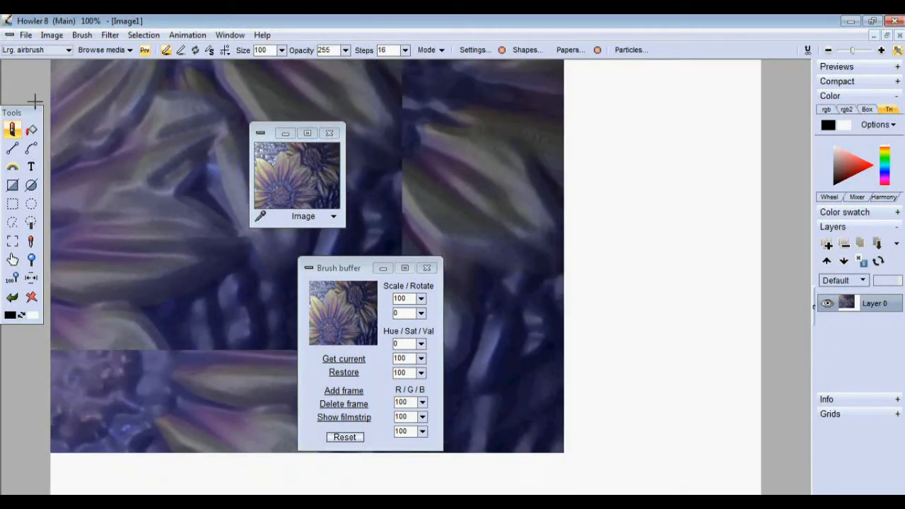
{"action": "left_click", "coordinate": [51, 34]}
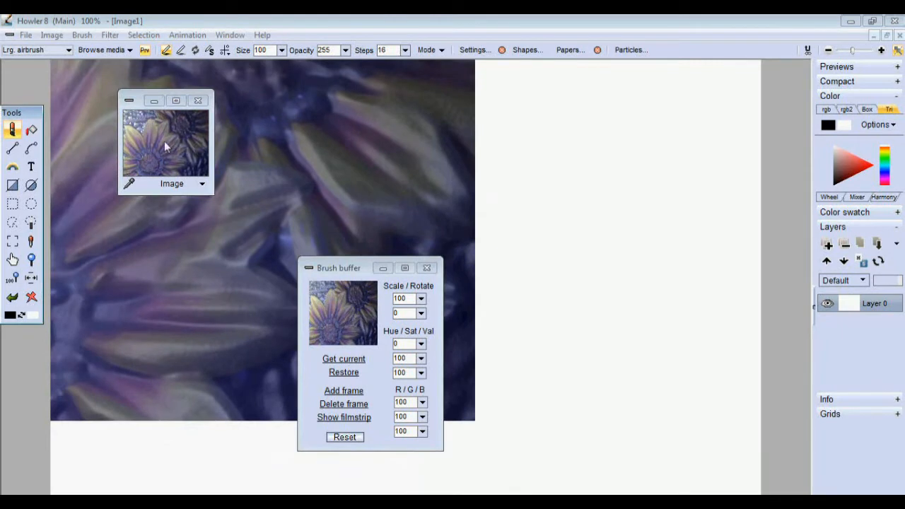
{"action": "left_click", "coordinate": [201, 184]}
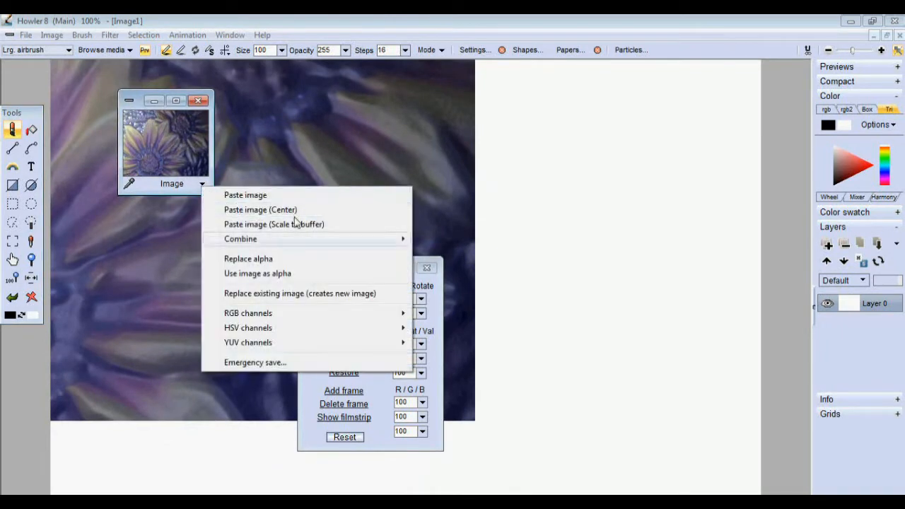
{"action": "mouse_move", "coordinate": [277, 289]}
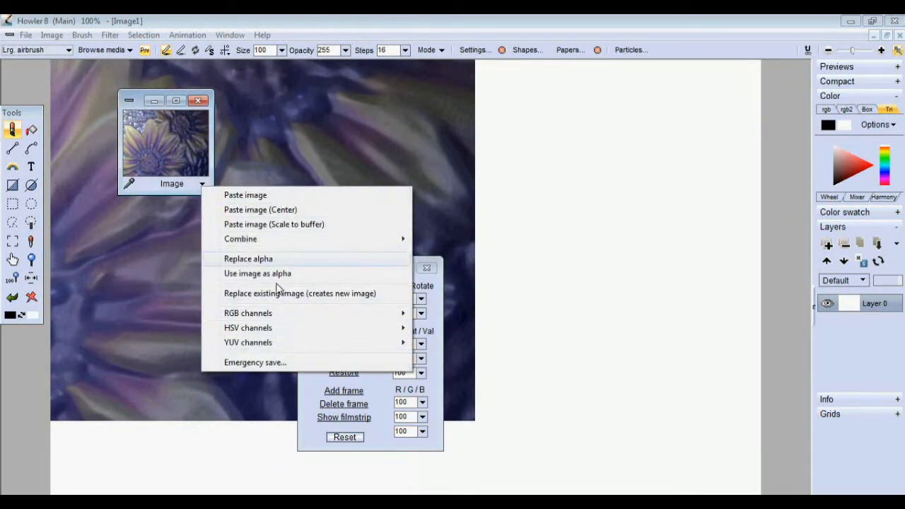
{"action": "mouse_move", "coordinate": [346, 306]}
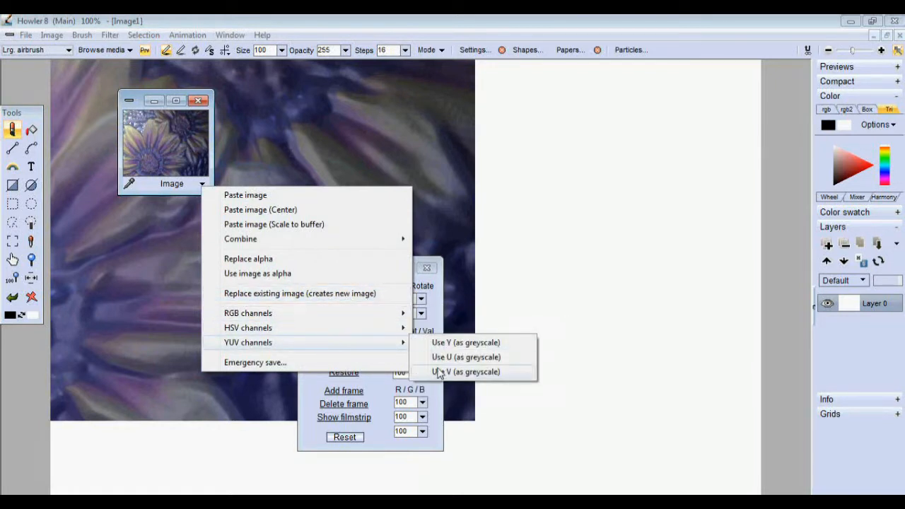
{"action": "mouse_move", "coordinate": [304, 374]}
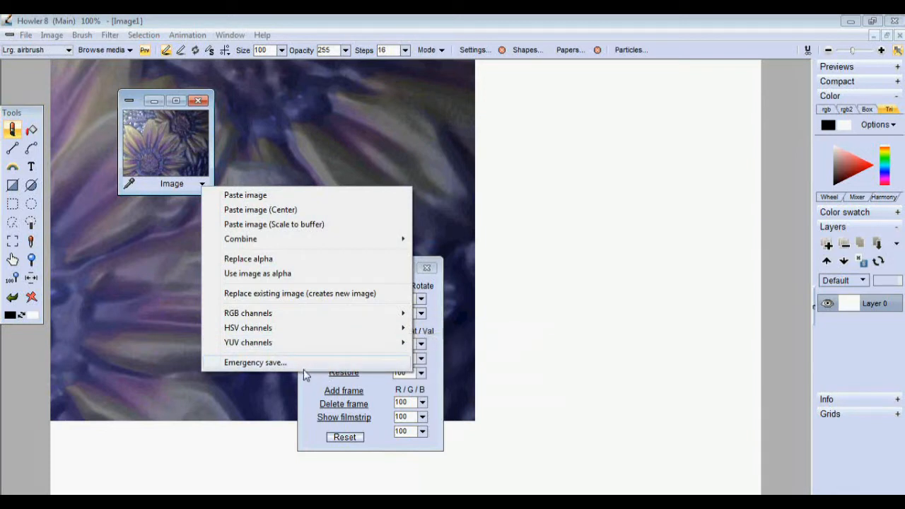
{"action": "mouse_move", "coordinate": [294, 366]}
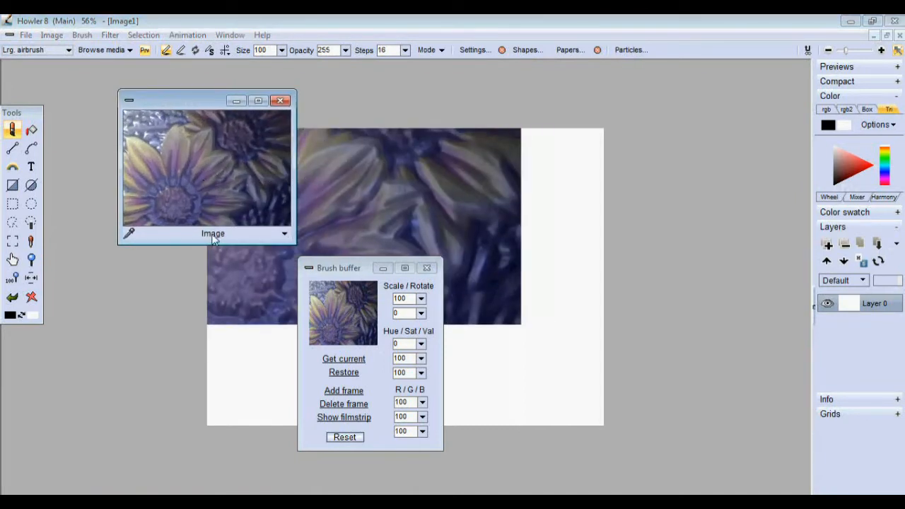
{"action": "left_click", "coordinate": [285, 233]}
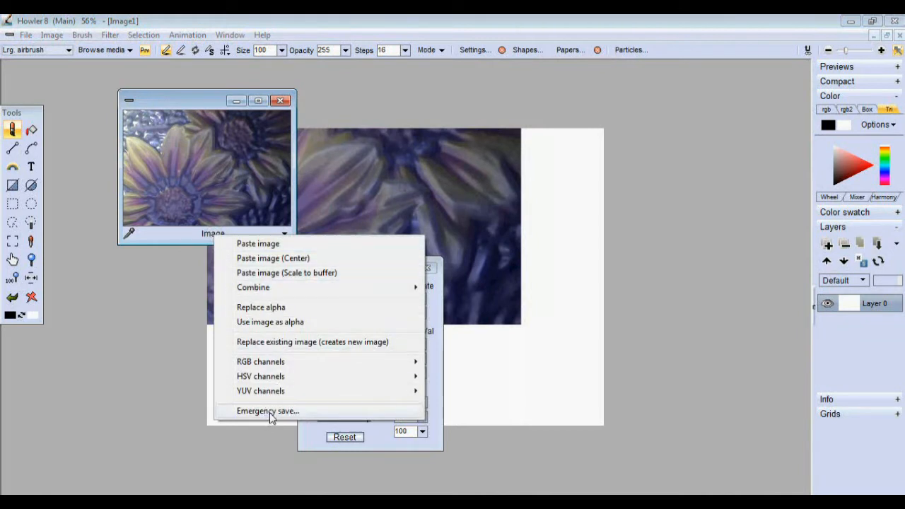
{"action": "mouse_move", "coordinate": [396, 116]}
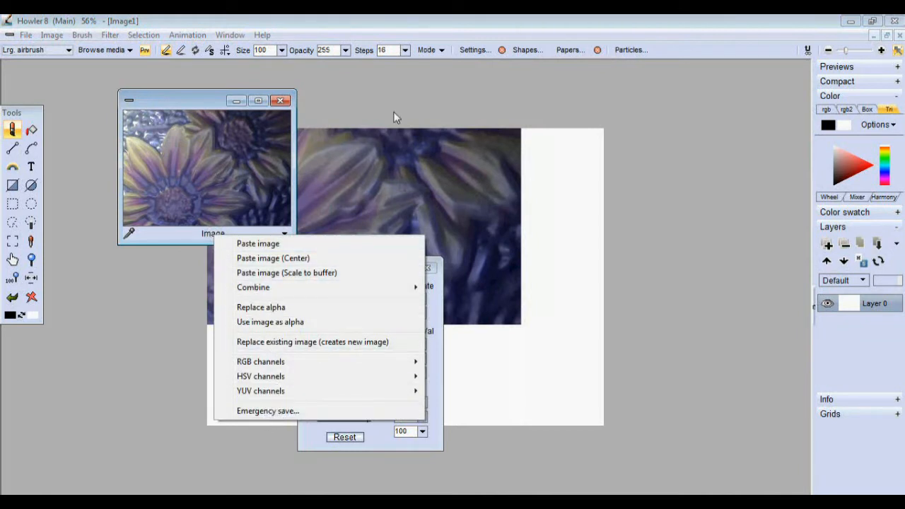
{"action": "mouse_move", "coordinate": [215, 106]}
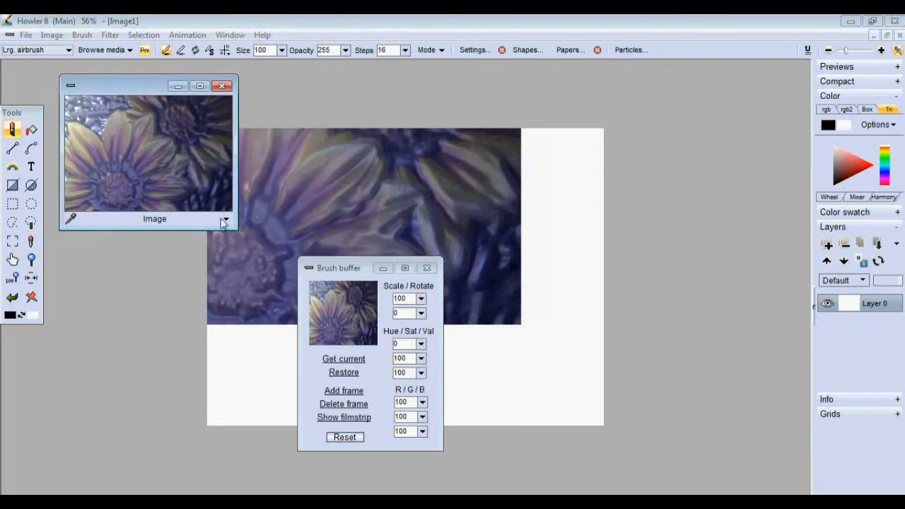
{"action": "left_click", "coordinate": [224, 218]}
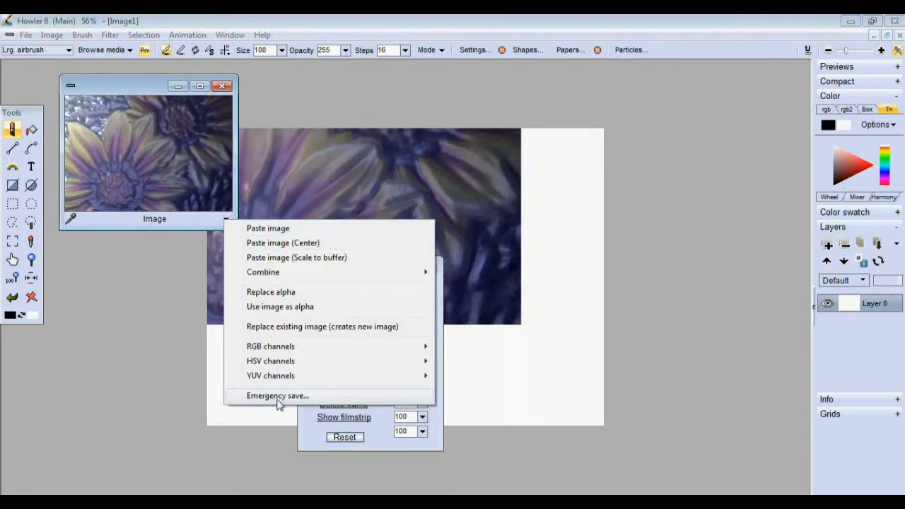
{"action": "mouse_move", "coordinate": [219, 119]}
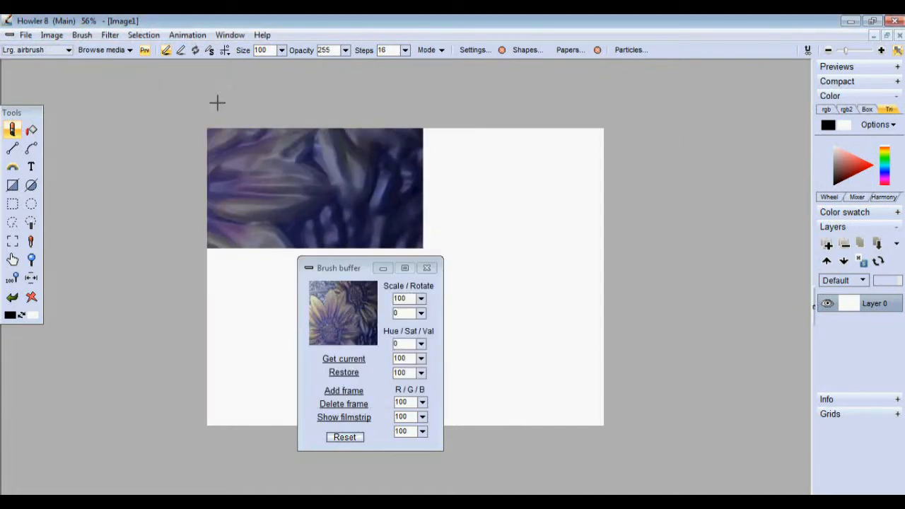
- Close the Brush buffer window and set the toolbar Size slider to about 70
{"action": "left_click", "coordinate": [427, 268]}
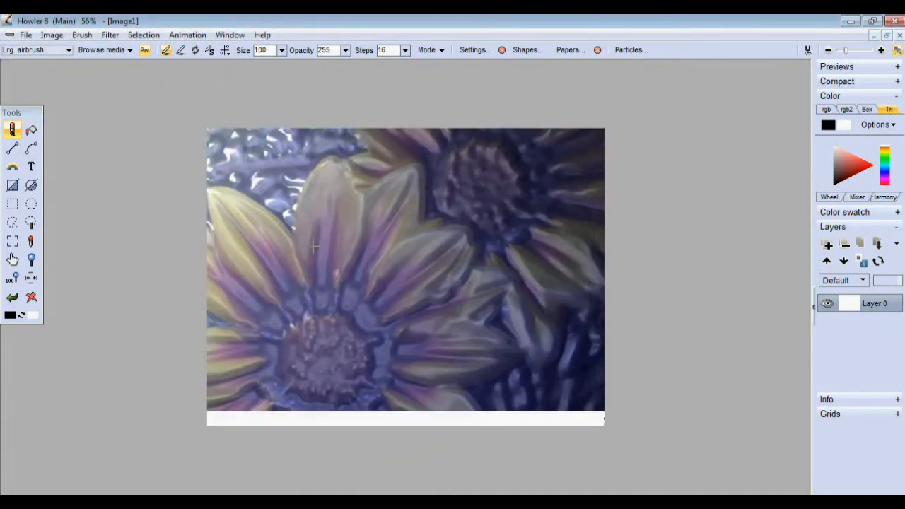
{"action": "left_click", "coordinate": [51, 34]}
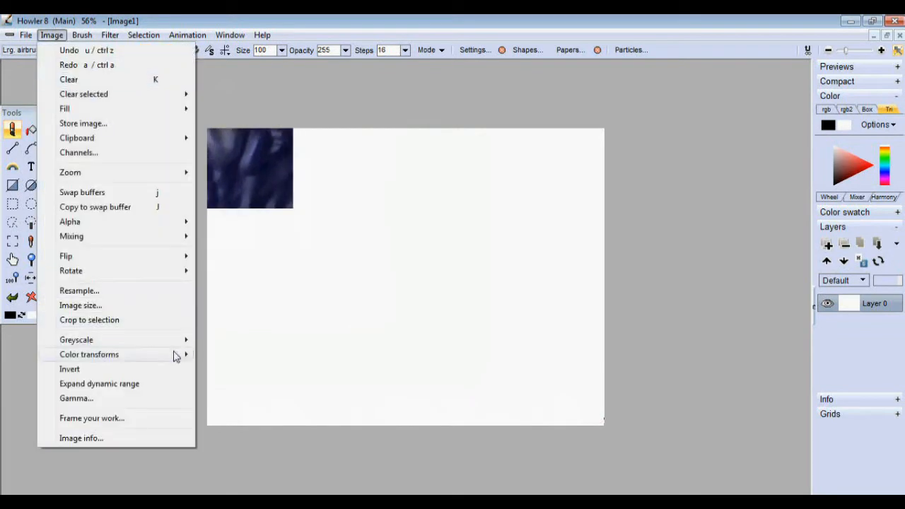
{"action": "mouse_move", "coordinate": [96, 107]}
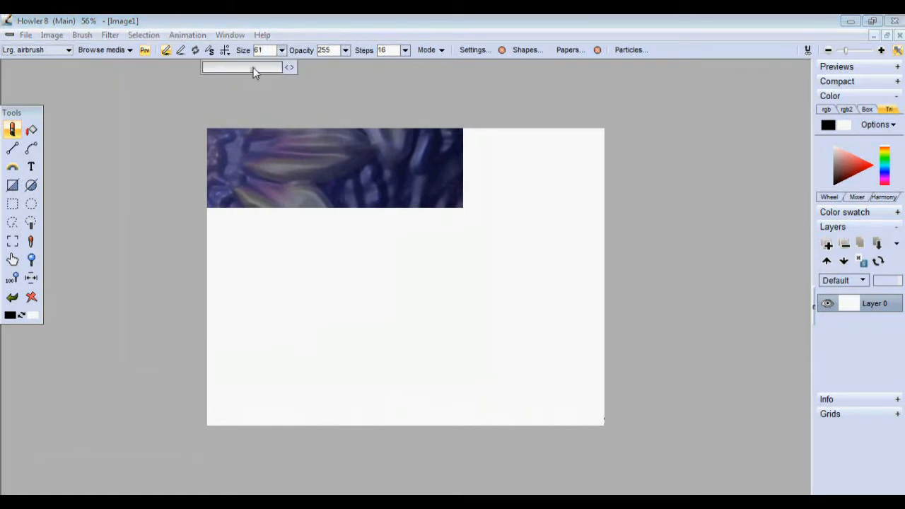
{"action": "left_click", "coordinate": [292, 68]}
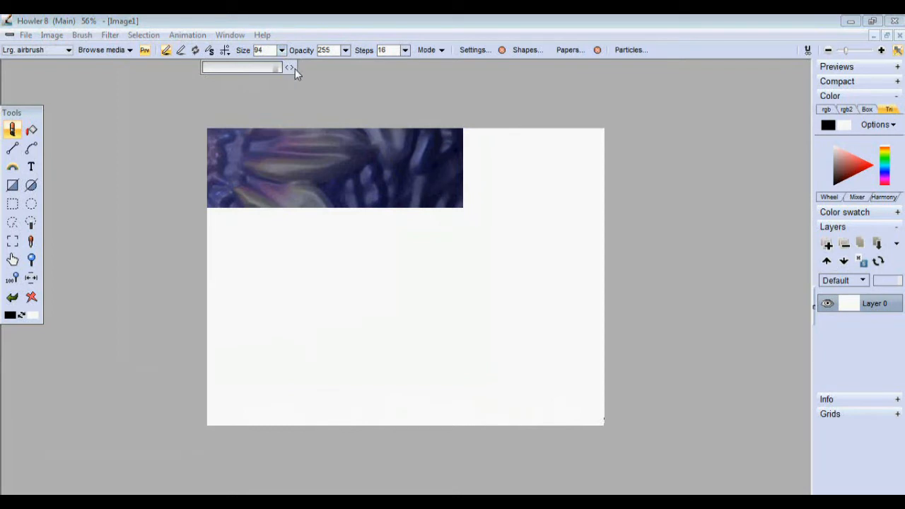
{"action": "left_click", "coordinate": [288, 71]}
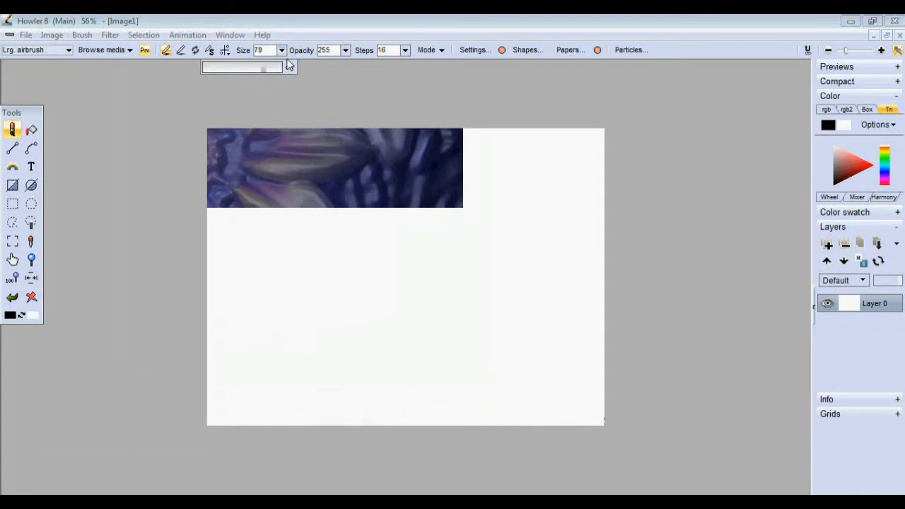
{"action": "left_click_drag", "start_coordinate": [263, 66], "coordinate": [232, 67]}
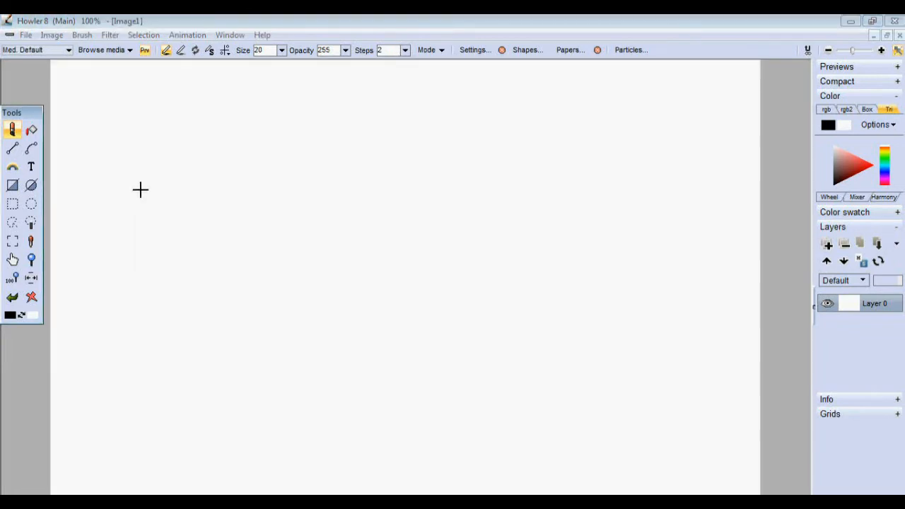
{"action": "mouse_move", "coordinate": [88, 40]}
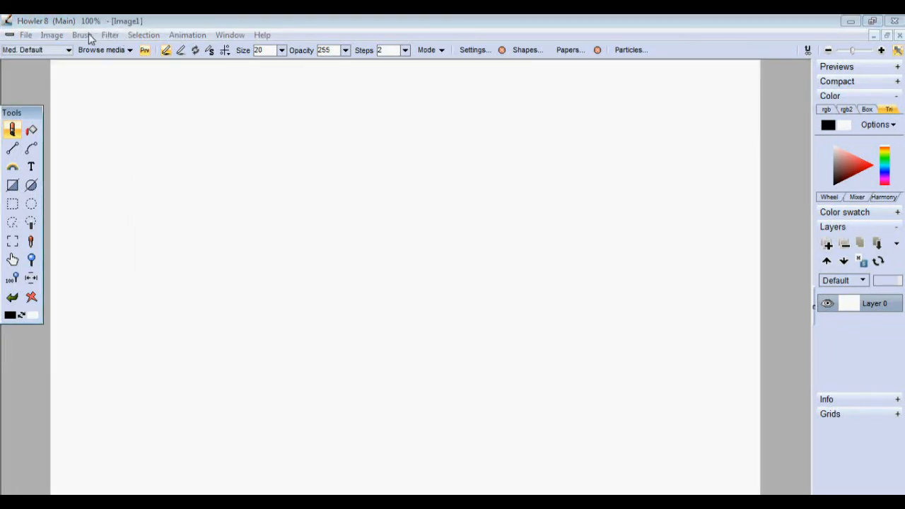
- Browse the Brush menu, then start the Zrings filter from Filter > Render
{"action": "left_click", "coordinate": [82, 34]}
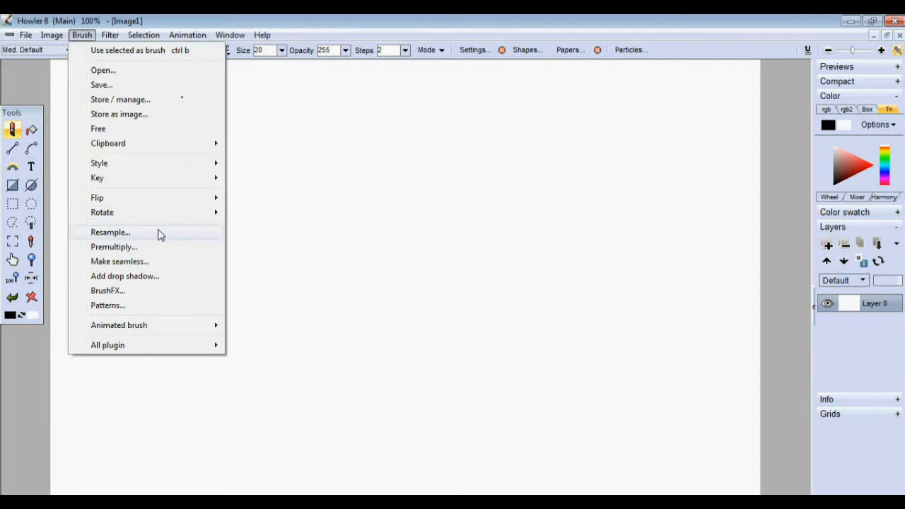
{"action": "mouse_move", "coordinate": [181, 238]}
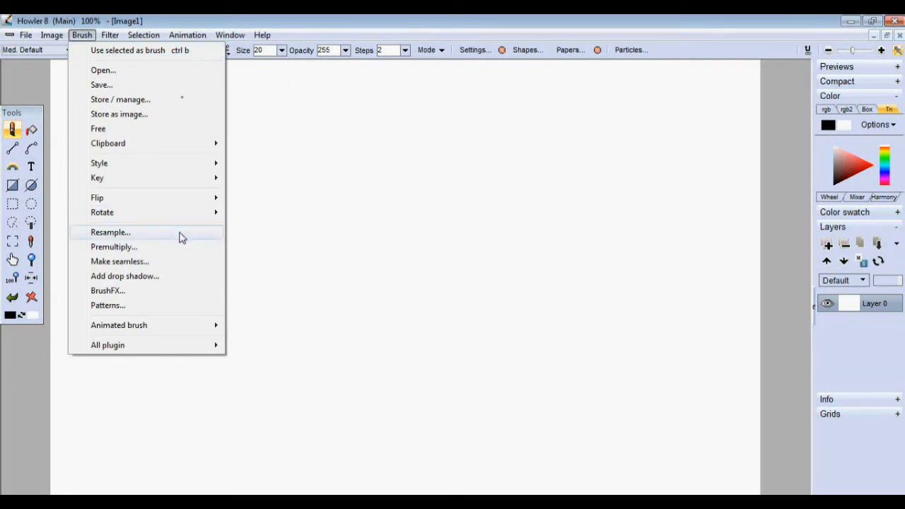
{"action": "mouse_move", "coordinate": [149, 212]}
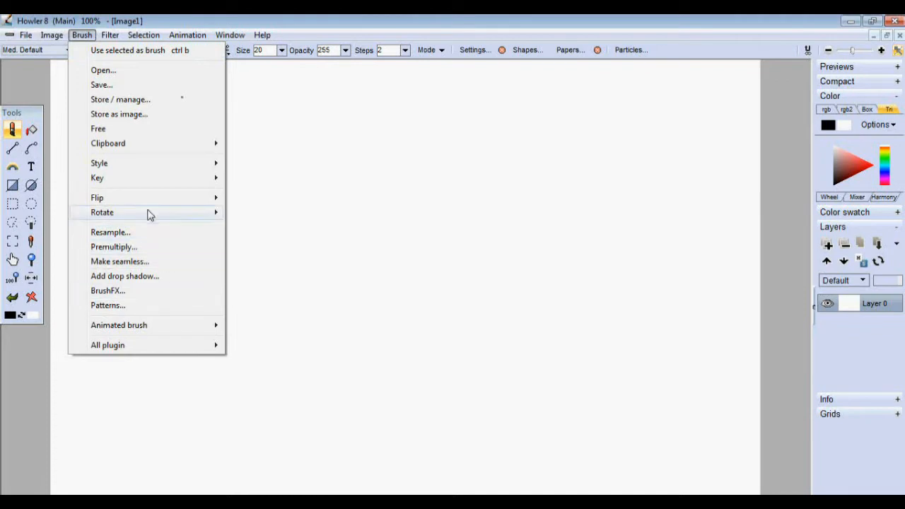
{"action": "mouse_move", "coordinate": [96, 198]}
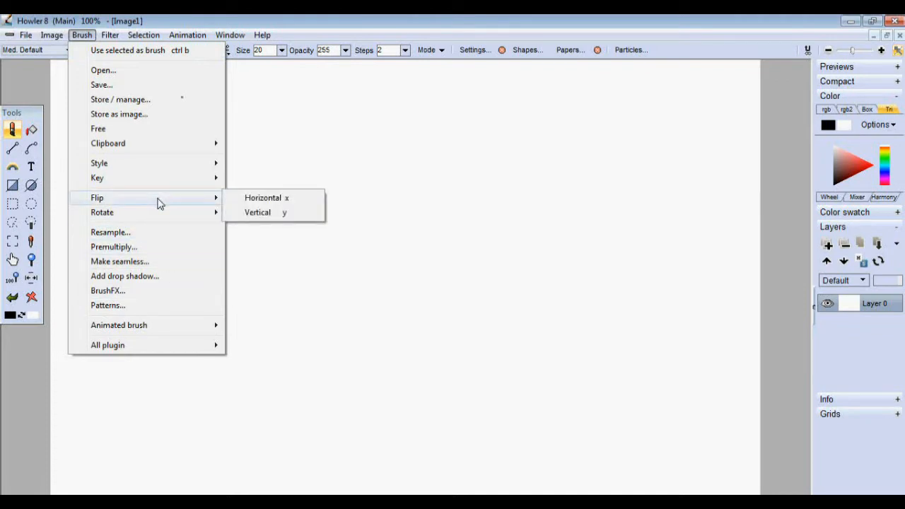
{"action": "mouse_move", "coordinate": [167, 204]}
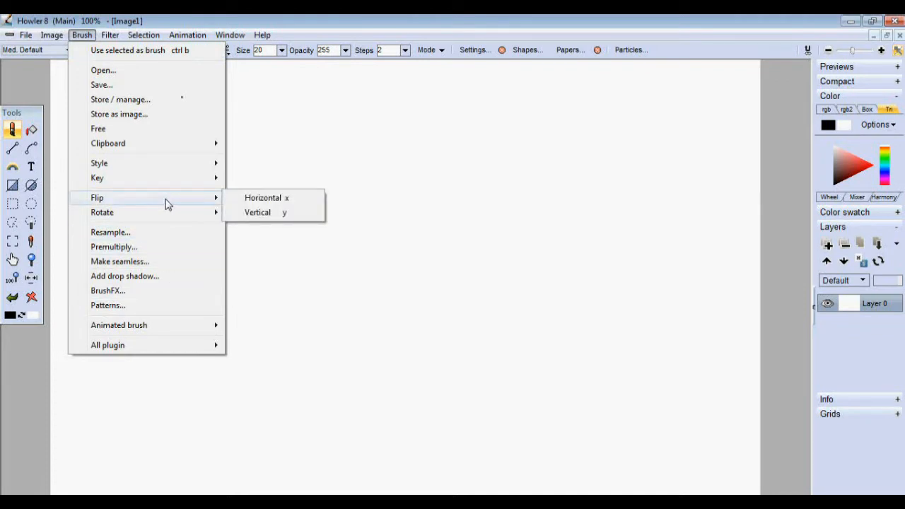
{"action": "mouse_move", "coordinate": [97, 45]}
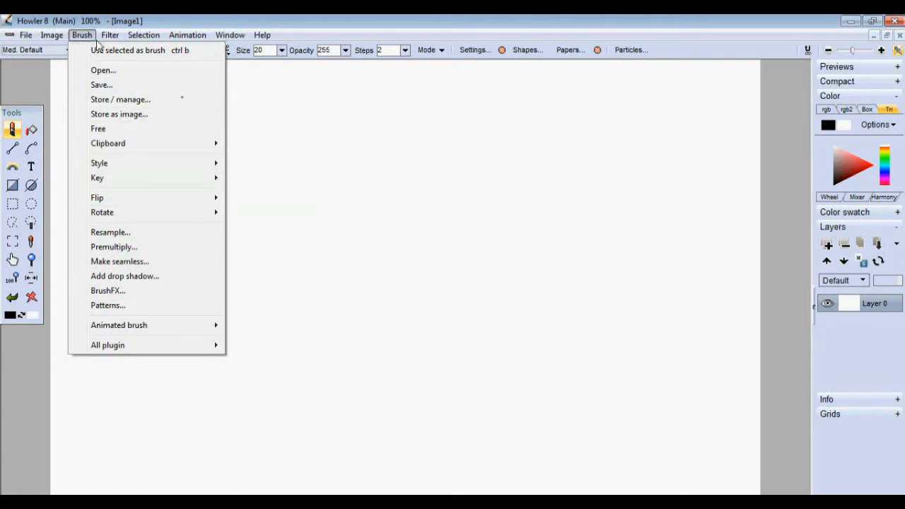
{"action": "left_click", "coordinate": [110, 34]}
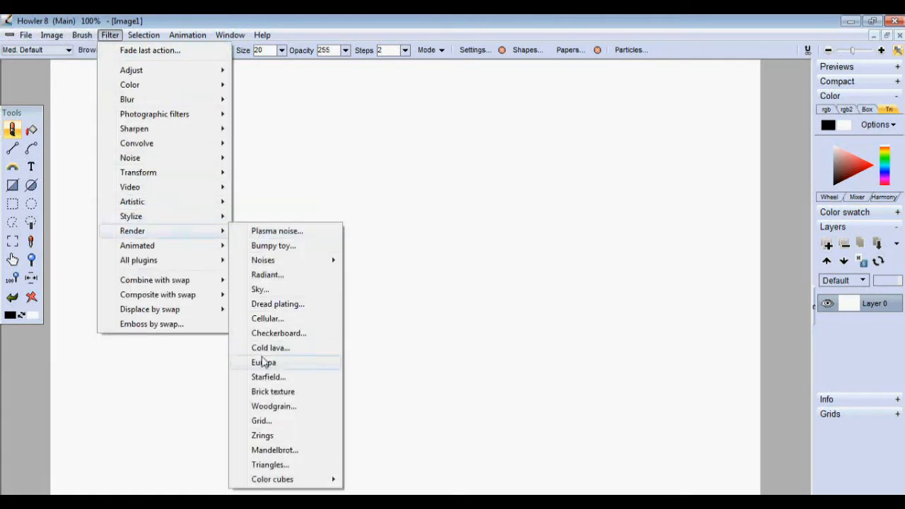
{"action": "mouse_move", "coordinate": [305, 436]}
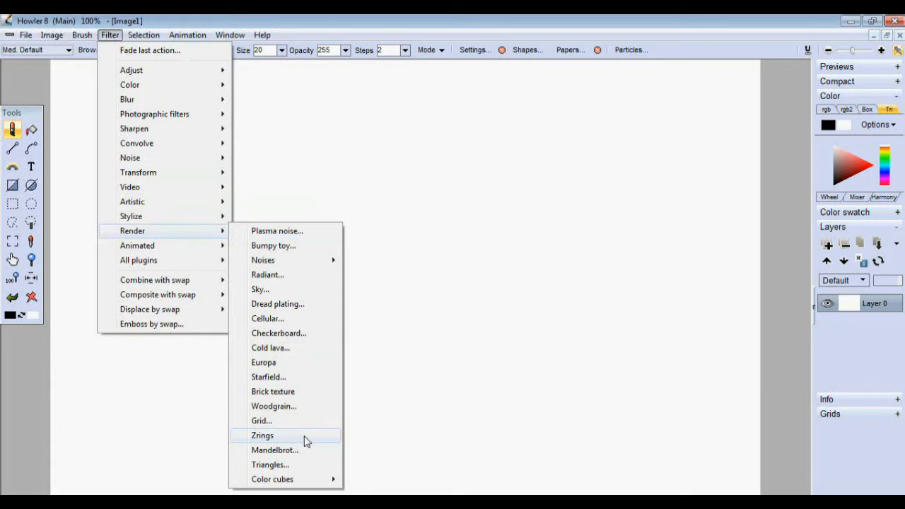
{"action": "left_click", "coordinate": [263, 436]}
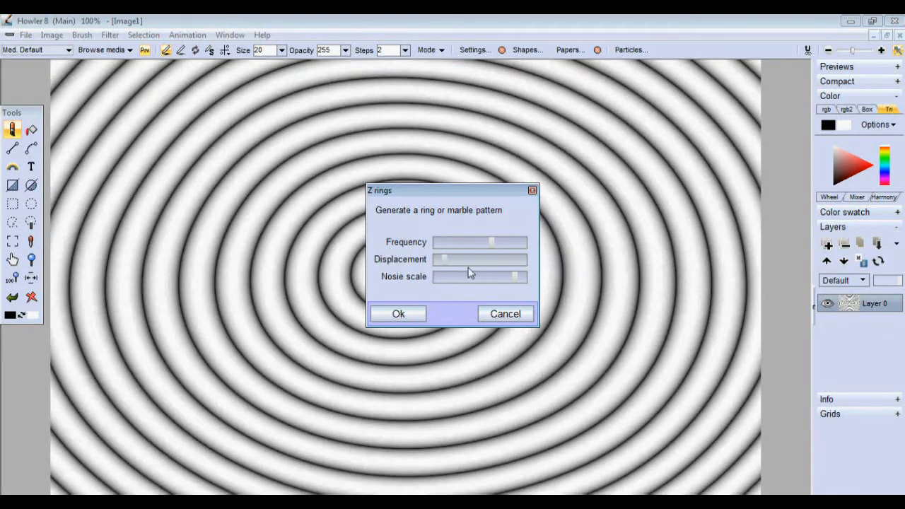
- Raise the Zrings Displacement and adjust Frequency so the rings turn wavy
{"action": "left_click_drag", "start_coordinate": [493, 242], "coordinate": [517, 242]}
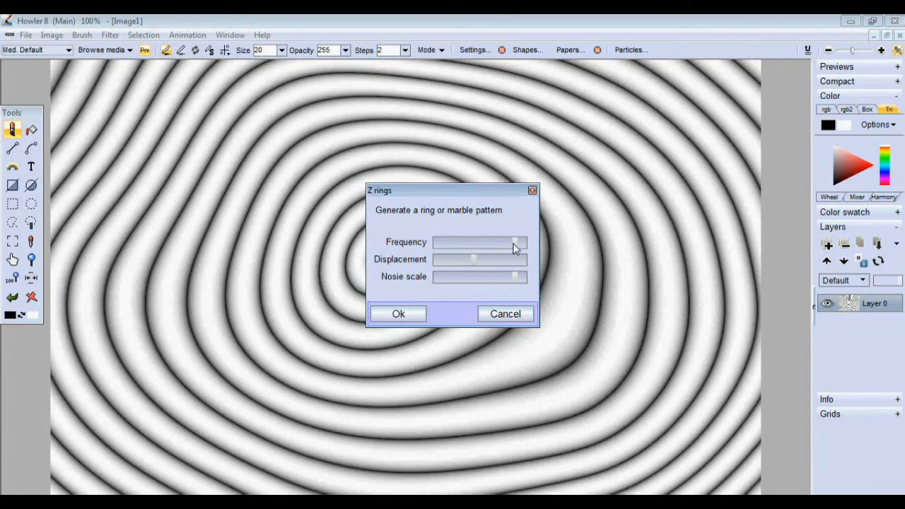
{"action": "left_click_drag", "start_coordinate": [515, 242], "coordinate": [460, 242]}
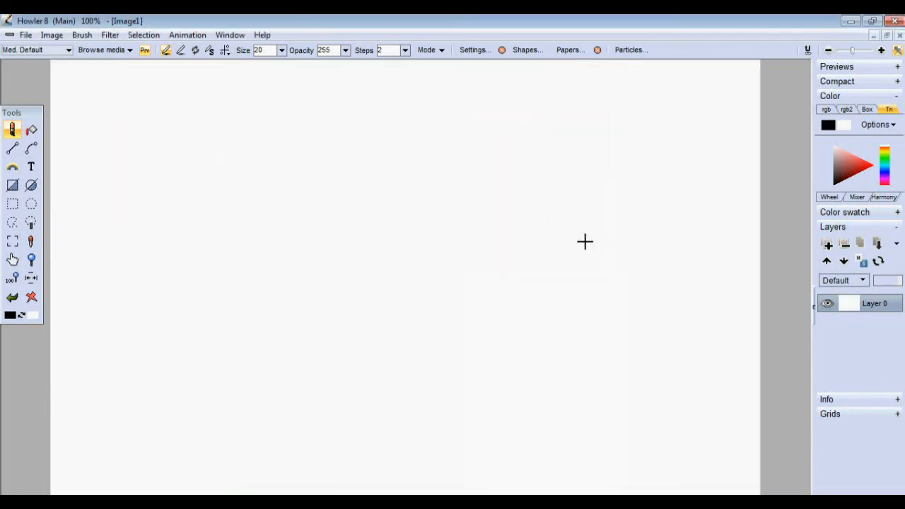
- Bring up Filter > Transform > Crystalize and dismiss it, leaving the canvas white
{"action": "left_click", "coordinate": [110, 34]}
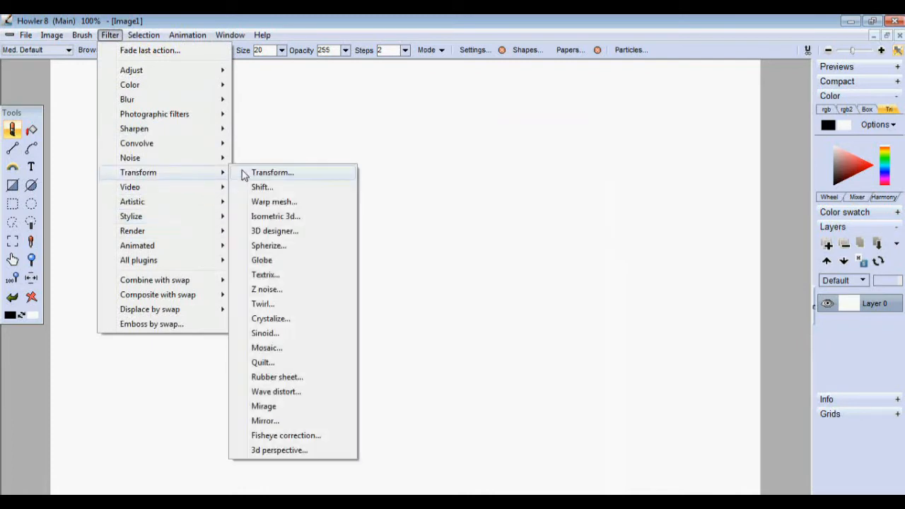
{"action": "left_click", "coordinate": [270, 319]}
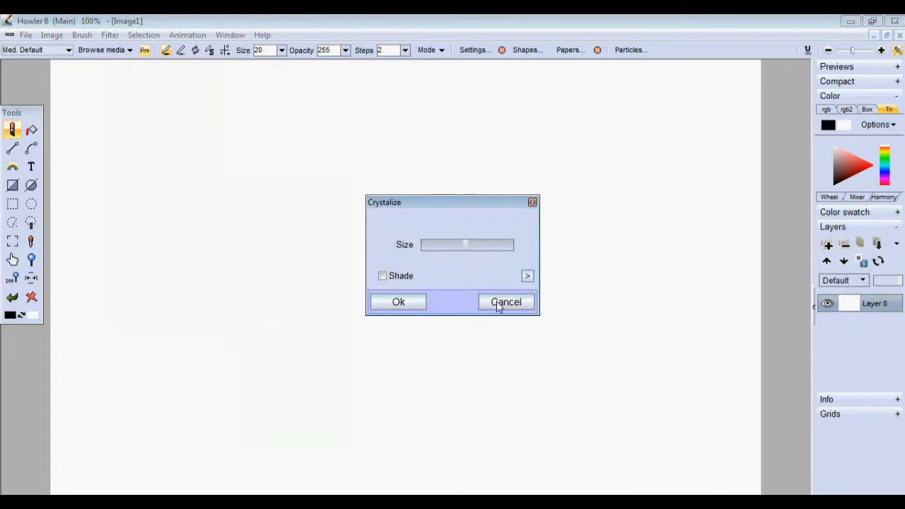
{"action": "left_click", "coordinate": [110, 34]}
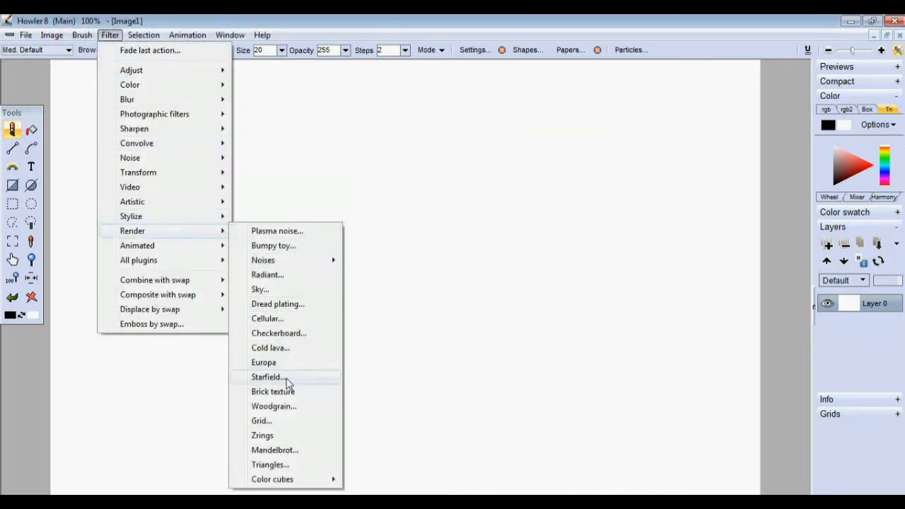
- Preview the Render > Brick texture and cancel it, keeping the canvas white
{"action": "left_click", "coordinate": [273, 391]}
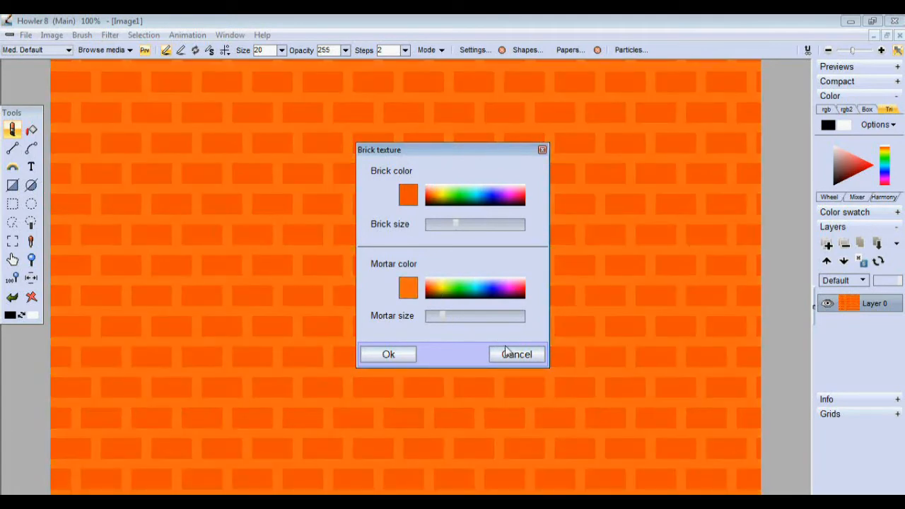
{"action": "left_click", "coordinate": [110, 34]}
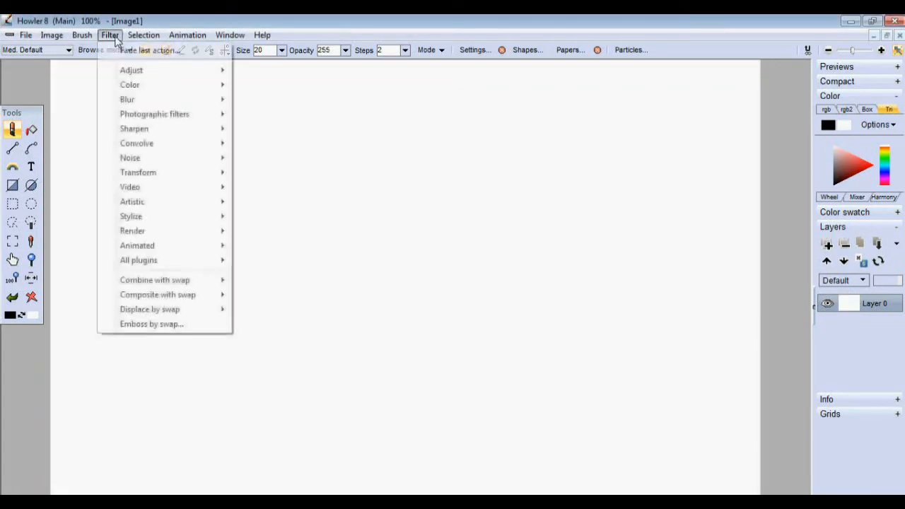
{"action": "mouse_move", "coordinate": [187, 143]}
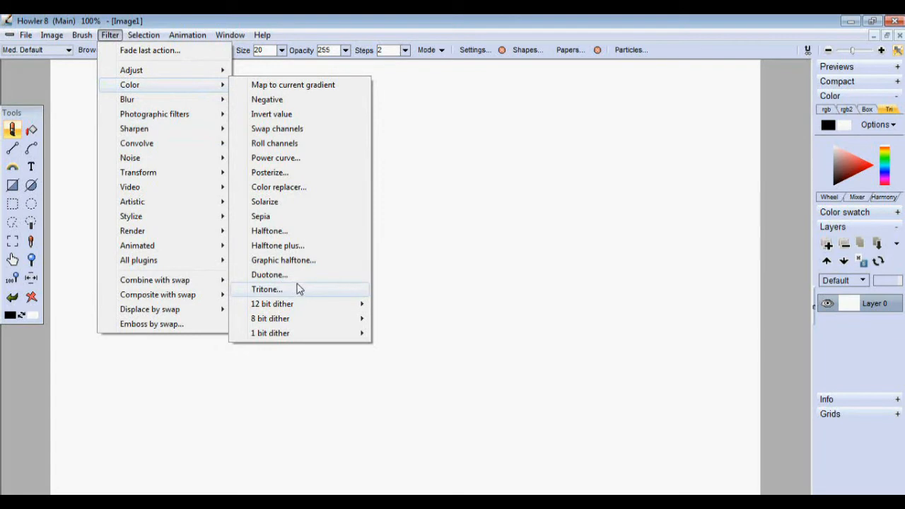
{"action": "mouse_move", "coordinate": [297, 293]}
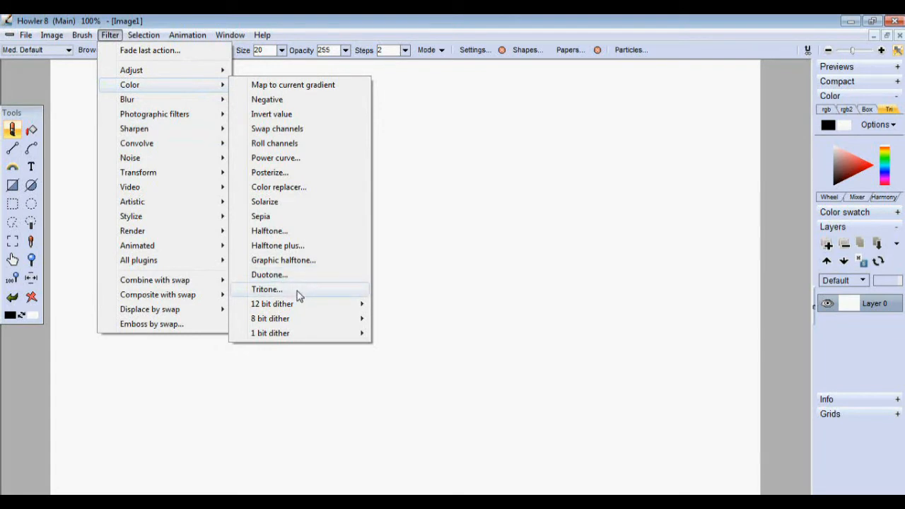
- Cancel a Duotone preview, then apply Plasma noise with Grays to fill the canvas with clouds
{"action": "left_click", "coordinate": [268, 274]}
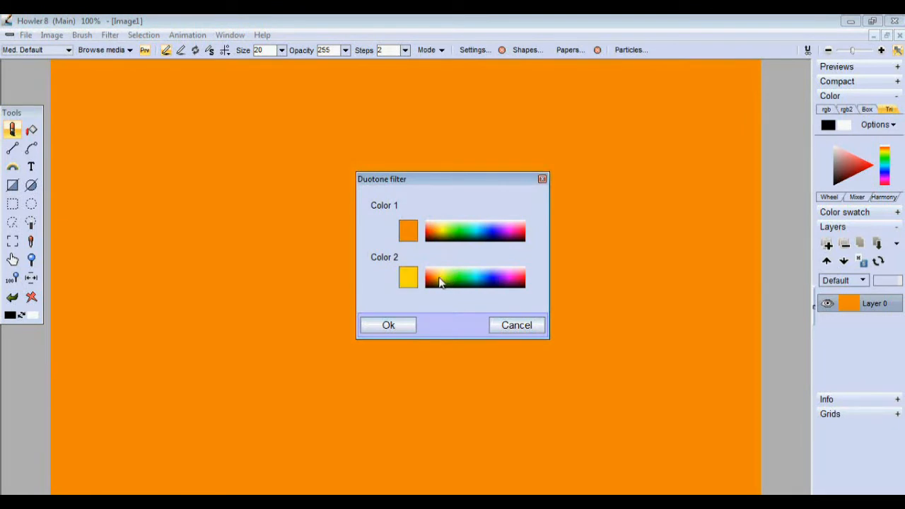
{"action": "left_click", "coordinate": [110, 34]}
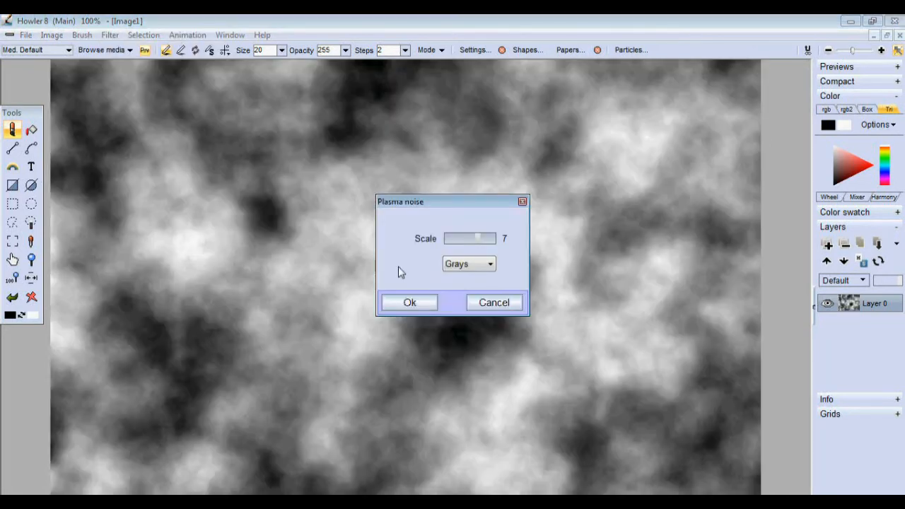
{"action": "left_click", "coordinate": [411, 303]}
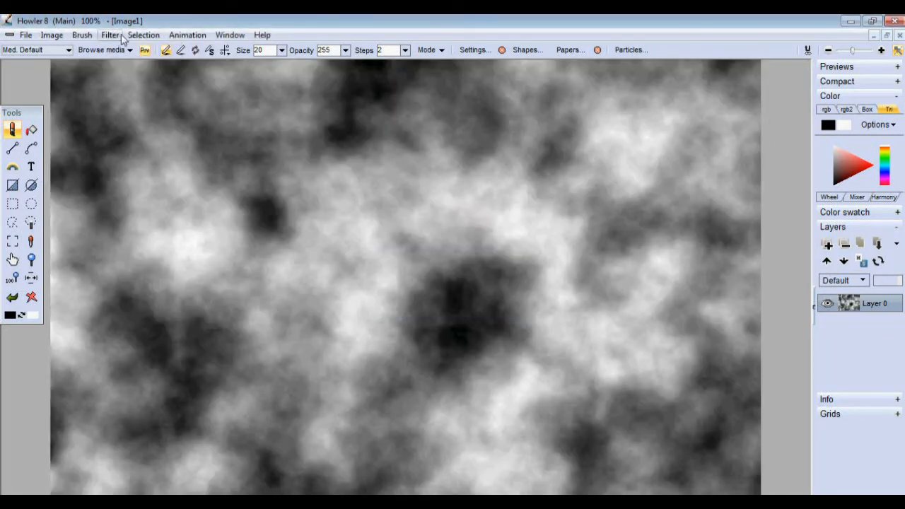
{"action": "left_click", "coordinate": [111, 34]}
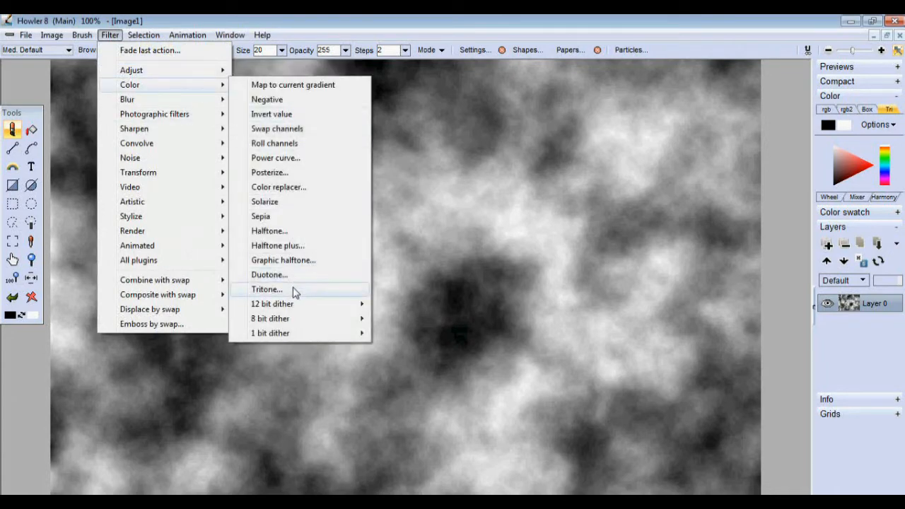
- Preview Tritone on the clouds with Preserve luminance on and the second colour set to orange
{"action": "left_click", "coordinate": [266, 289]}
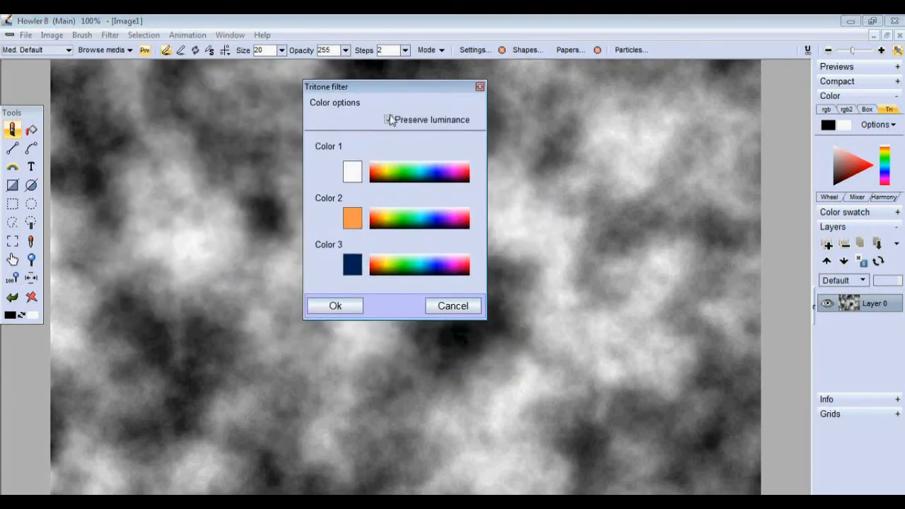
{"action": "left_click", "coordinate": [388, 119]}
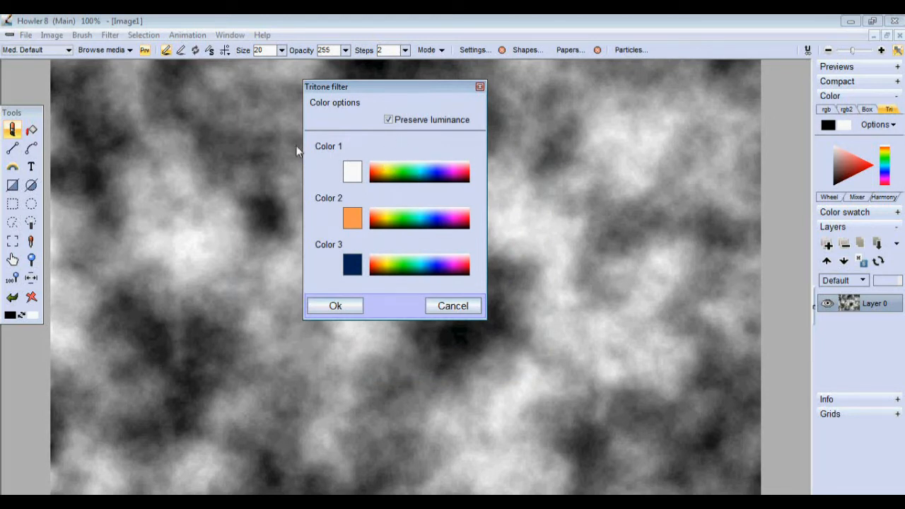
{"action": "mouse_move", "coordinate": [436, 280]}
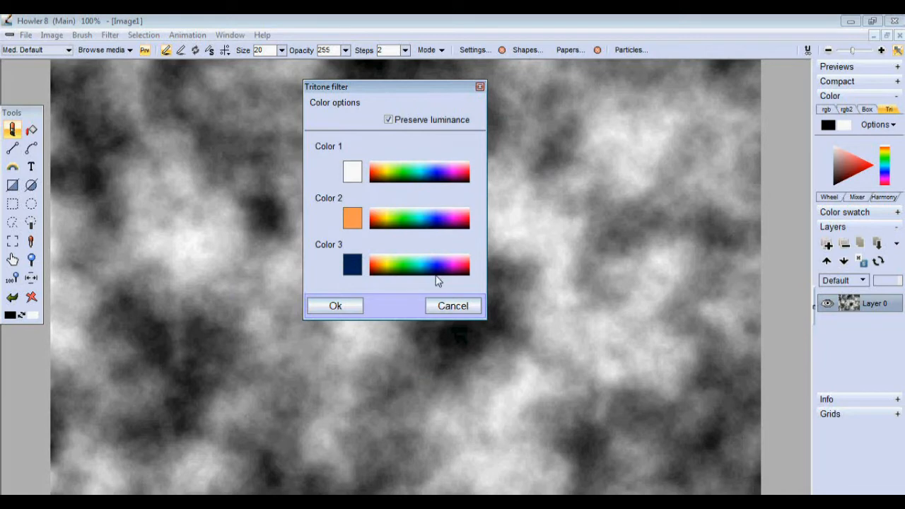
{"action": "mouse_move", "coordinate": [163, 357]}
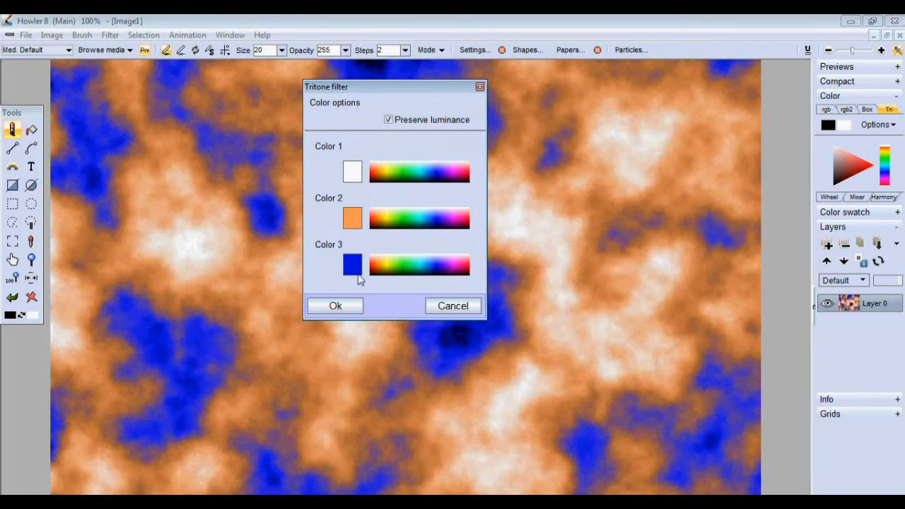
{"action": "left_click", "coordinate": [353, 218]}
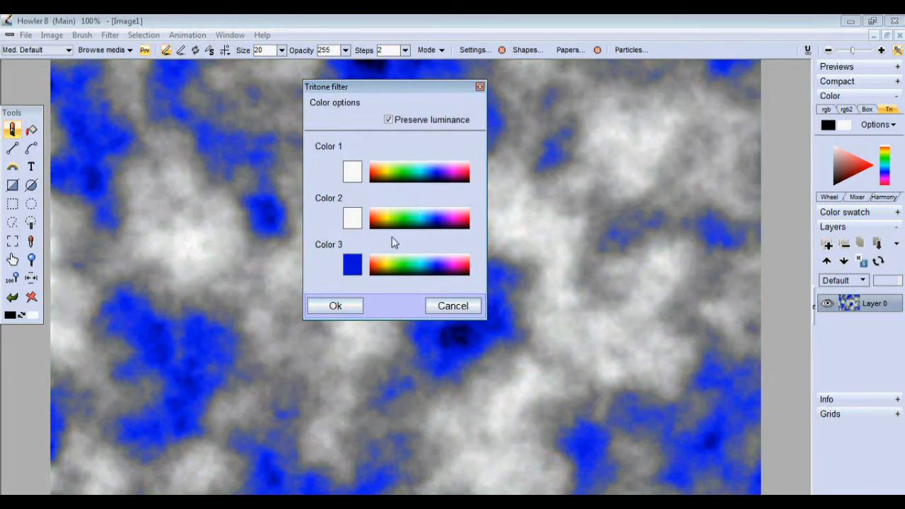
{"action": "mouse_move", "coordinate": [347, 224]}
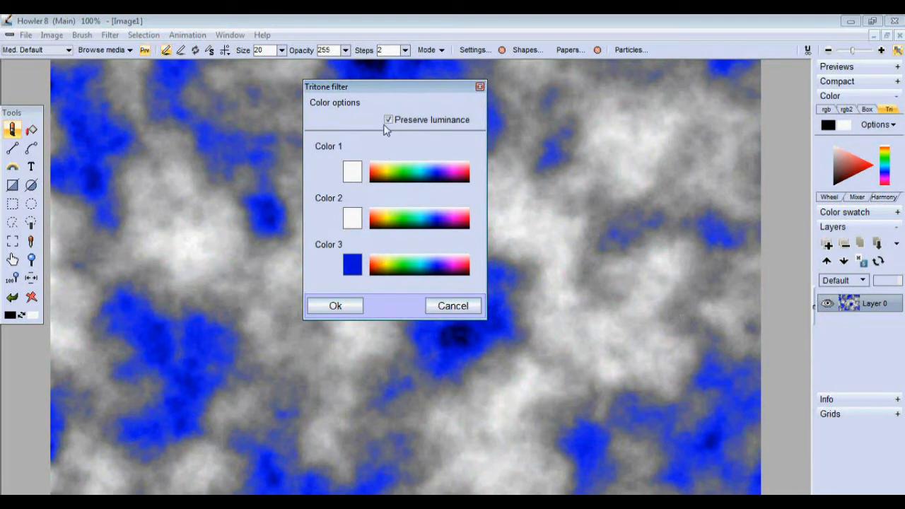
{"action": "left_click", "coordinate": [353, 218]}
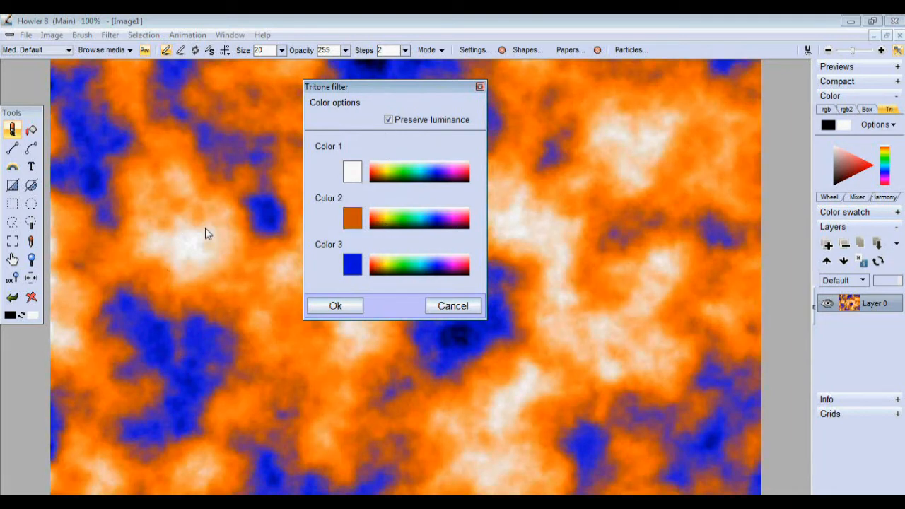
{"action": "mouse_move", "coordinate": [128, 277]}
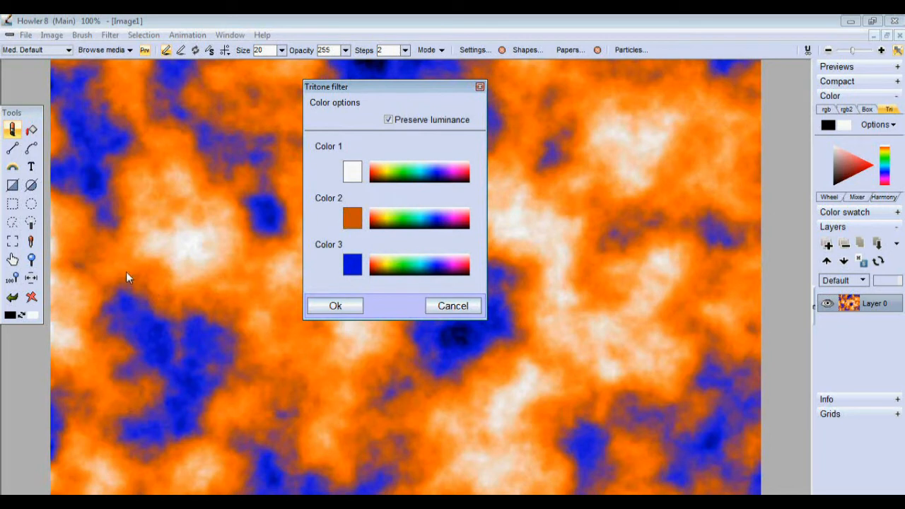
{"action": "mouse_move", "coordinate": [362, 157]}
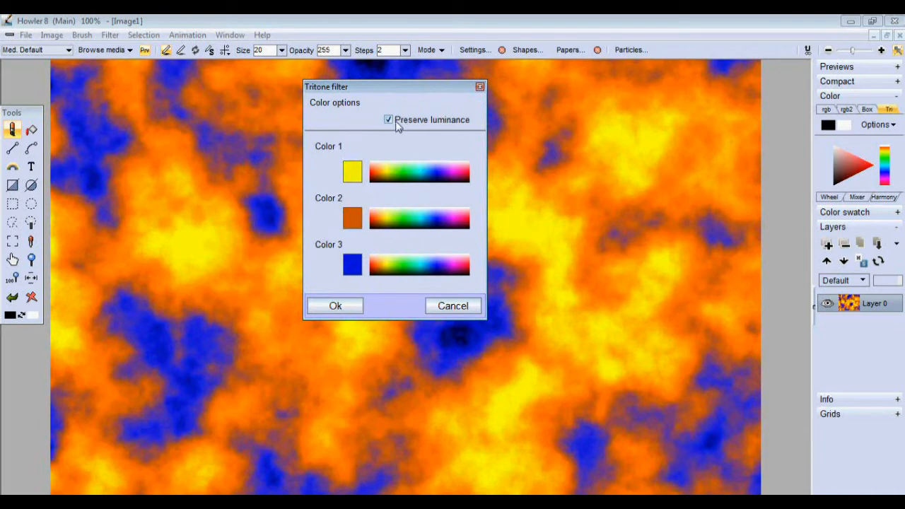
{"action": "left_click", "coordinate": [388, 119]}
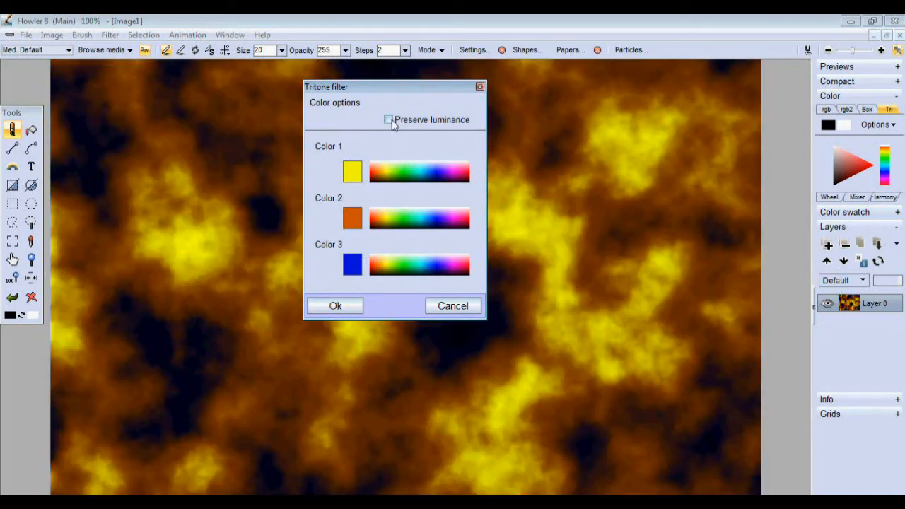
{"action": "left_click", "coordinate": [388, 119]}
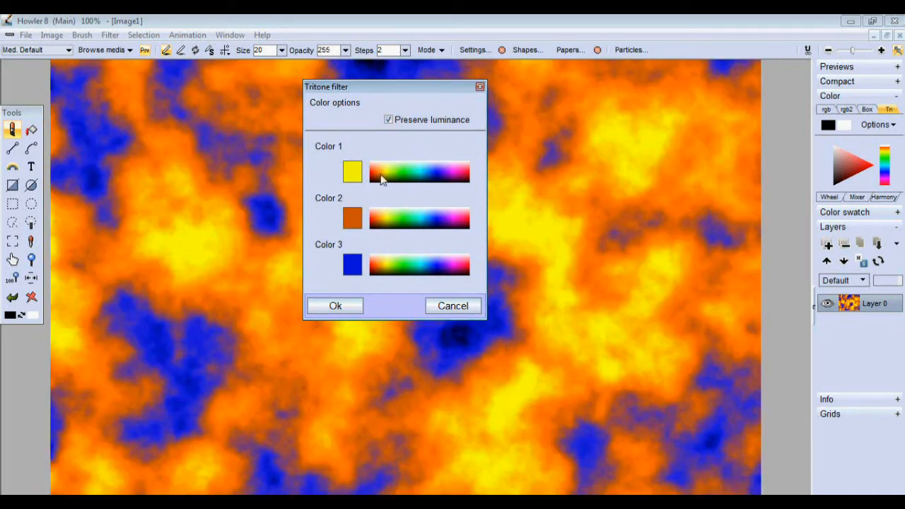
{"action": "mouse_move", "coordinate": [384, 265]}
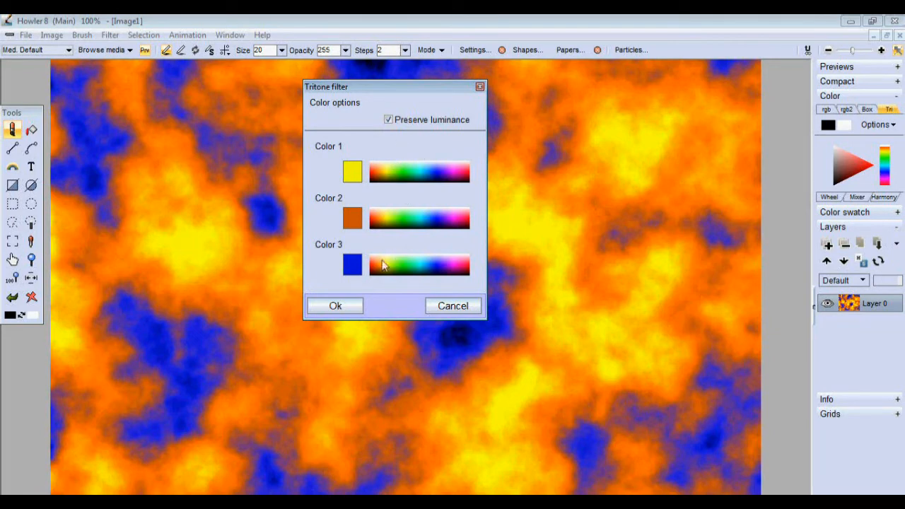
{"action": "mouse_move", "coordinate": [460, 289]}
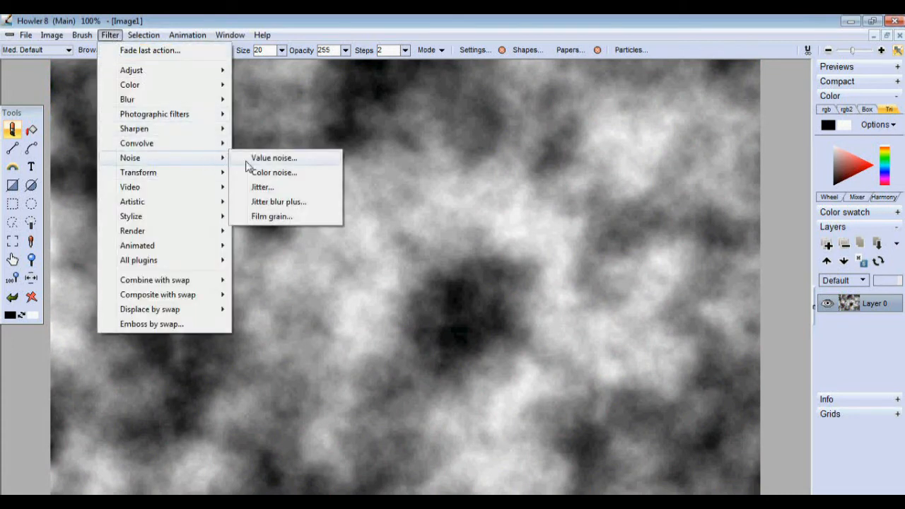
{"action": "mouse_move", "coordinate": [262, 186]}
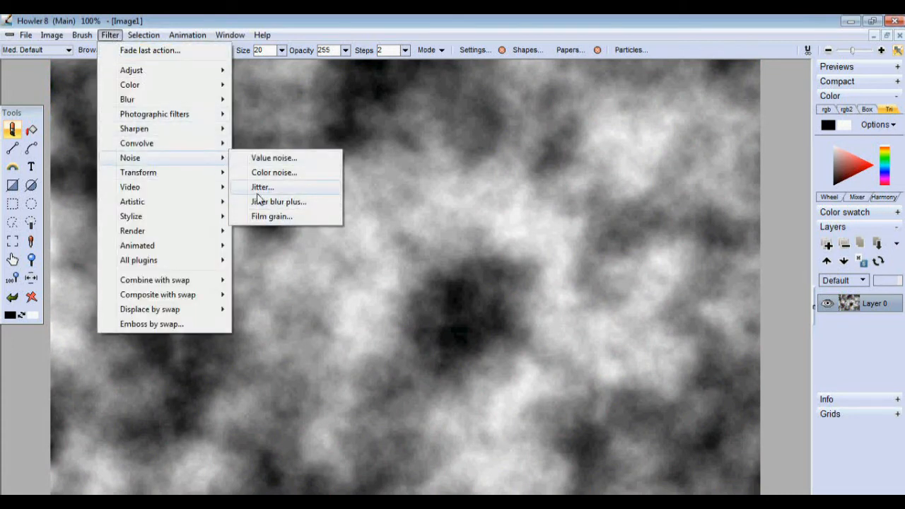
{"action": "mouse_move", "coordinate": [308, 174]}
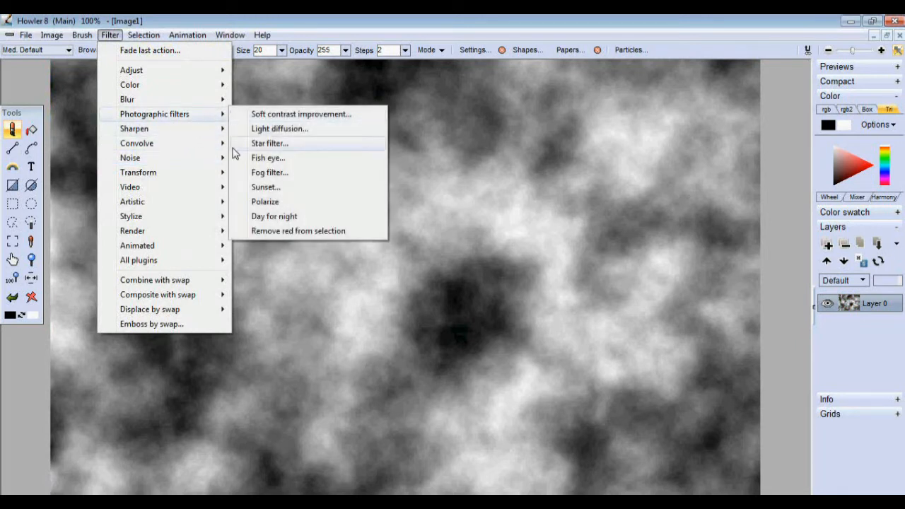
{"action": "mouse_move", "coordinate": [276, 195]}
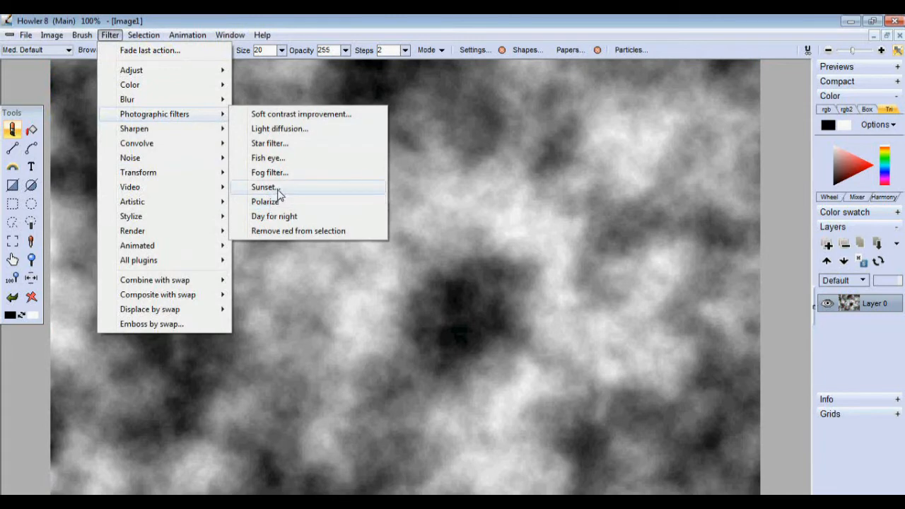
- Browse the Photographic filters without applying, then bring up Filter > Transform > Crystalize
{"action": "left_click", "coordinate": [264, 186]}
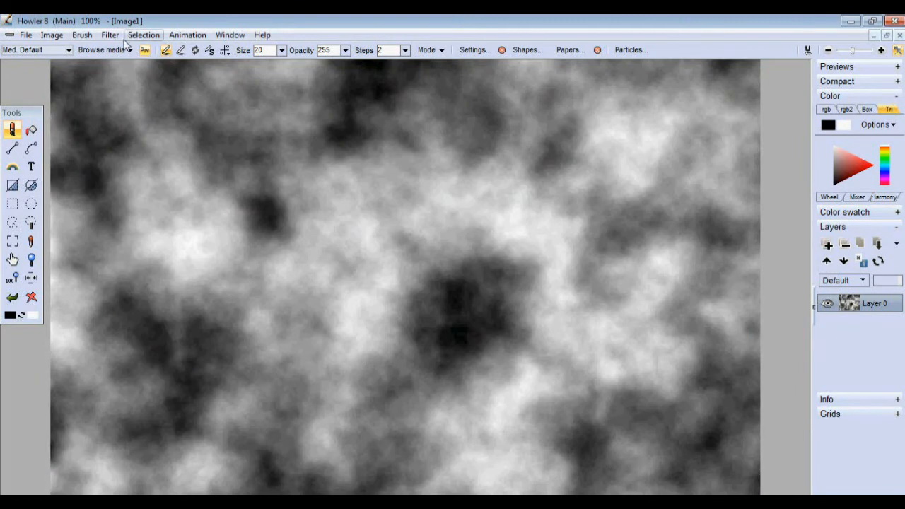
{"action": "left_click", "coordinate": [111, 34]}
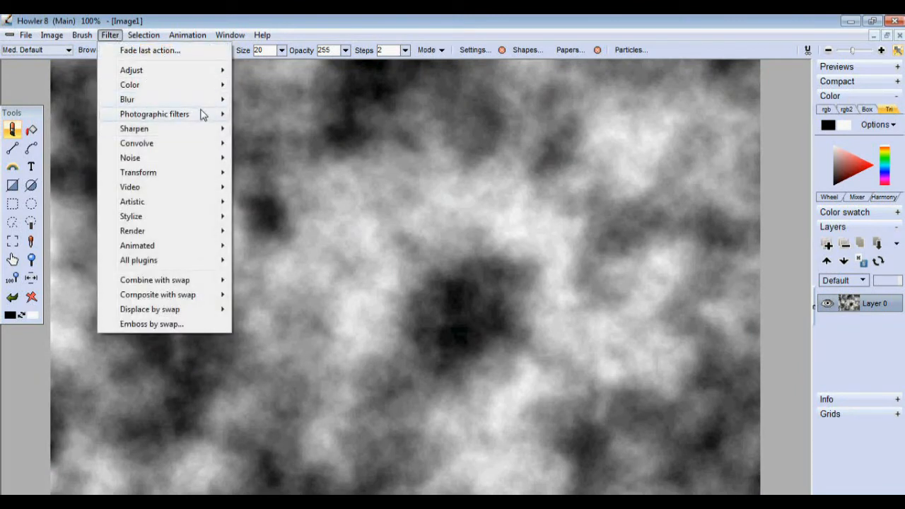
{"action": "mouse_move", "coordinate": [154, 114]}
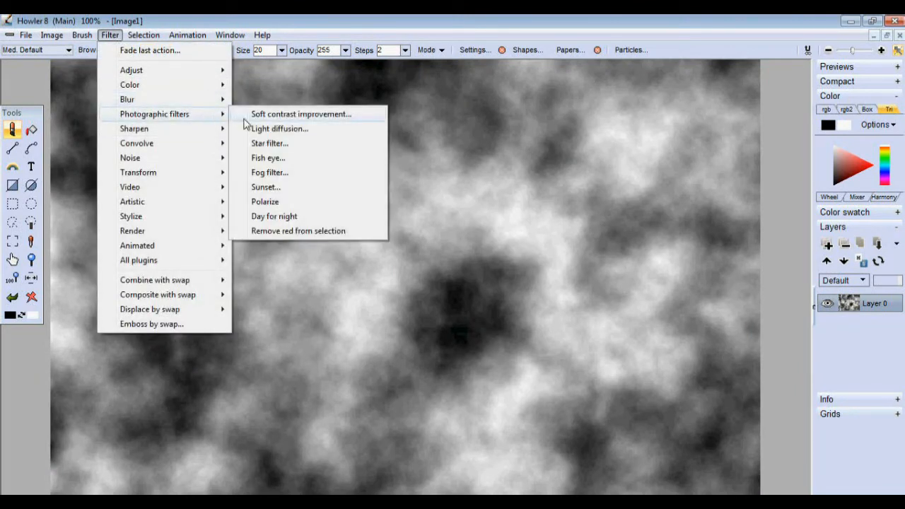
{"action": "mouse_move", "coordinate": [289, 177]}
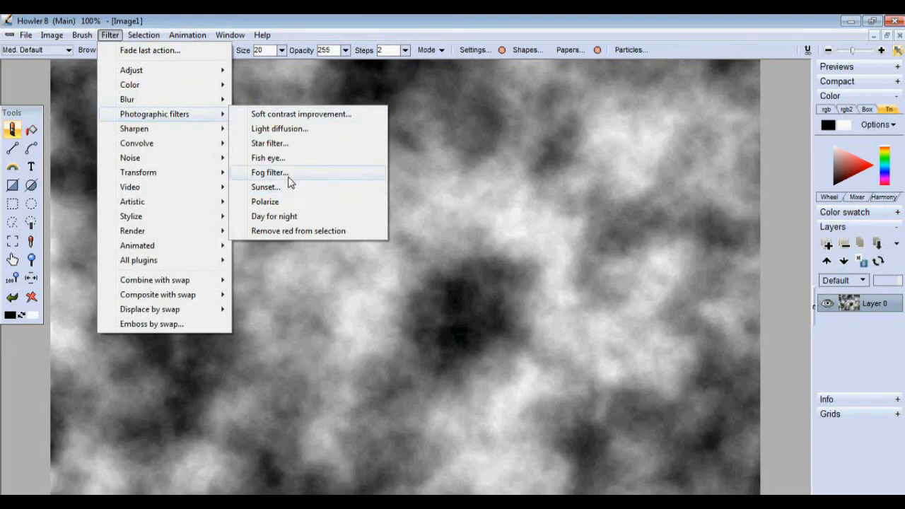
{"action": "left_click", "coordinate": [269, 159]}
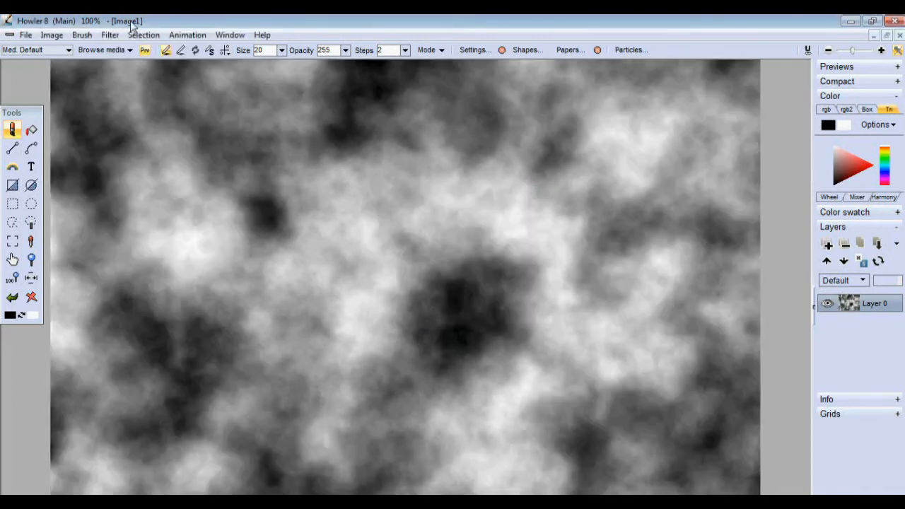
{"action": "left_click", "coordinate": [111, 34]}
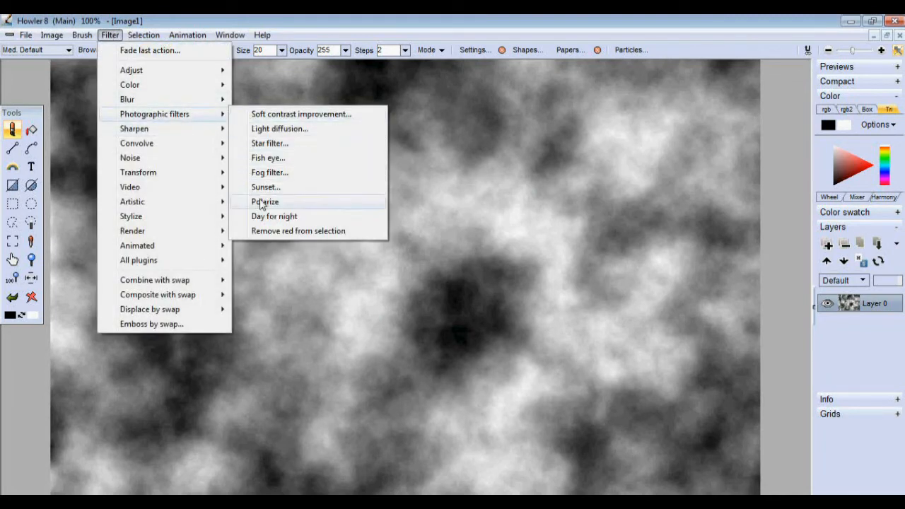
{"action": "mouse_move", "coordinate": [269, 172]}
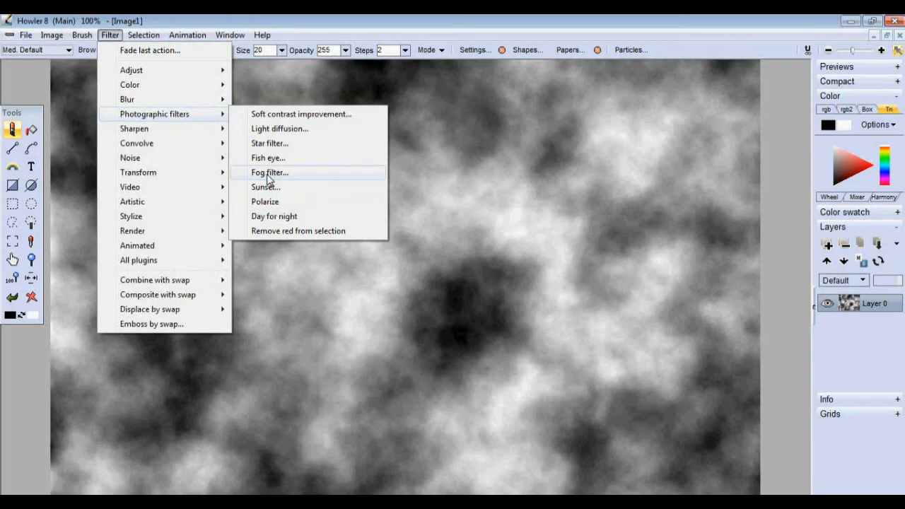
{"action": "mouse_move", "coordinate": [280, 127]}
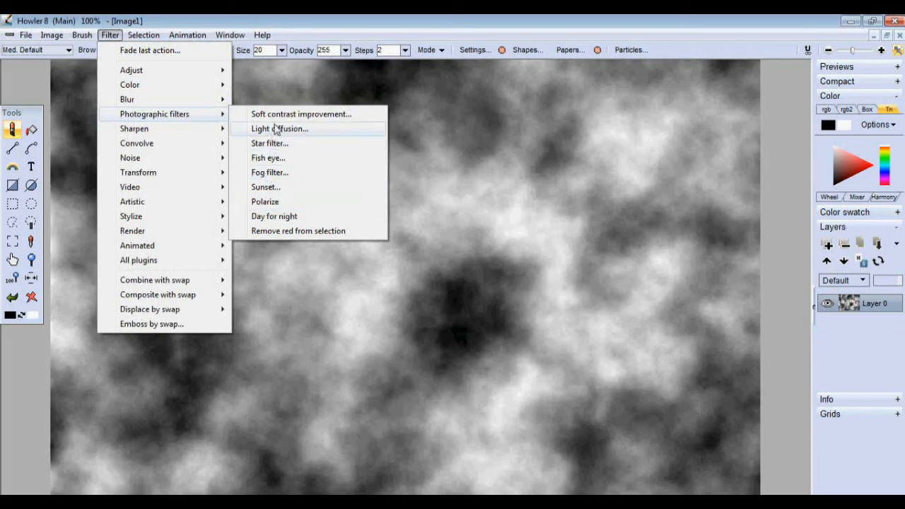
{"action": "left_click", "coordinate": [300, 113]}
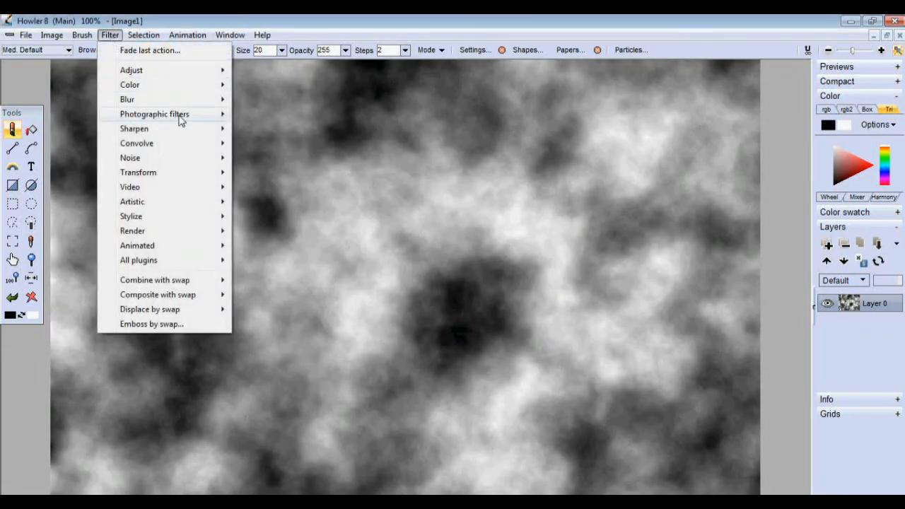
{"action": "mouse_move", "coordinate": [154, 113]}
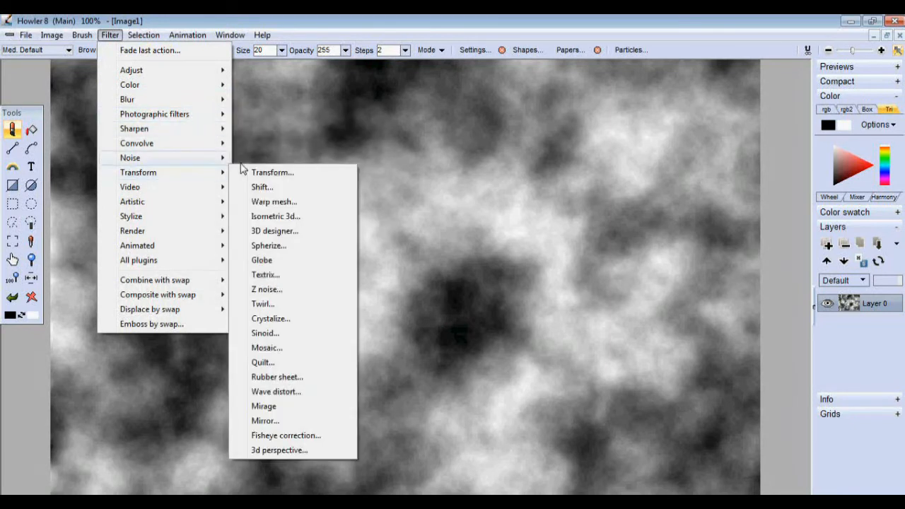
{"action": "left_click", "coordinate": [270, 318]}
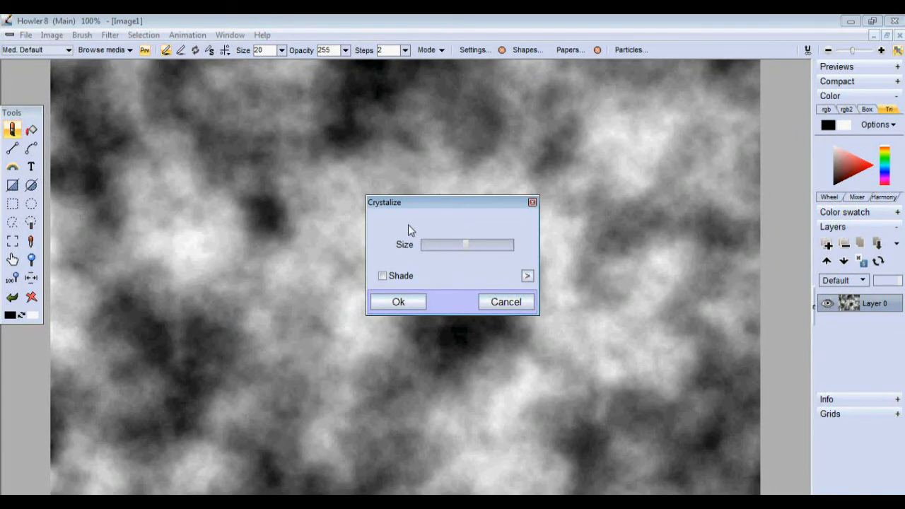
- Preview shaded crystal cells at size 105 on the clouds, then cancel the effect
{"action": "left_click_drag", "start_coordinate": [466, 245], "coordinate": [441, 245]}
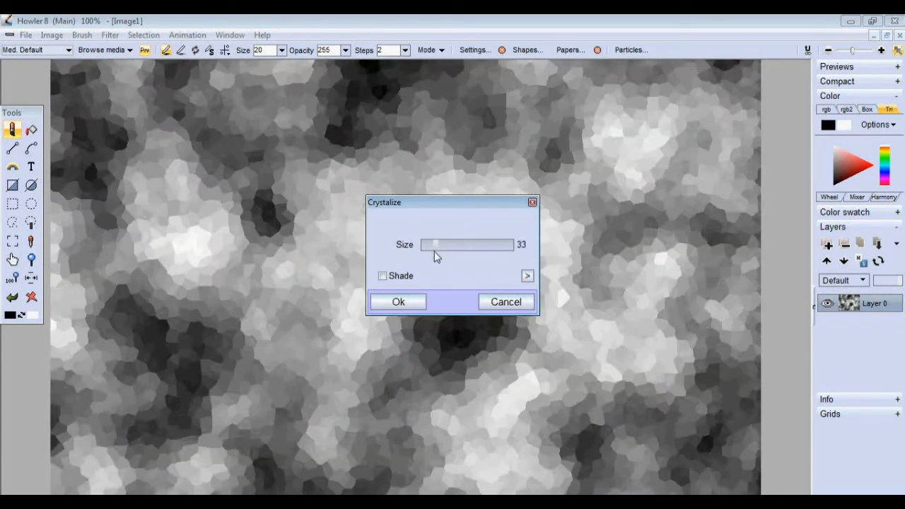
{"action": "left_click", "coordinate": [382, 276]}
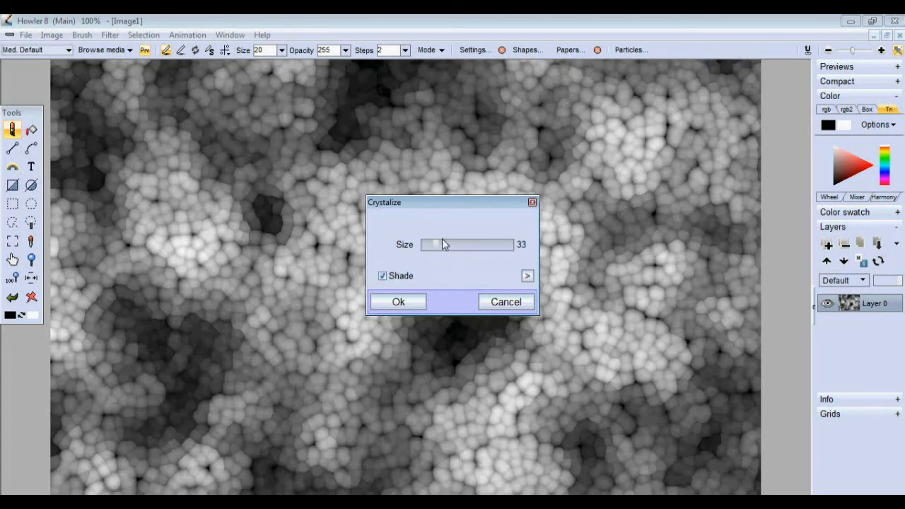
{"action": "left_click_drag", "start_coordinate": [436, 244], "coordinate": [468, 244]}
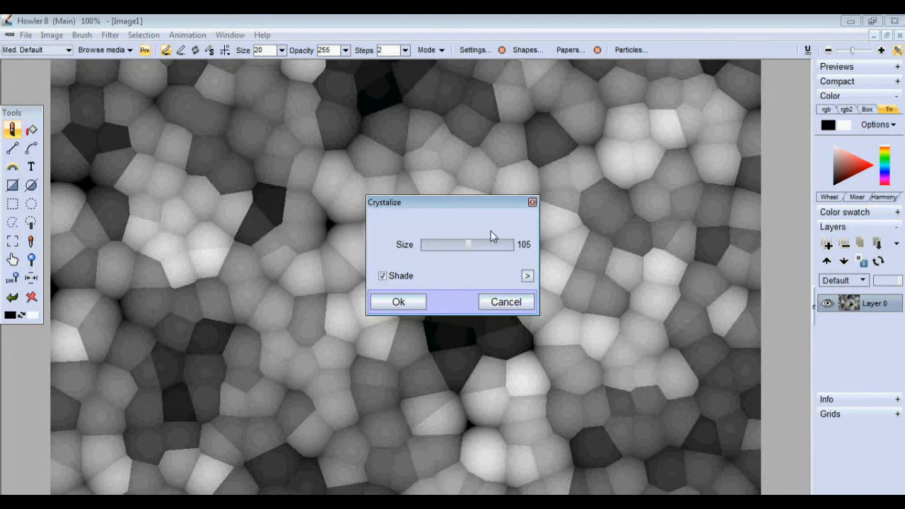
{"action": "left_click", "coordinate": [527, 276]}
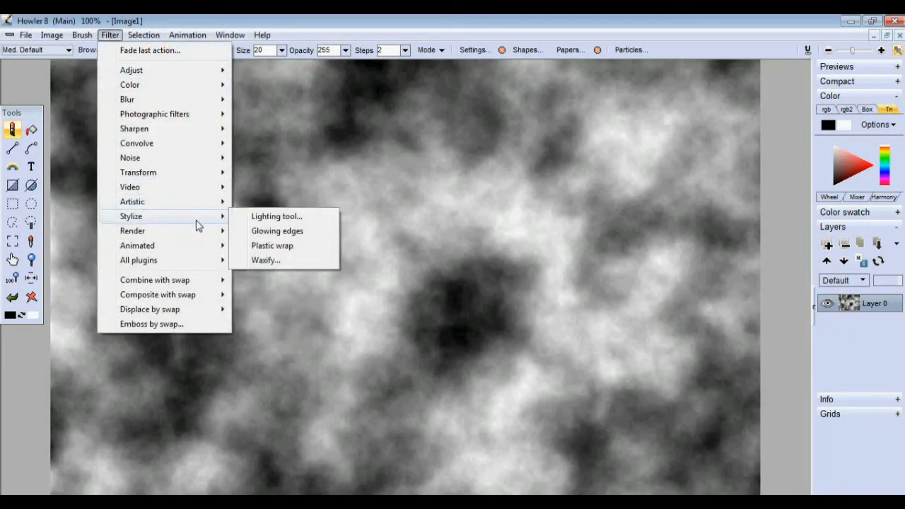
{"action": "mouse_move", "coordinate": [207, 198]}
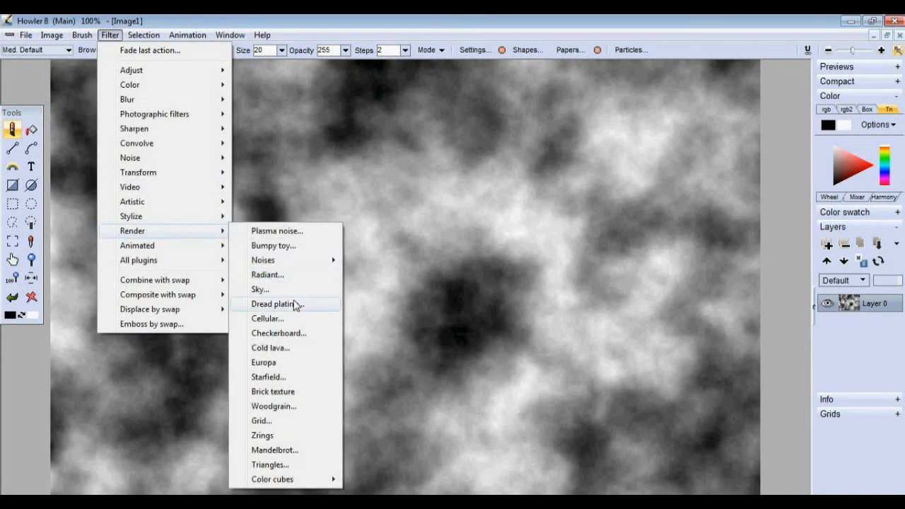
- Apply a Checkerboard with linked square sizes in yellow and purple across the canvas
{"action": "left_click", "coordinate": [278, 333]}
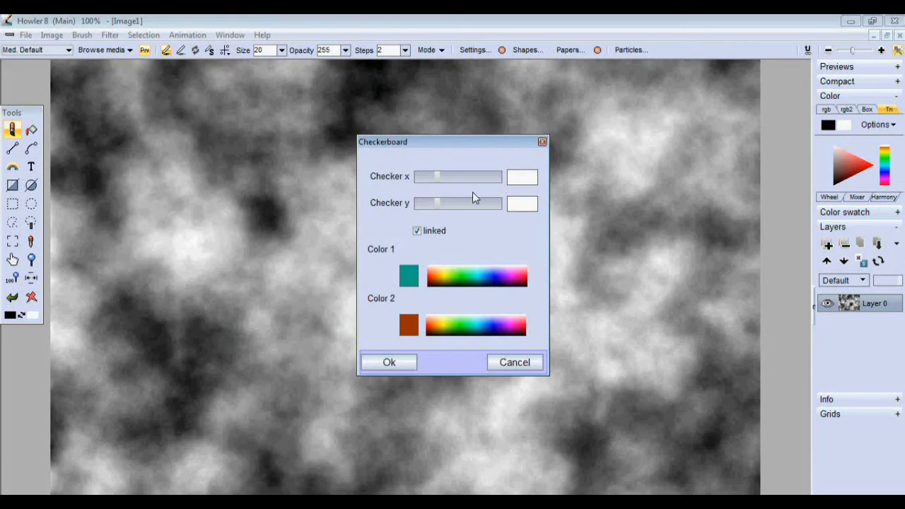
{"action": "left_click_drag", "start_coordinate": [435, 175], "coordinate": [492, 176]}
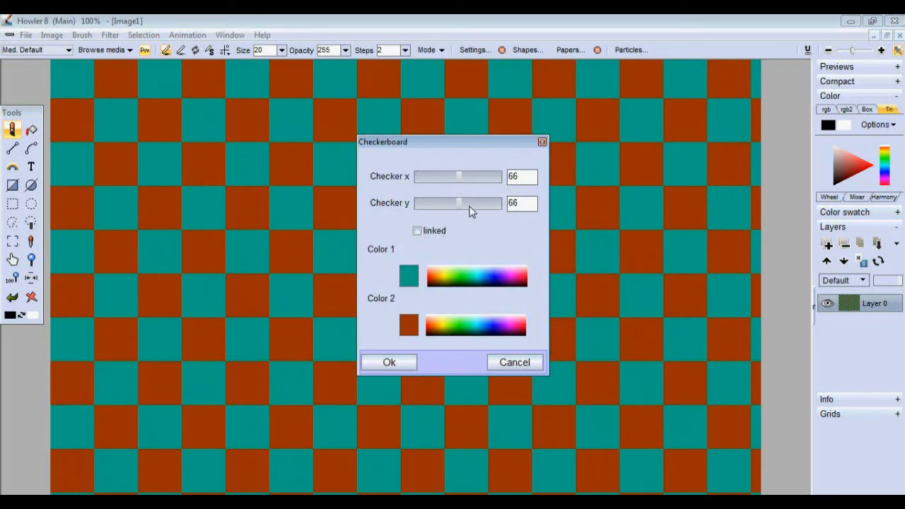
{"action": "left_click_drag", "start_coordinate": [460, 176], "coordinate": [446, 177]}
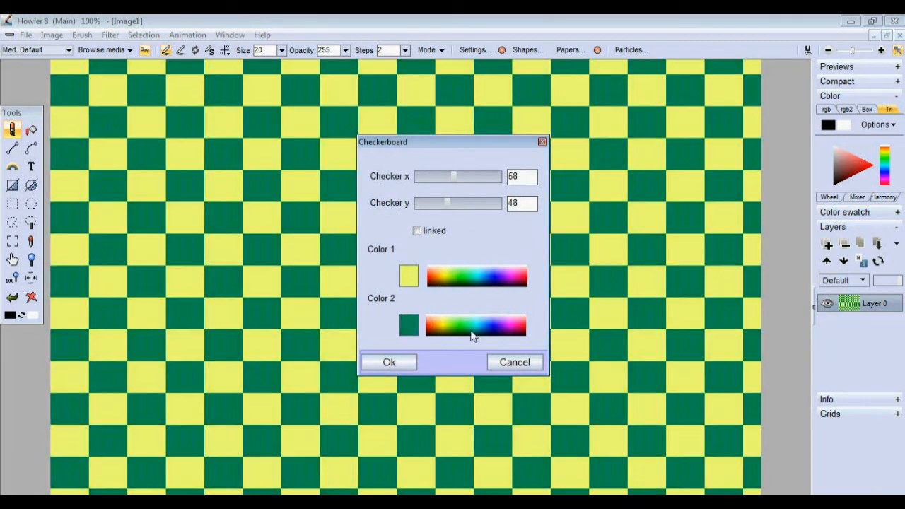
{"action": "left_click", "coordinate": [417, 231]}
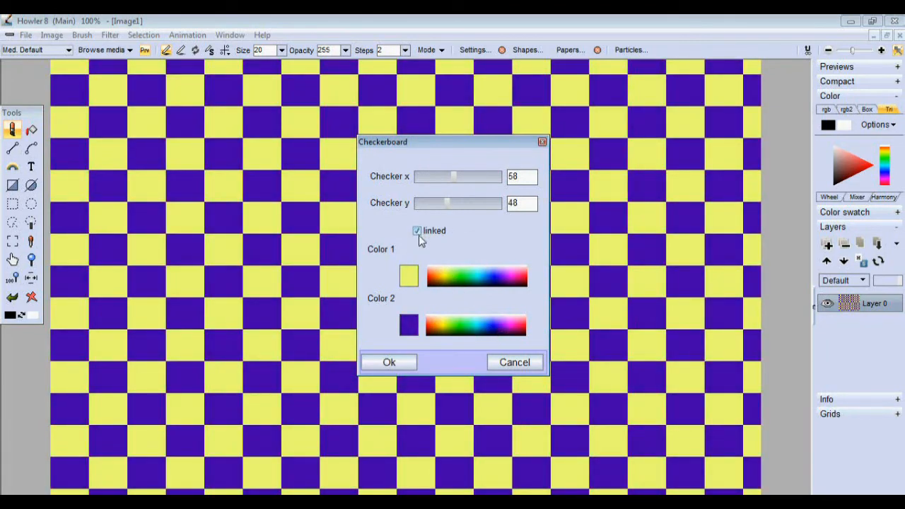
{"action": "left_click", "coordinate": [409, 274]}
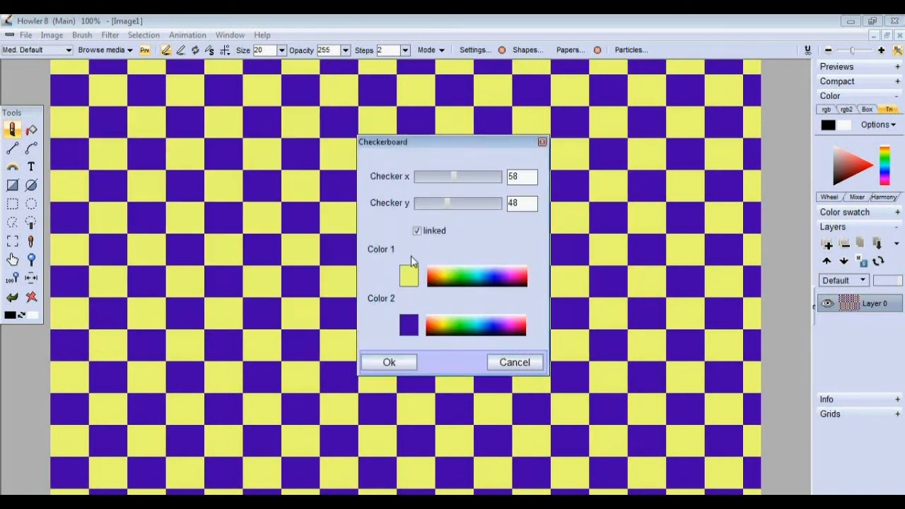
{"action": "left_click", "coordinate": [389, 362]}
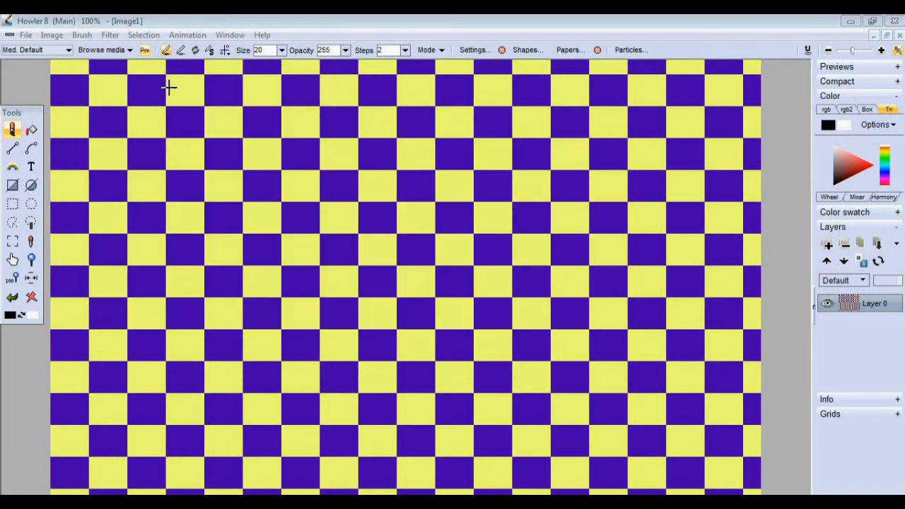
- Bring up the Filter > Render > Grid settings over the checkerboard
{"action": "left_click", "coordinate": [110, 34]}
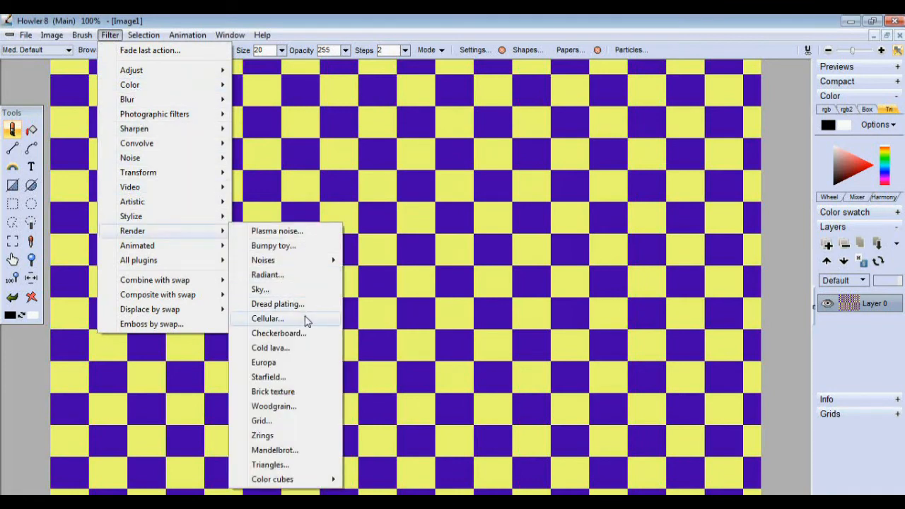
{"action": "mouse_move", "coordinate": [299, 362]}
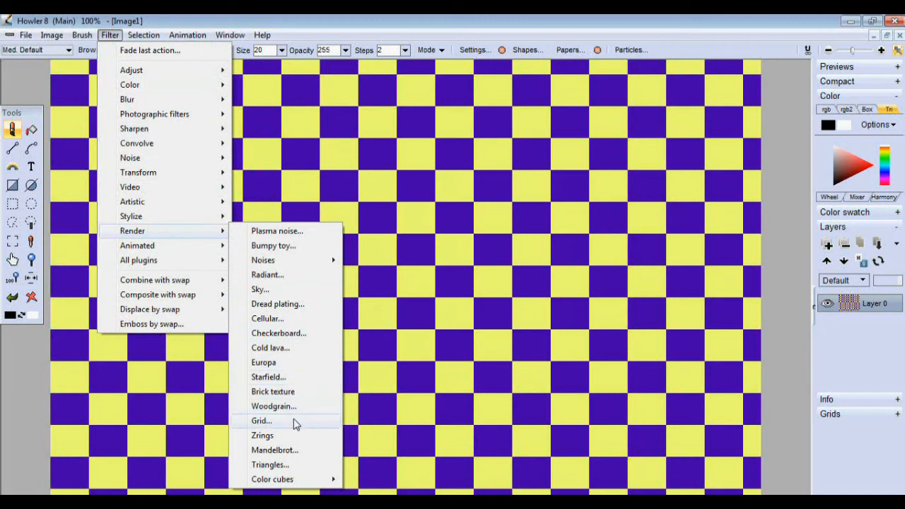
{"action": "left_click", "coordinate": [262, 422]}
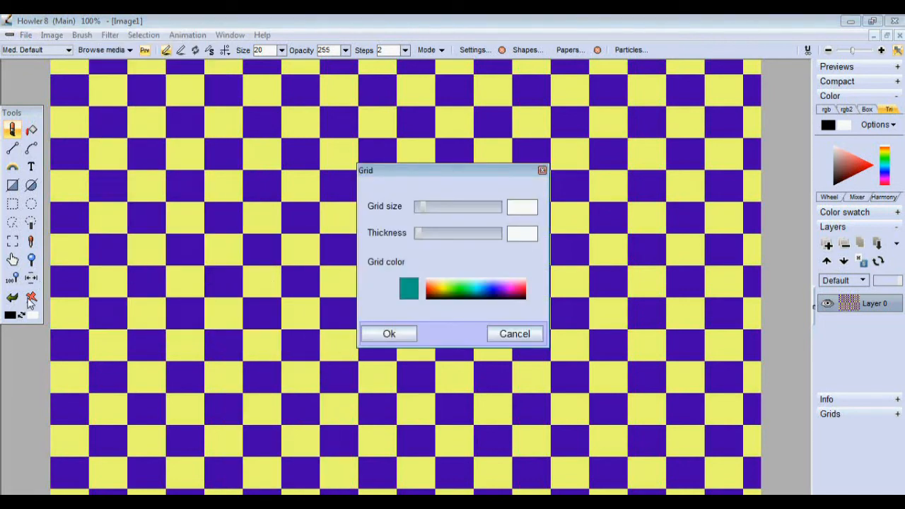
- Cancel the grid settings, wipe the canvas back to white and reopen the Grid render settings
{"action": "left_click", "coordinate": [515, 334]}
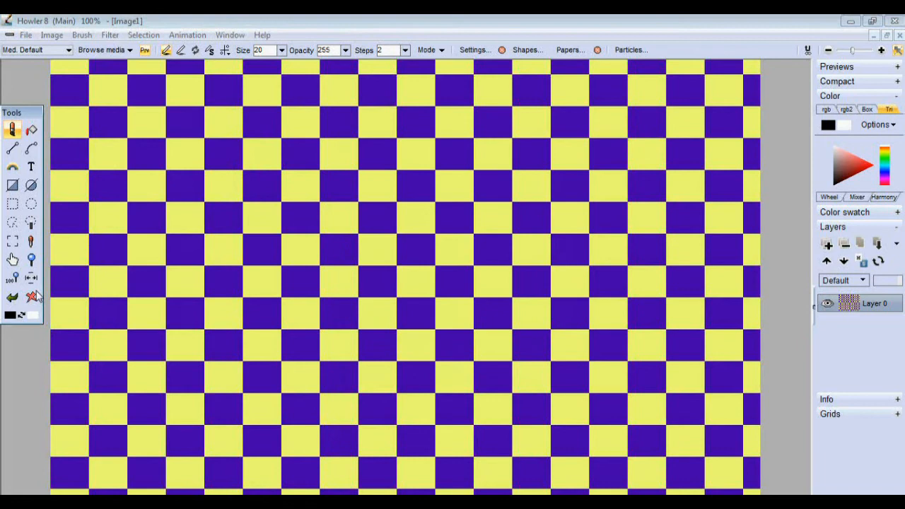
{"action": "left_click", "coordinate": [111, 34]}
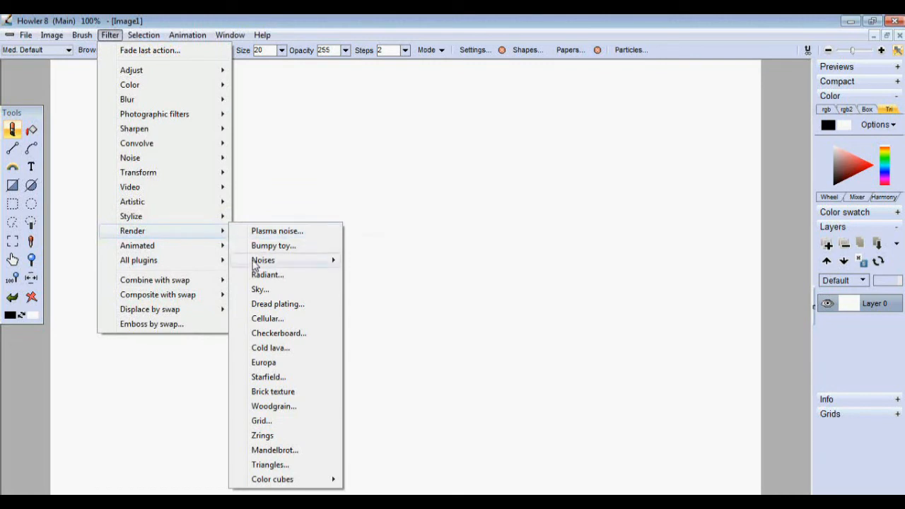
{"action": "mouse_move", "coordinate": [274, 406]}
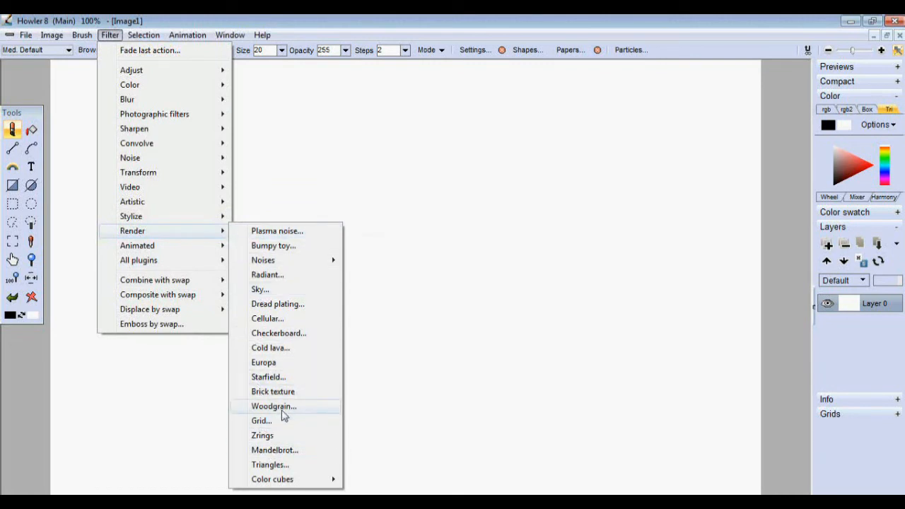
{"action": "mouse_move", "coordinate": [284, 436]}
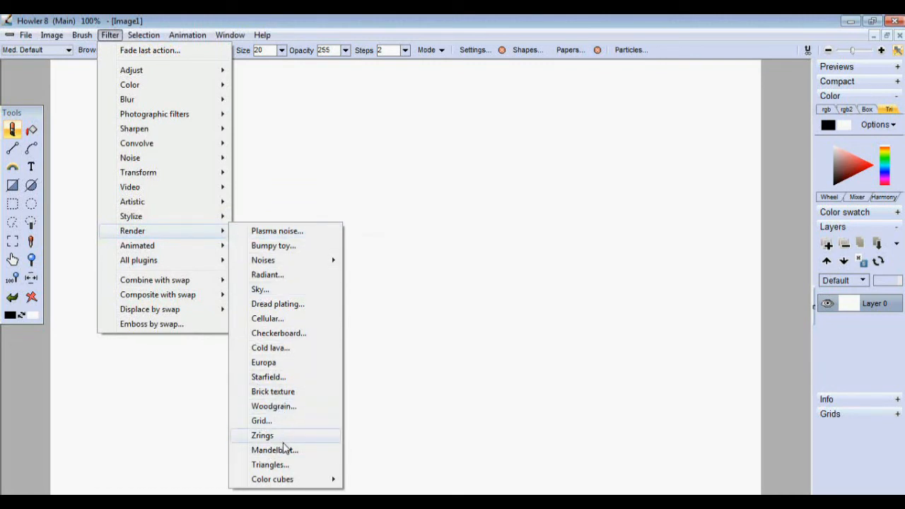
{"action": "mouse_move", "coordinate": [280, 421]}
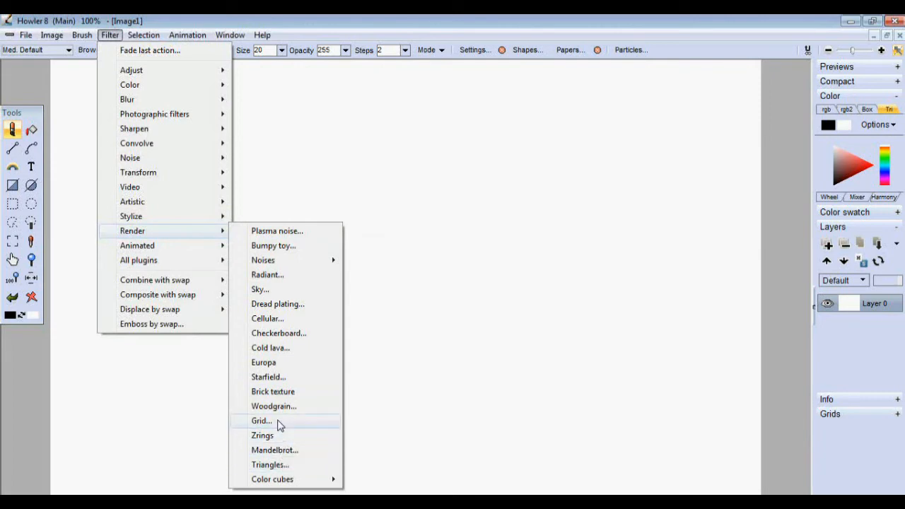
{"action": "left_click", "coordinate": [262, 422]}
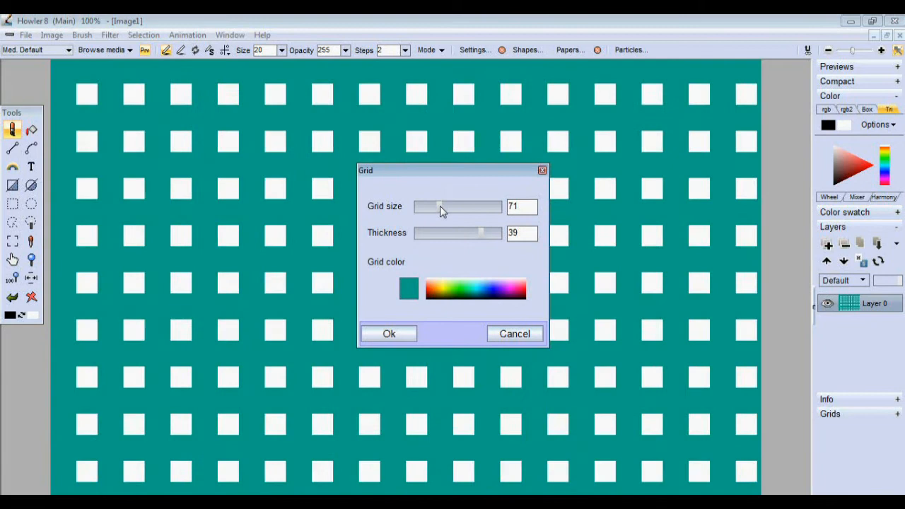
- Set grid size 90, line thickness 8 and a blue grid colour
{"action": "left_click_drag", "start_coordinate": [438, 207], "coordinate": [481, 206]}
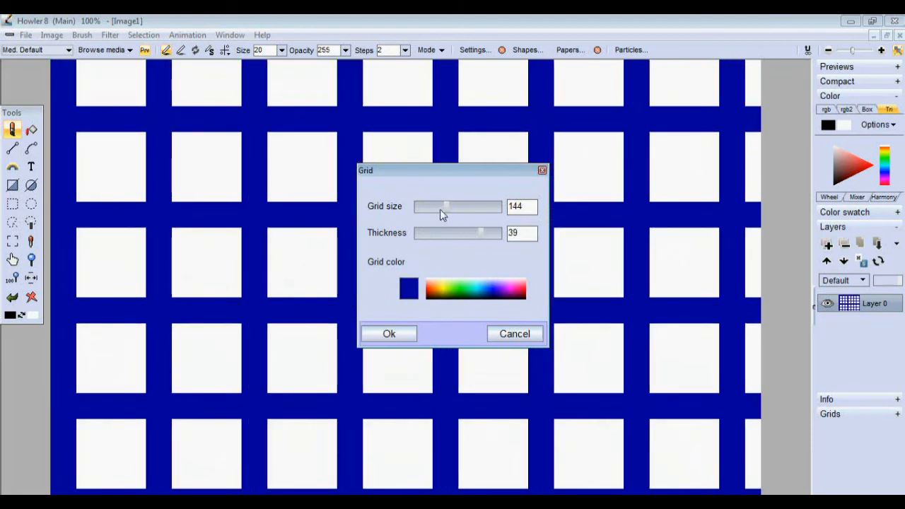
{"action": "left_click_drag", "start_coordinate": [446, 207], "coordinate": [464, 207]}
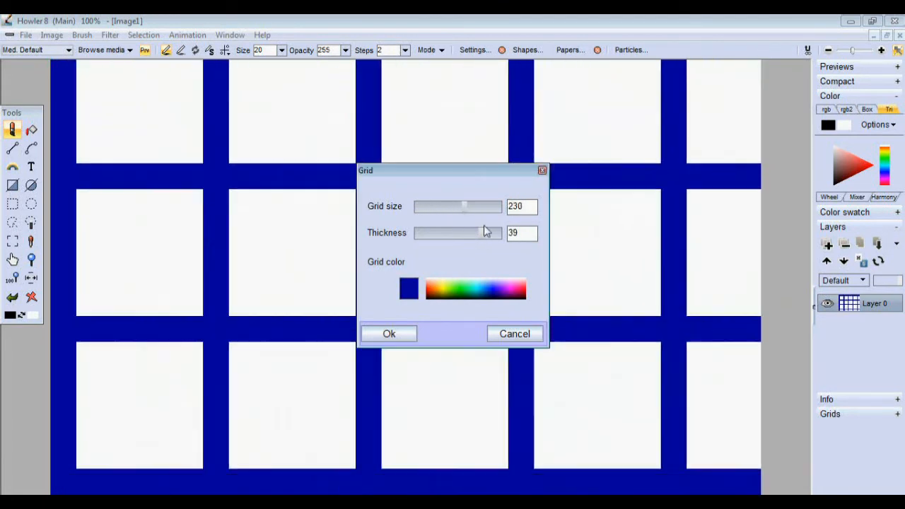
{"action": "left_click_drag", "start_coordinate": [464, 232], "coordinate": [438, 232]}
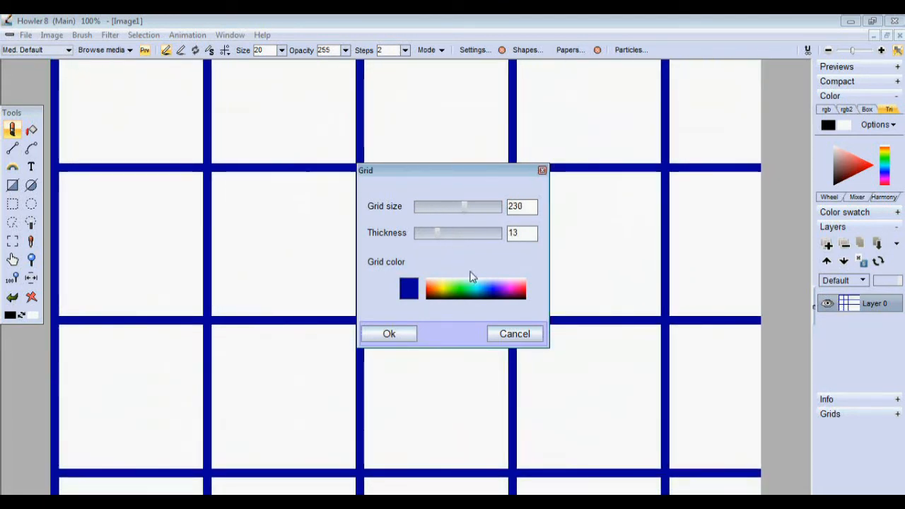
{"action": "left_click_drag", "start_coordinate": [464, 206], "coordinate": [438, 206]}
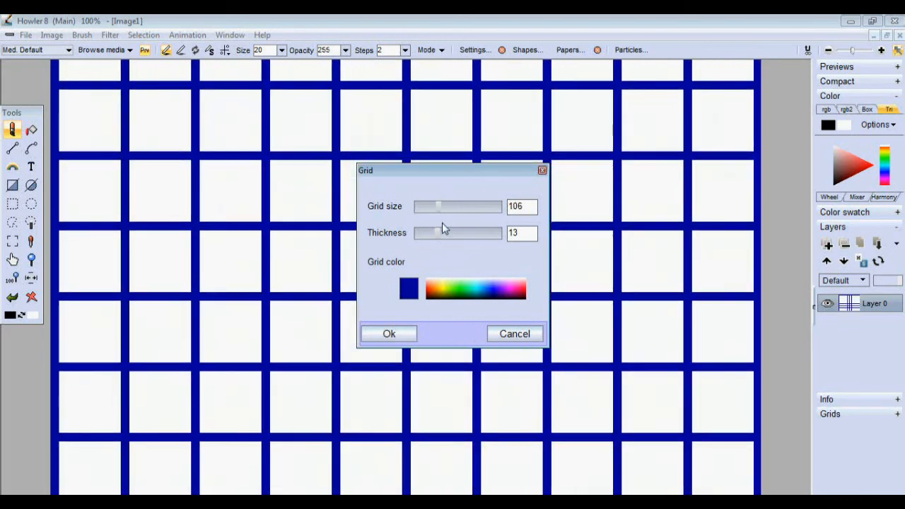
{"action": "left_click_drag", "start_coordinate": [437, 232], "coordinate": [446, 232]}
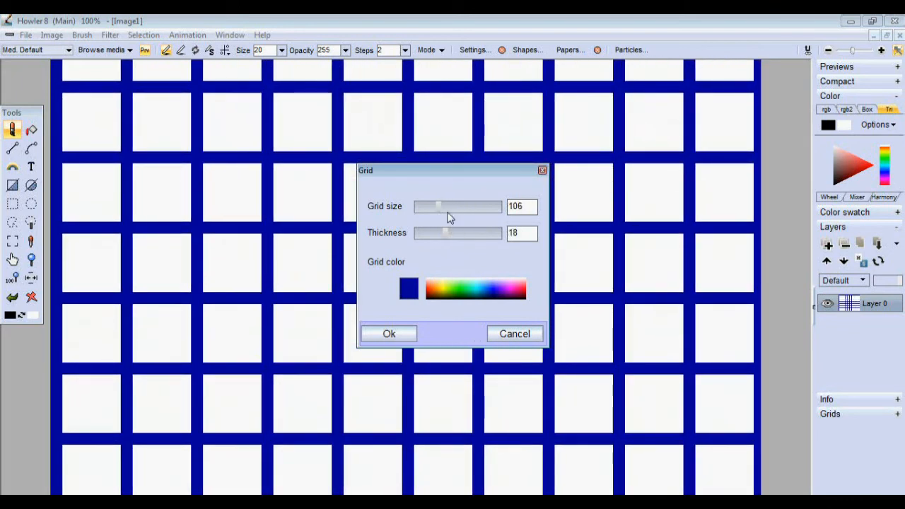
{"action": "left_click_drag", "start_coordinate": [439, 207], "coordinate": [446, 206]}
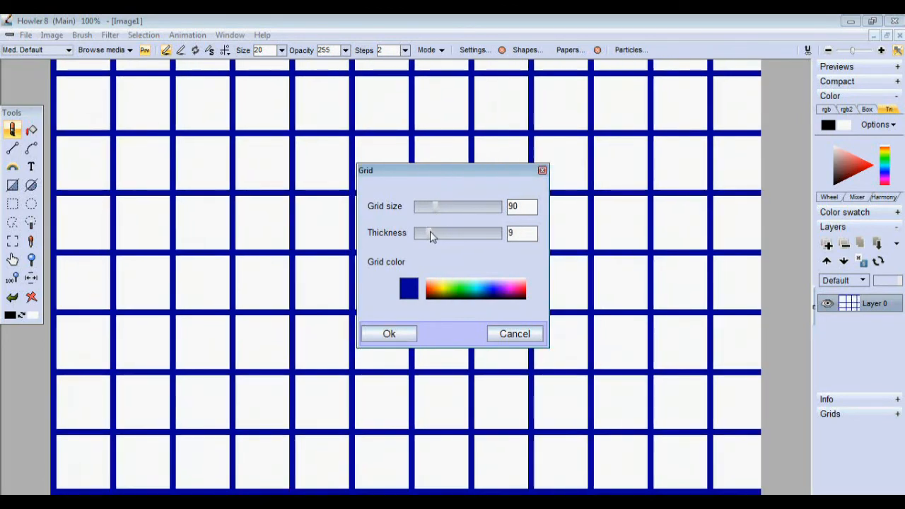
{"action": "left_click", "coordinate": [435, 289]}
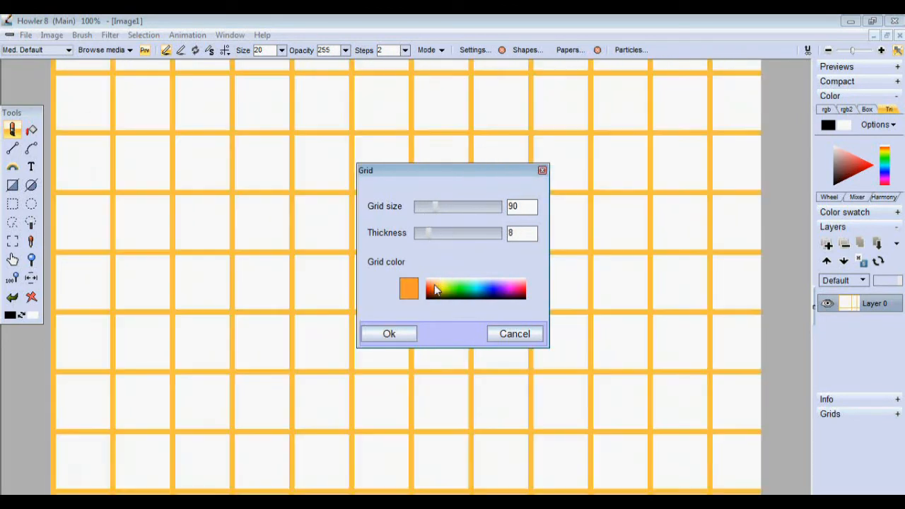
{"action": "left_click", "coordinate": [409, 289]}
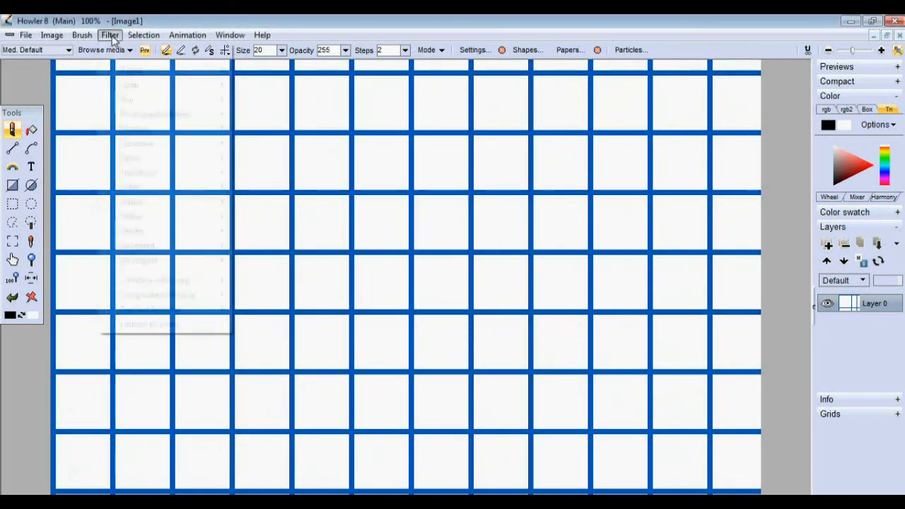
{"action": "left_click", "coordinate": [110, 34]}
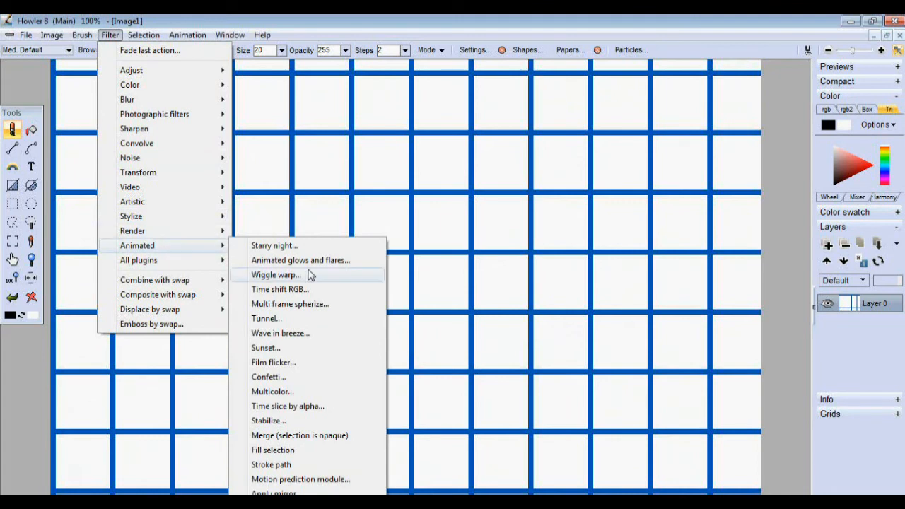
{"action": "mouse_move", "coordinate": [308, 455]}
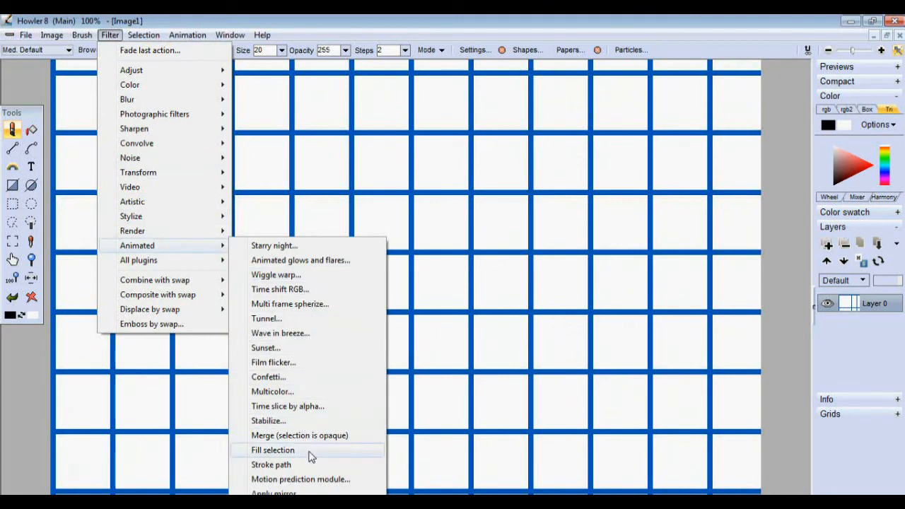
{"action": "left_click", "coordinate": [300, 478]}
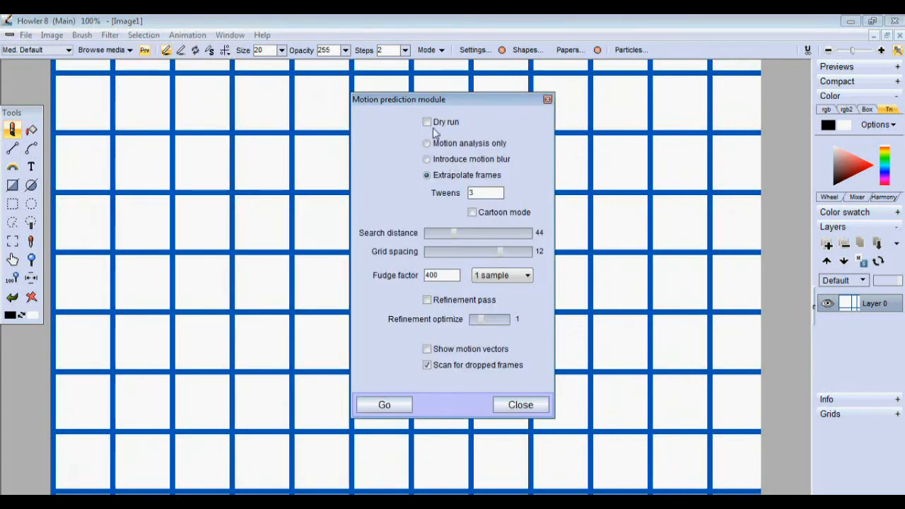
{"action": "left_click_drag", "start_coordinate": [398, 99], "coordinate": [474, 102]}
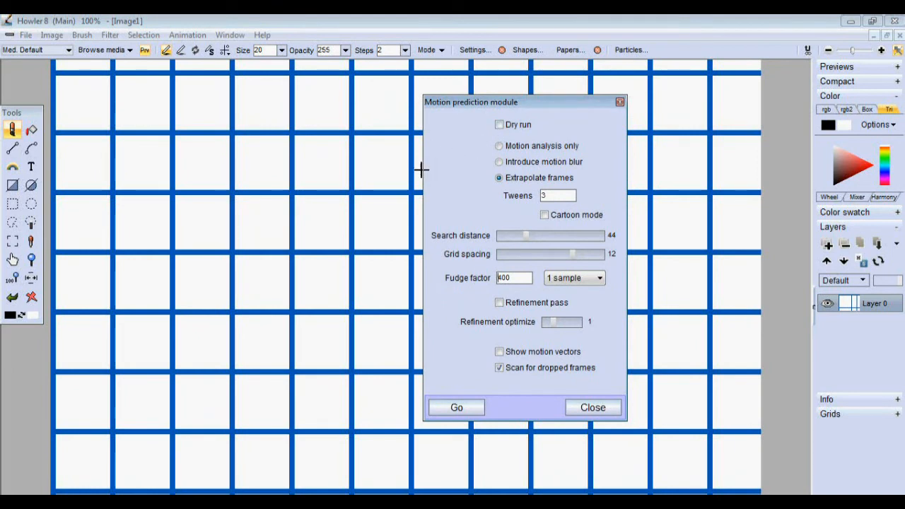
{"action": "mouse_move", "coordinate": [399, 181]}
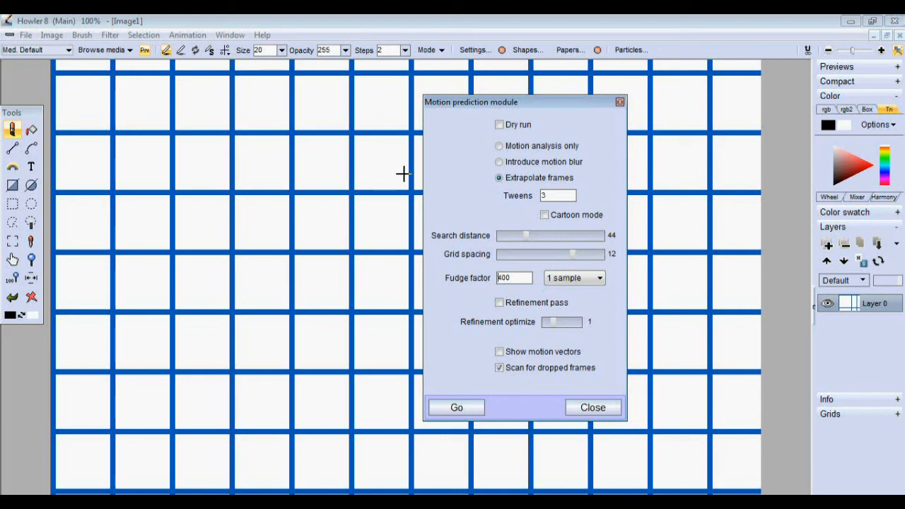
{"action": "left_click_drag", "start_coordinate": [526, 235], "coordinate": [520, 235]}
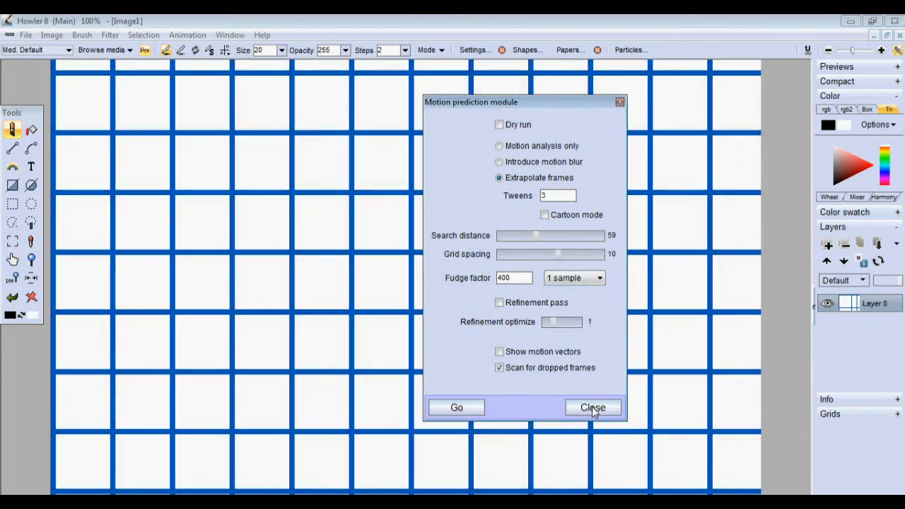
{"action": "left_click", "coordinate": [592, 407]}
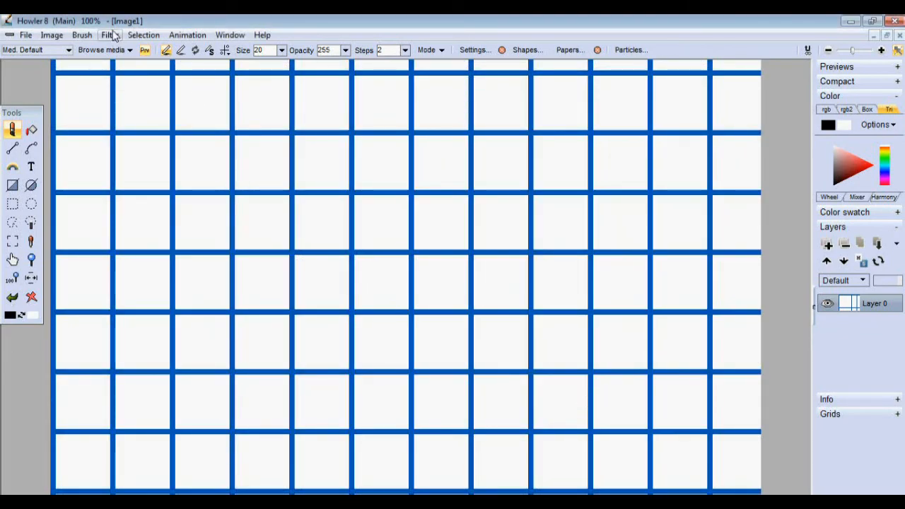
{"action": "left_click", "coordinate": [111, 34]}
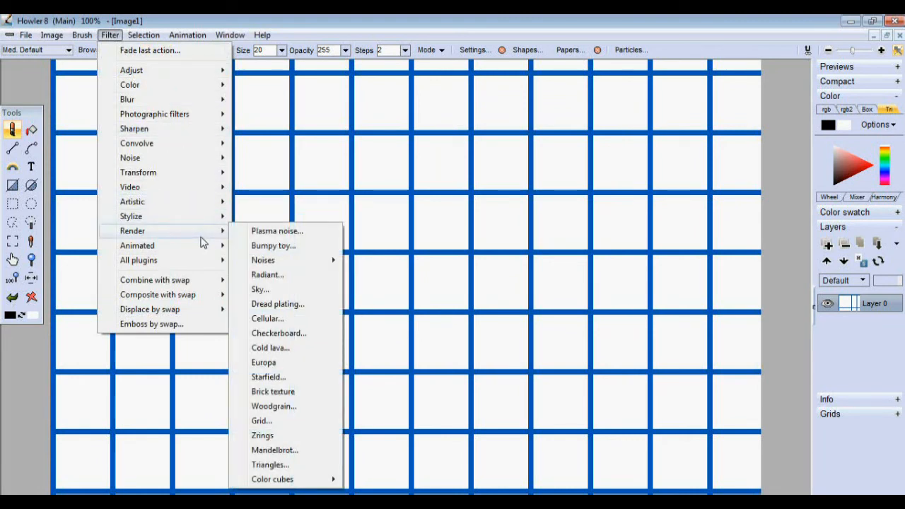
{"action": "mouse_move", "coordinate": [219, 238]}
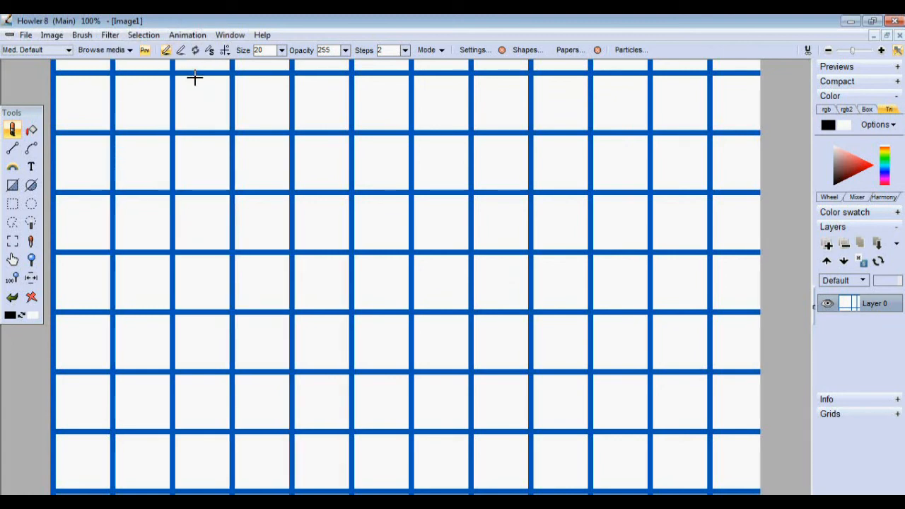
{"action": "left_click", "coordinate": [229, 34]}
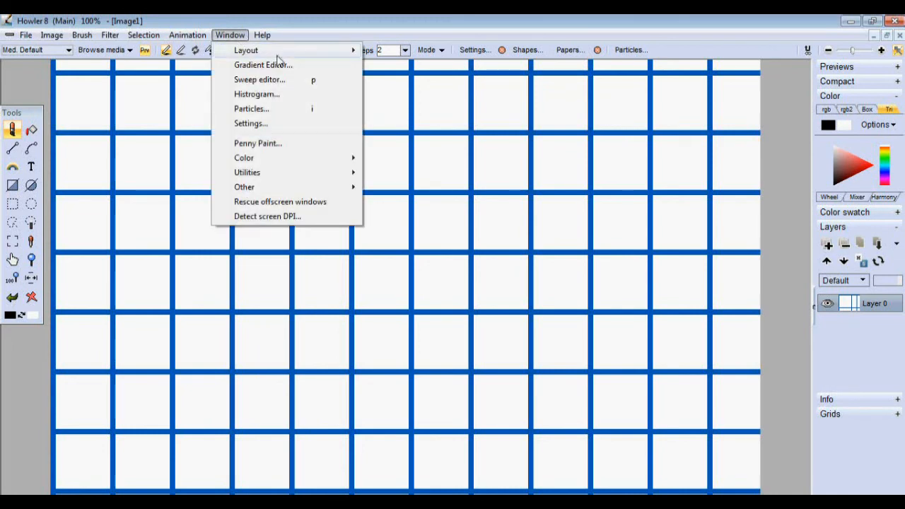
{"action": "left_click", "coordinate": [263, 65]}
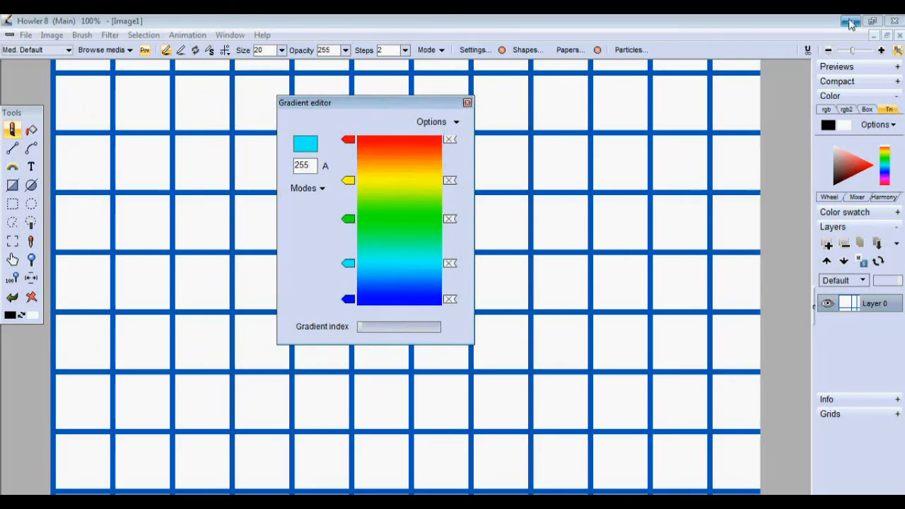
{"action": "left_click", "coordinate": [849, 21]}
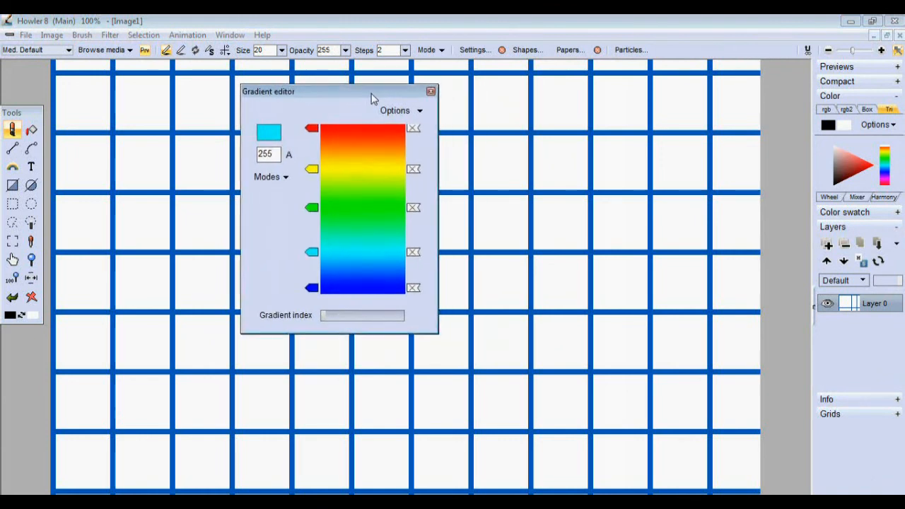
{"action": "left_click", "coordinate": [430, 90]}
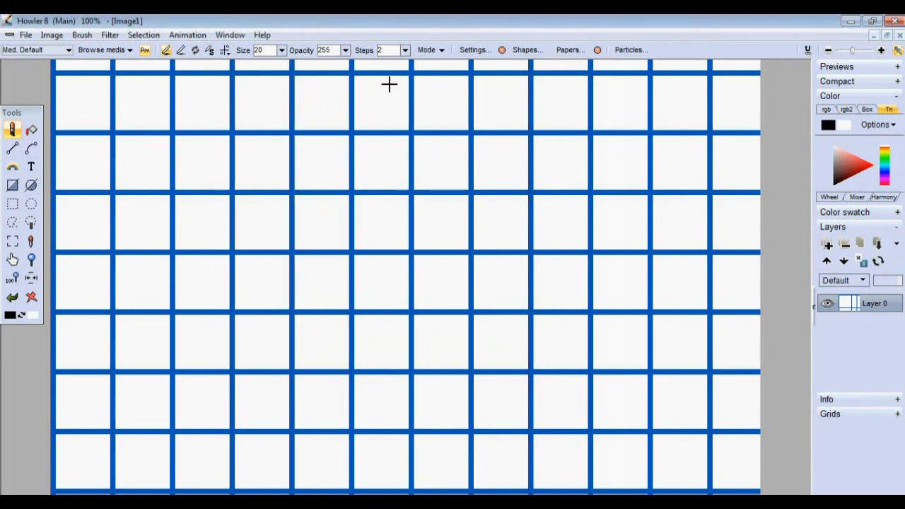
- Show the Window menu's list of panels to reach the Utilities commands
{"action": "left_click", "coordinate": [230, 34]}
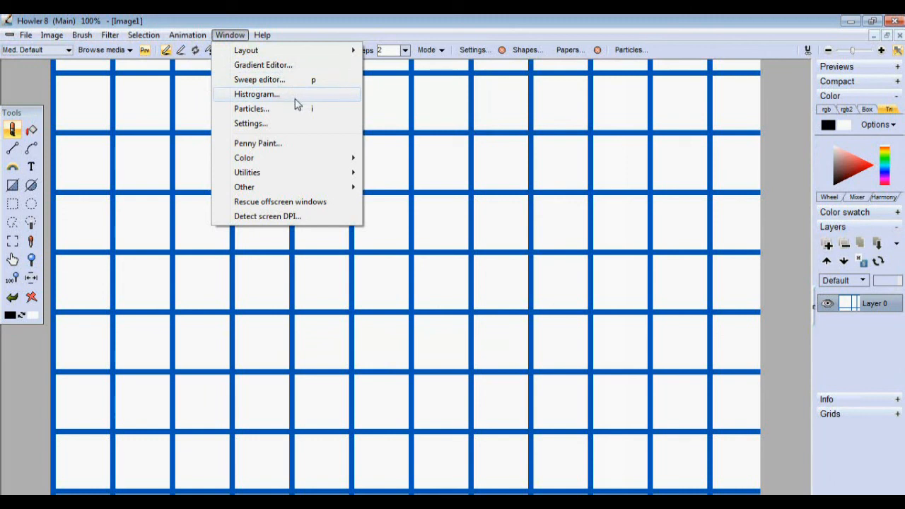
{"action": "mouse_move", "coordinate": [306, 150]}
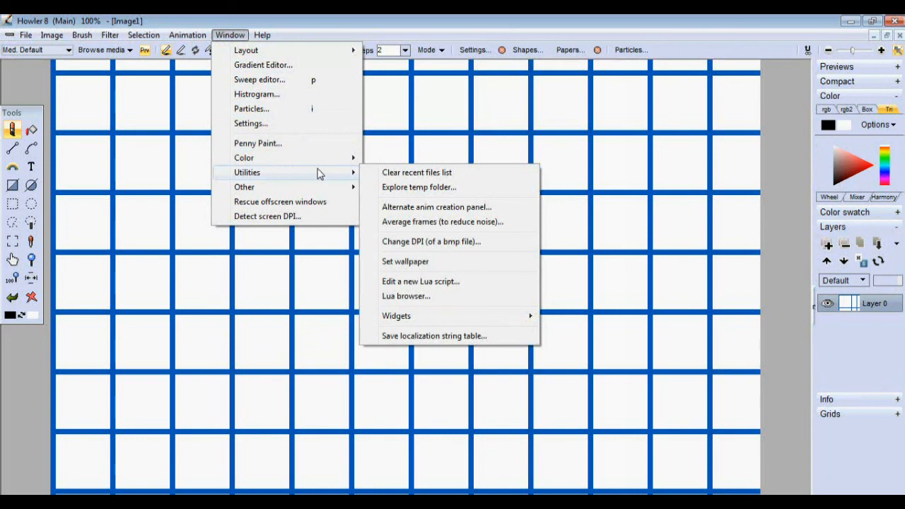
{"action": "mouse_move", "coordinate": [328, 174]}
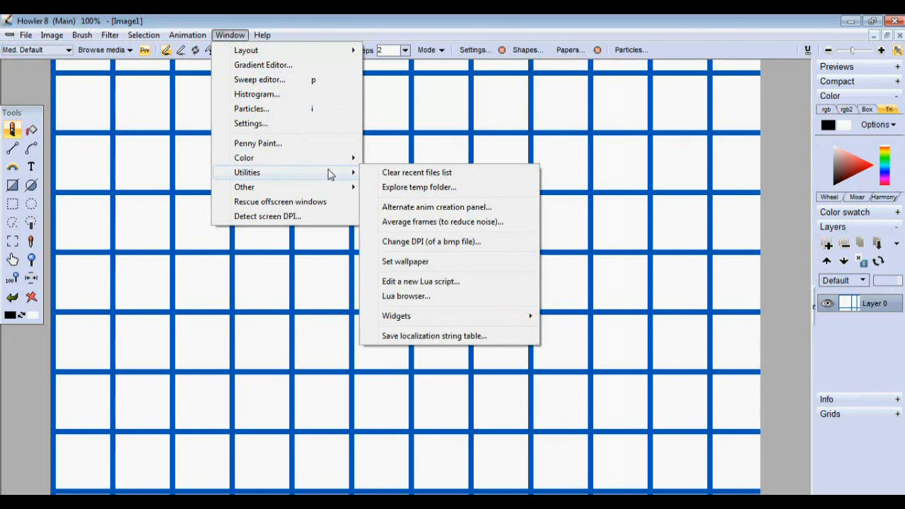
{"action": "mouse_move", "coordinate": [334, 175]}
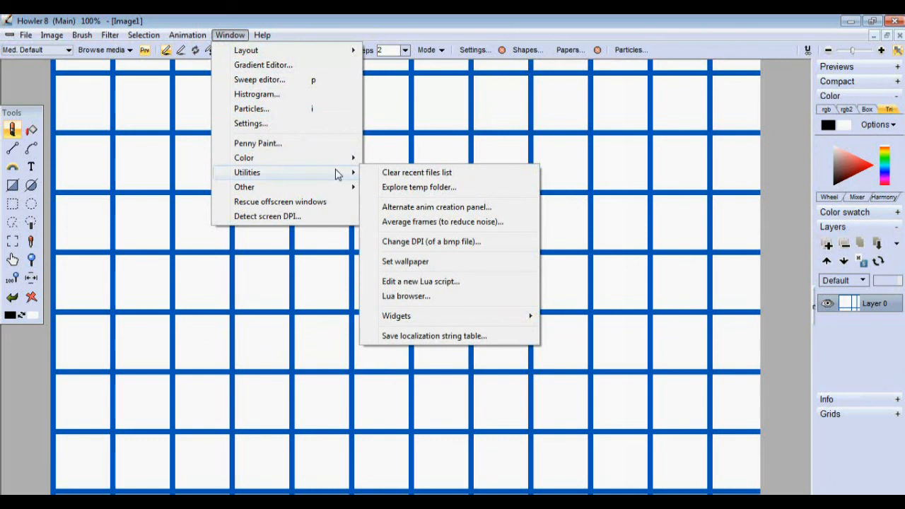
{"action": "mouse_move", "coordinate": [416, 173]}
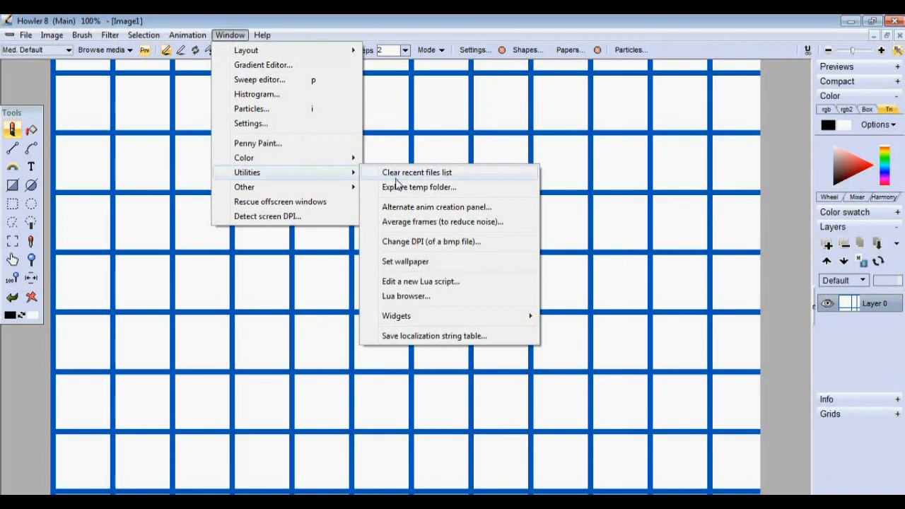
{"action": "mouse_move", "coordinate": [408, 184]}
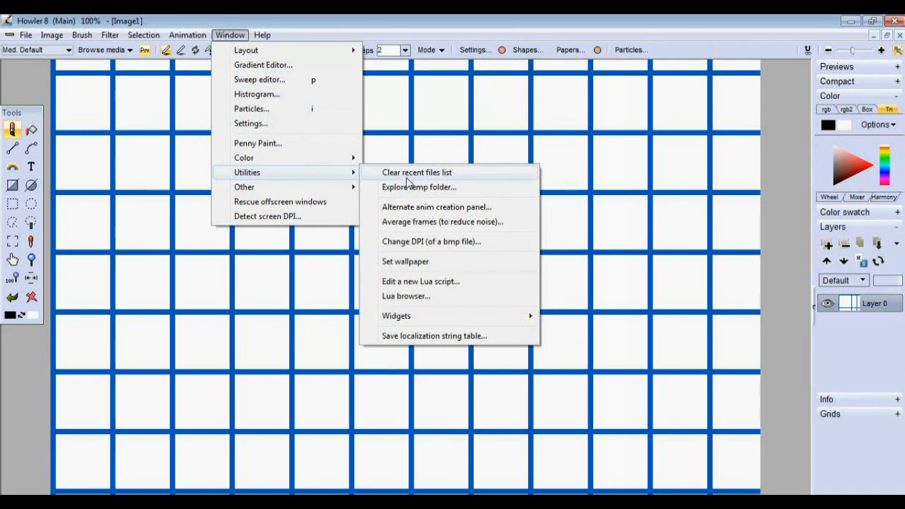